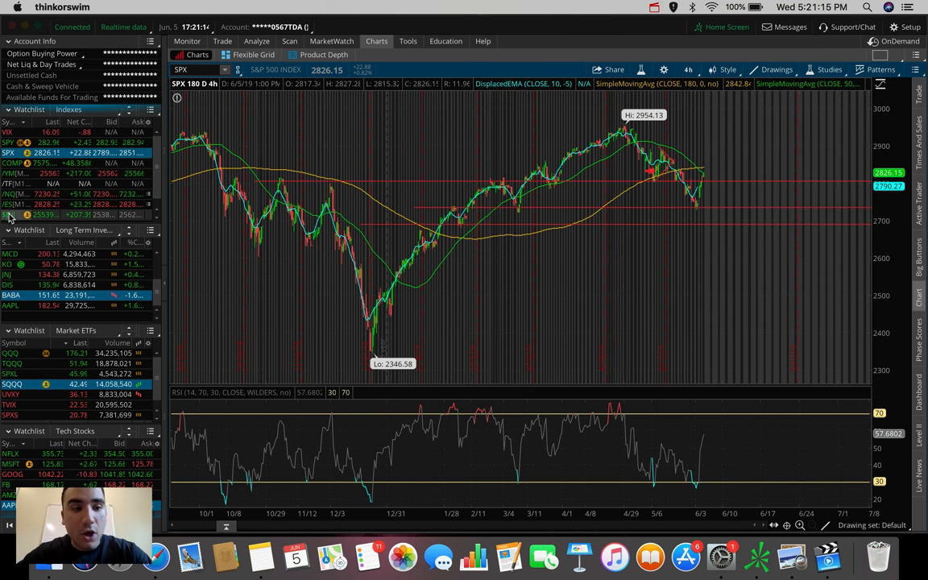
# Load the /NQ Nasdaq futures chart from the watchlist
pyautogui.click(8, 216)
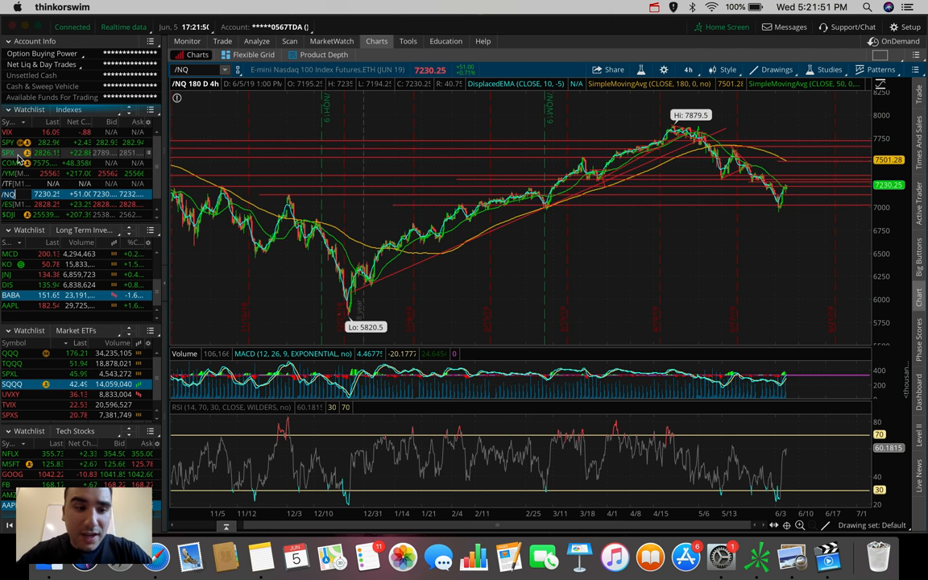
# Switch the chart back to SPX from the watchlist
pyautogui.click(6, 153)
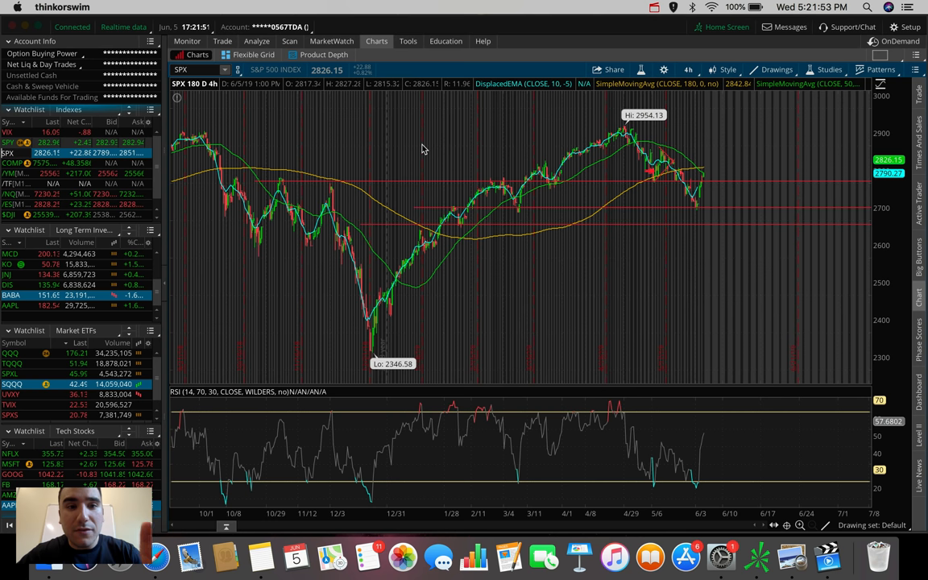
pyautogui.moveTo(636, 135)
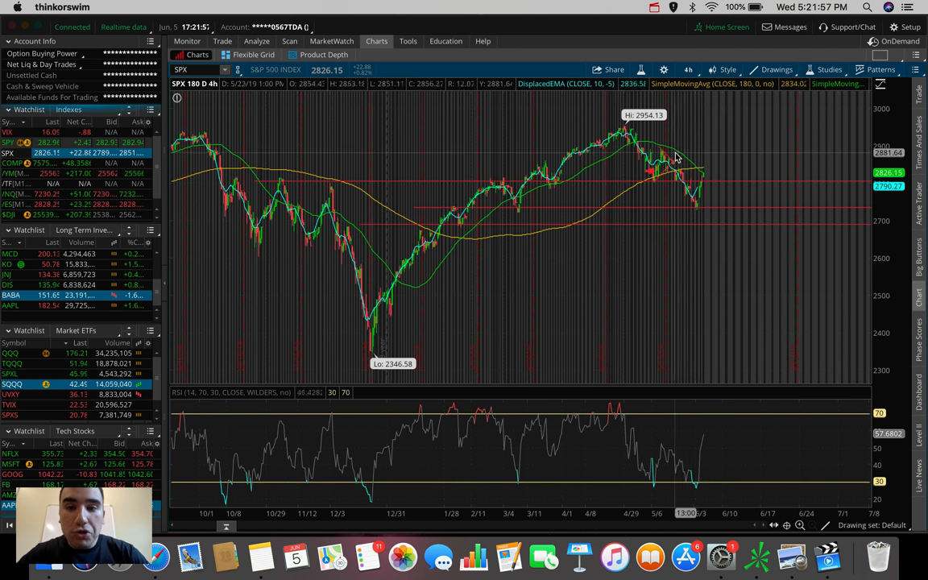
pyautogui.moveTo(700, 174)
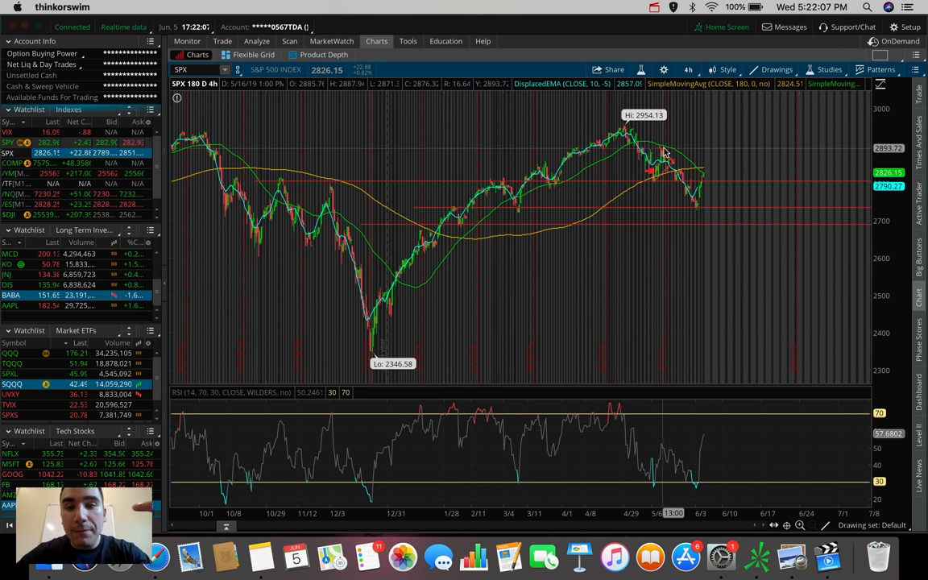
pyautogui.moveTo(662, 153)
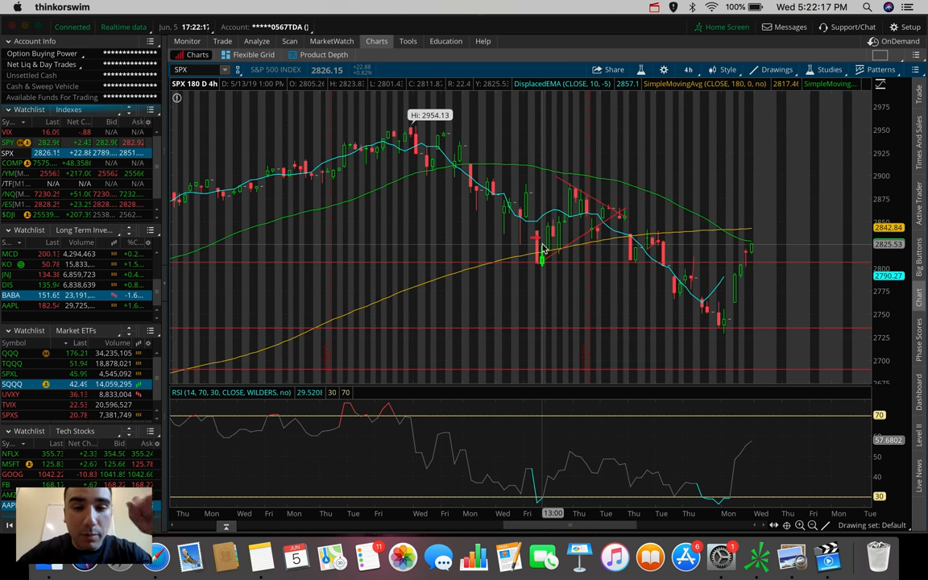
pyautogui.moveTo(573, 194)
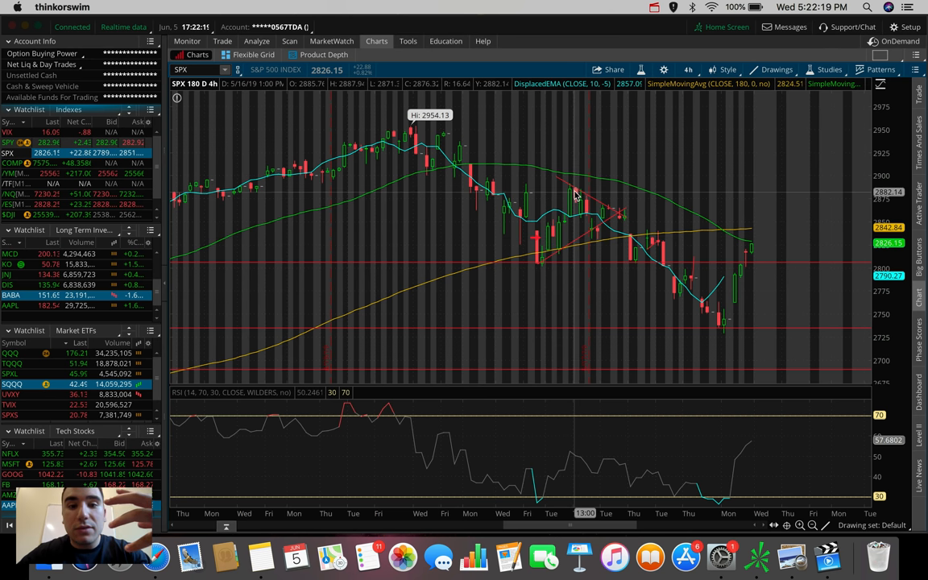
pyautogui.moveTo(577, 187)
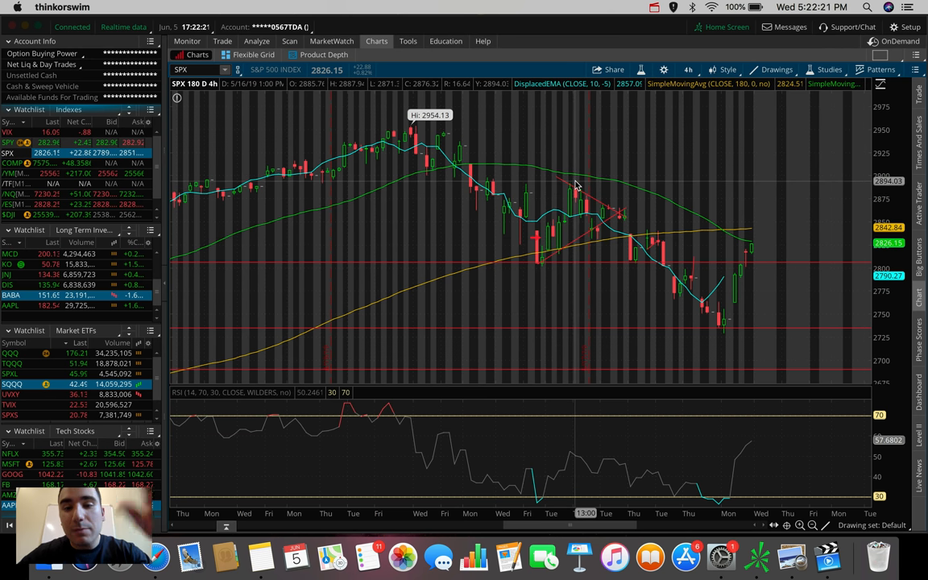
pyautogui.moveTo(622, 212)
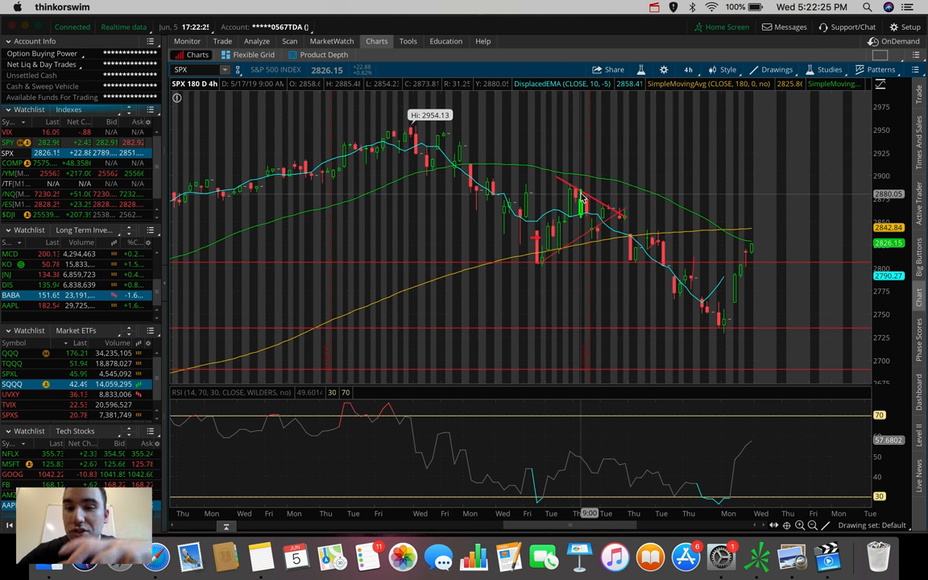
pyautogui.moveTo(657, 244)
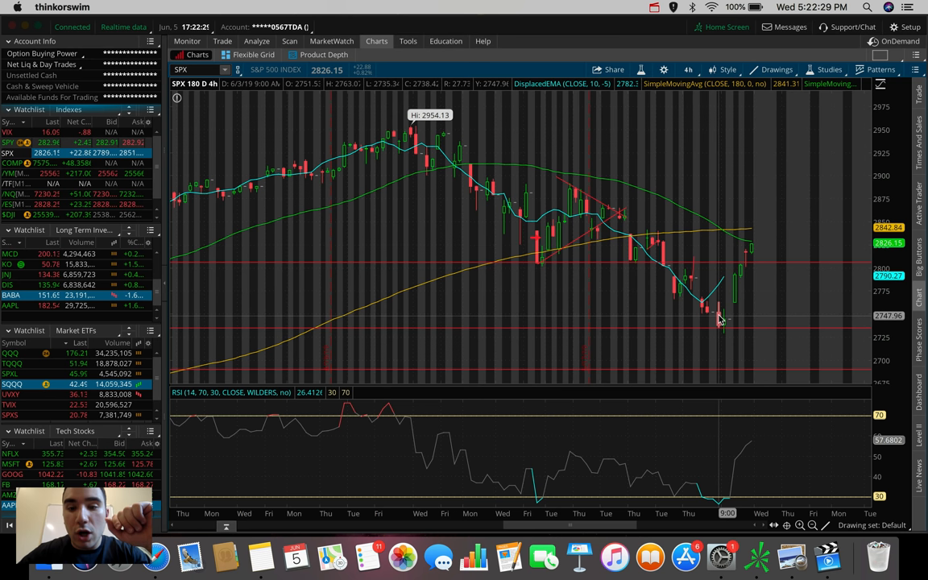
pyautogui.moveTo(751, 248)
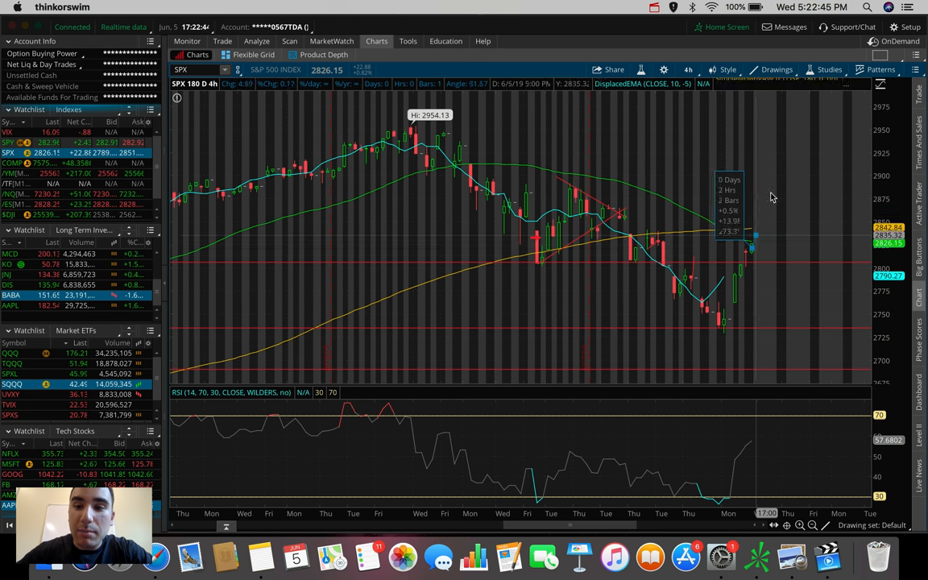
# Draw a steep rising red line from SPX's recent low, then restore the full 180-day view
pyautogui.moveTo(754, 239); pyautogui.dragTo(786, 153)
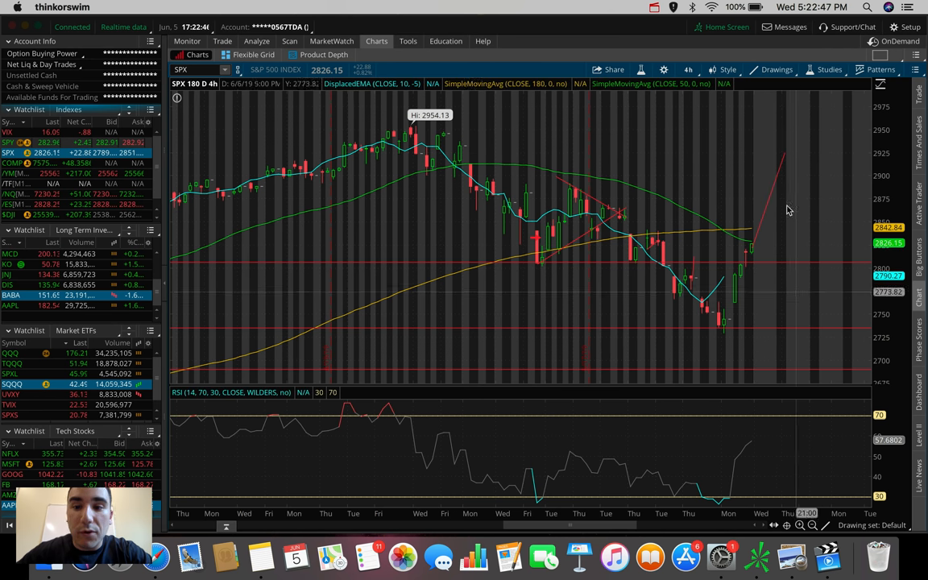
pyautogui.moveTo(749, 187)
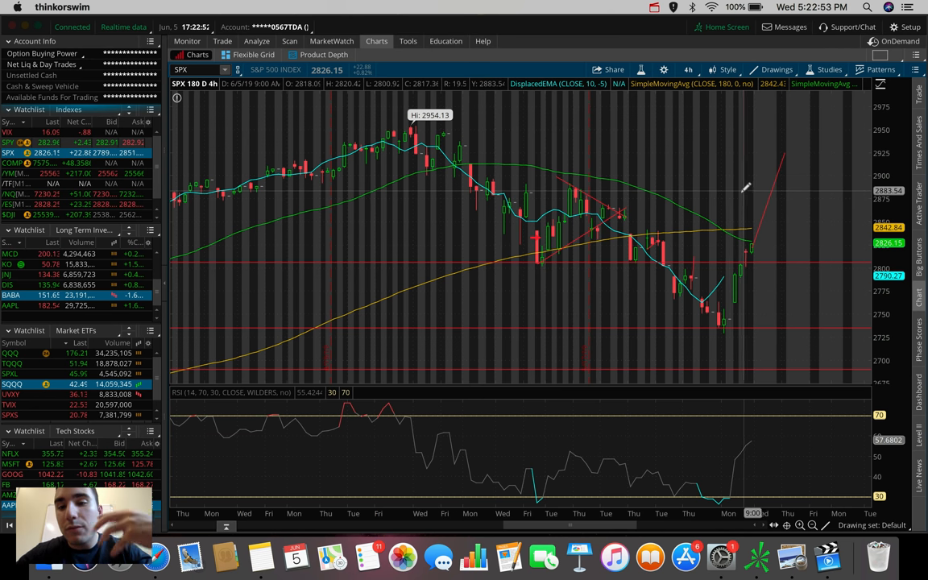
pyautogui.moveTo(771, 266)
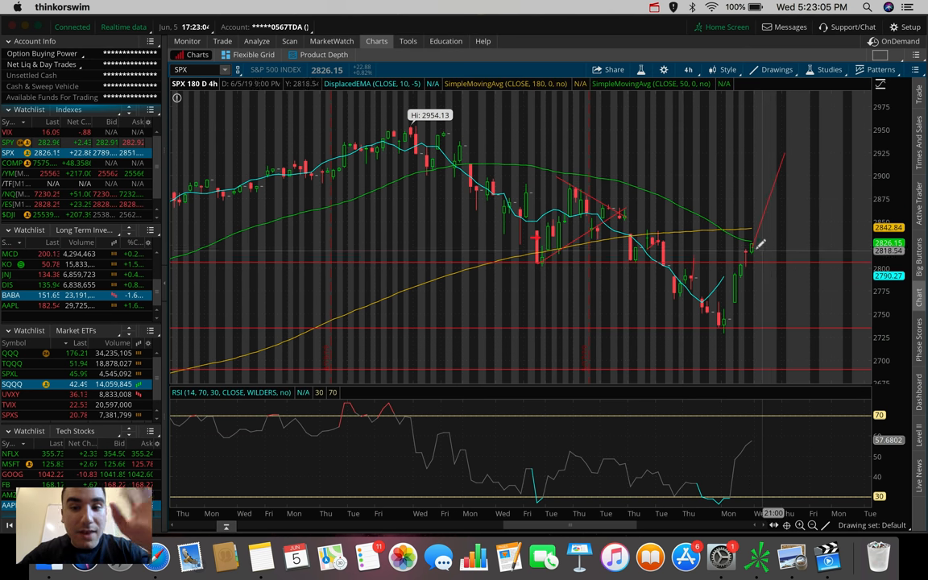
pyautogui.moveTo(770, 258)
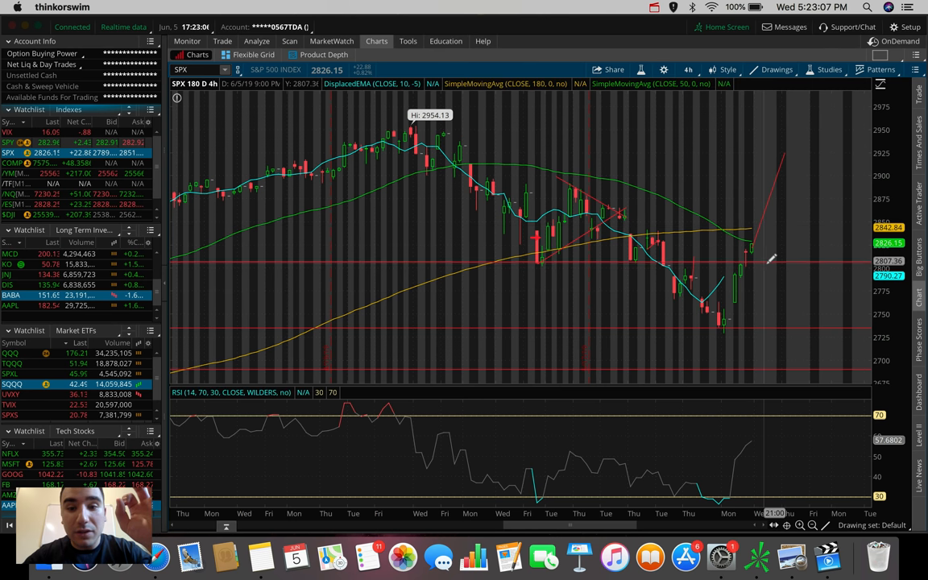
pyautogui.moveTo(776, 271)
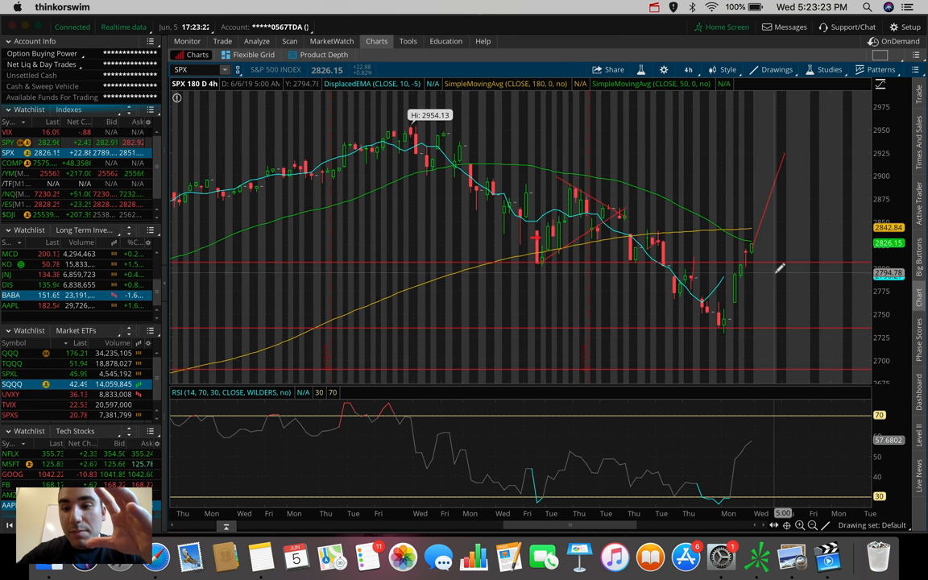
pyautogui.moveTo(770, 261)
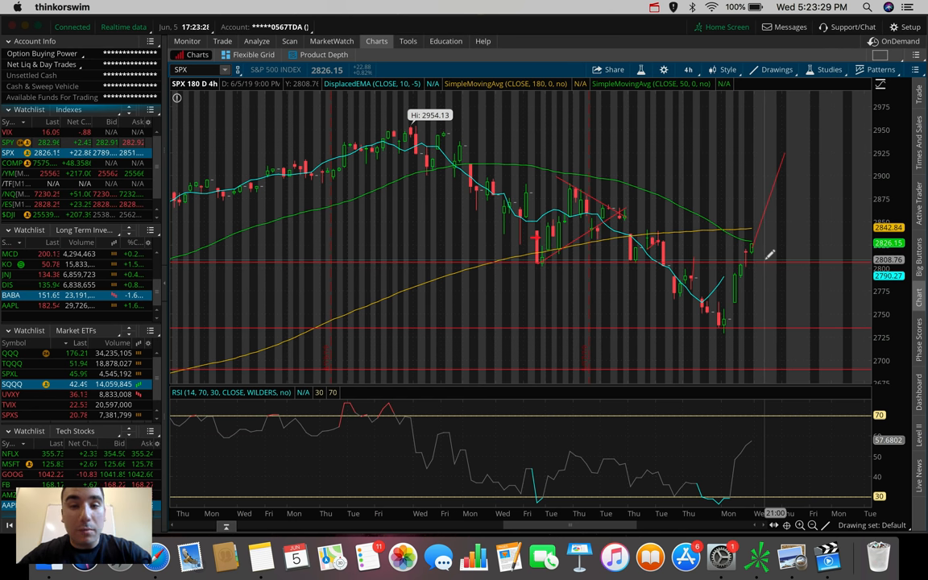
pyautogui.moveTo(779, 313)
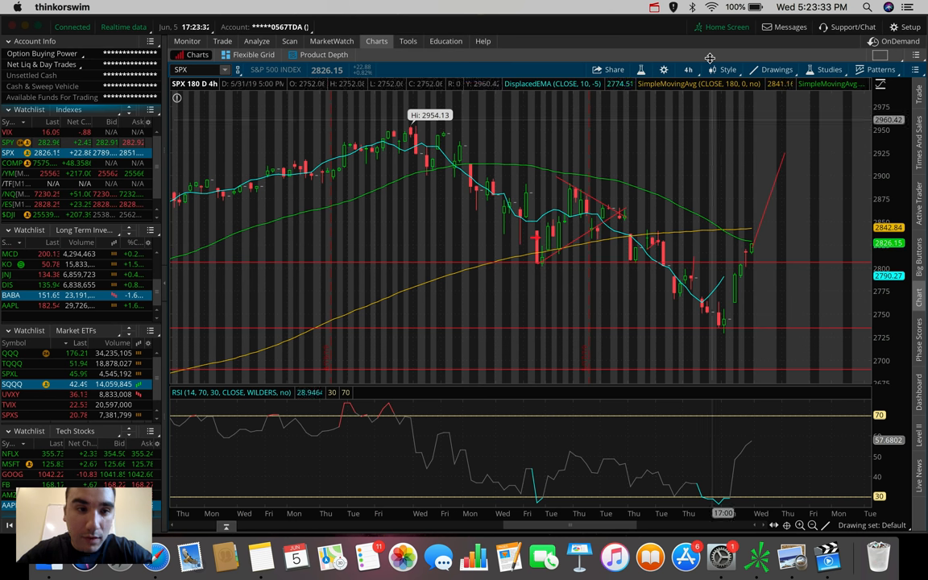
pyautogui.click(690, 69)
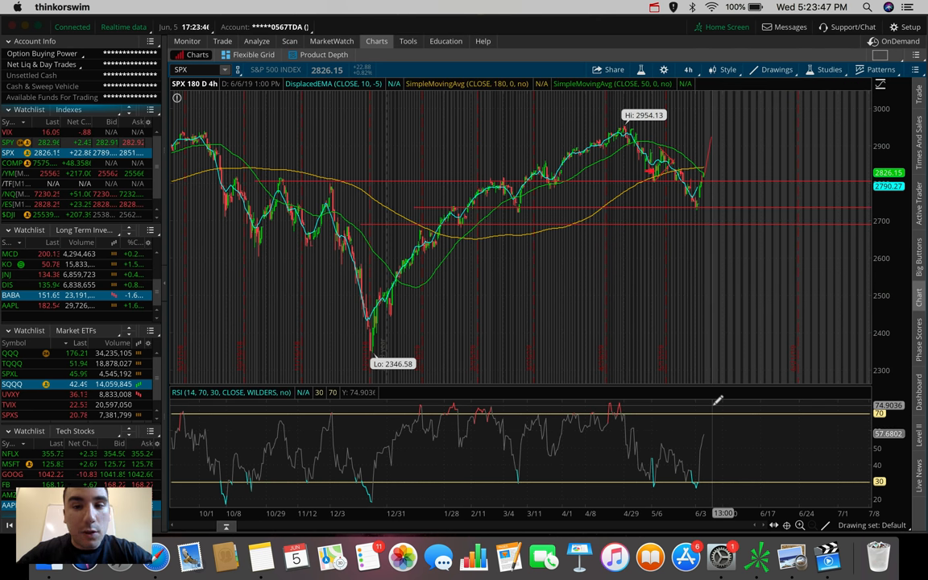
pyautogui.moveTo(705, 128)
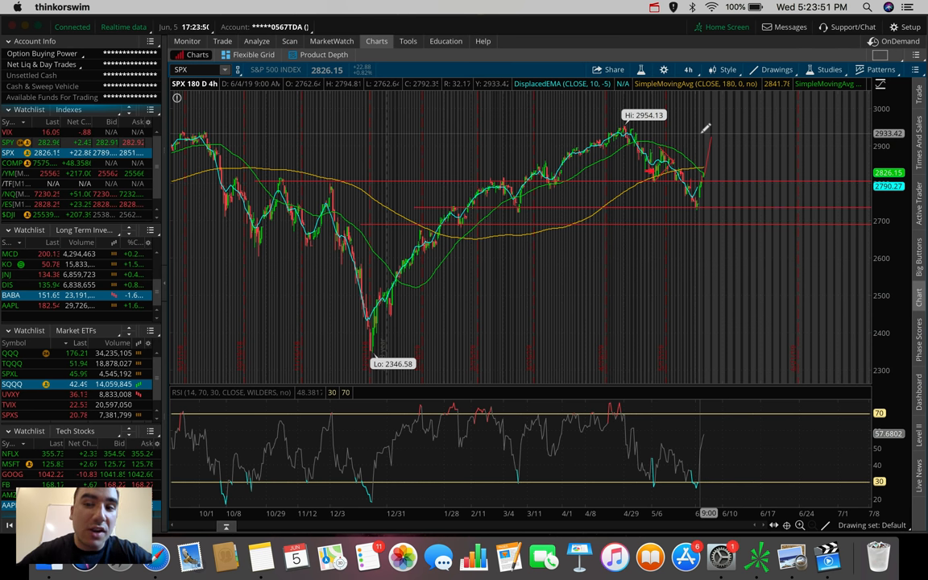
# Switch the SPX chart to a 20 D : 1h time frame
pyautogui.click(686, 69)
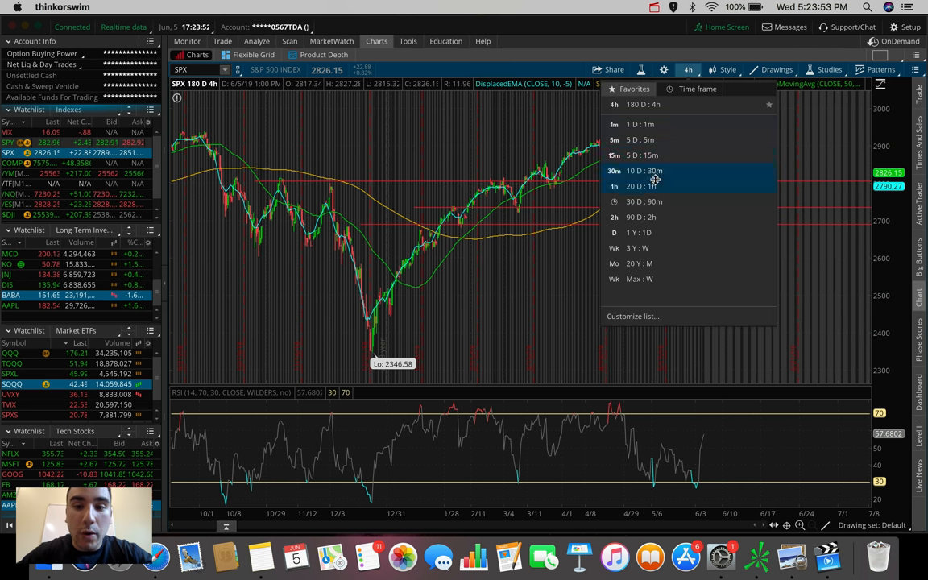
pyautogui.click(641, 187)
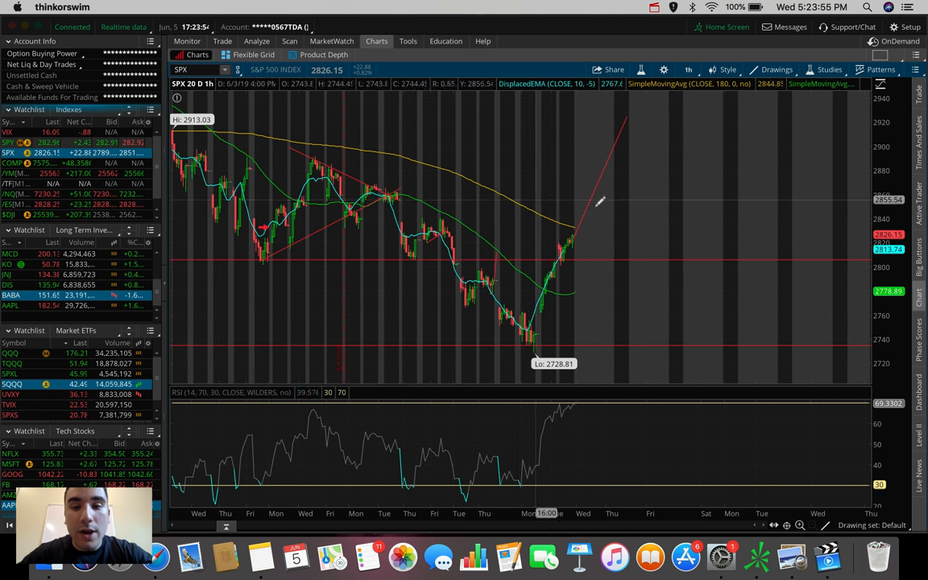
pyautogui.moveTo(564, 245)
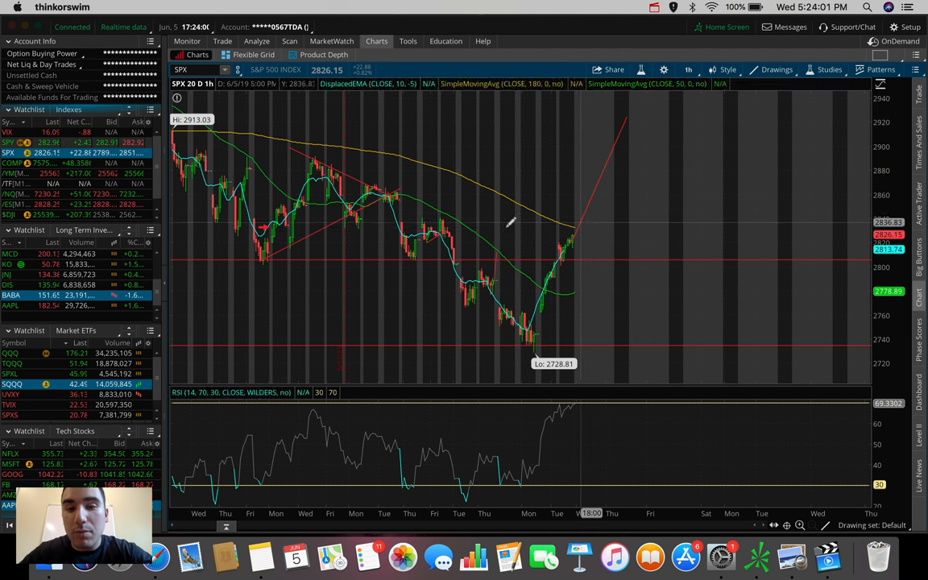
pyautogui.moveTo(564, 217)
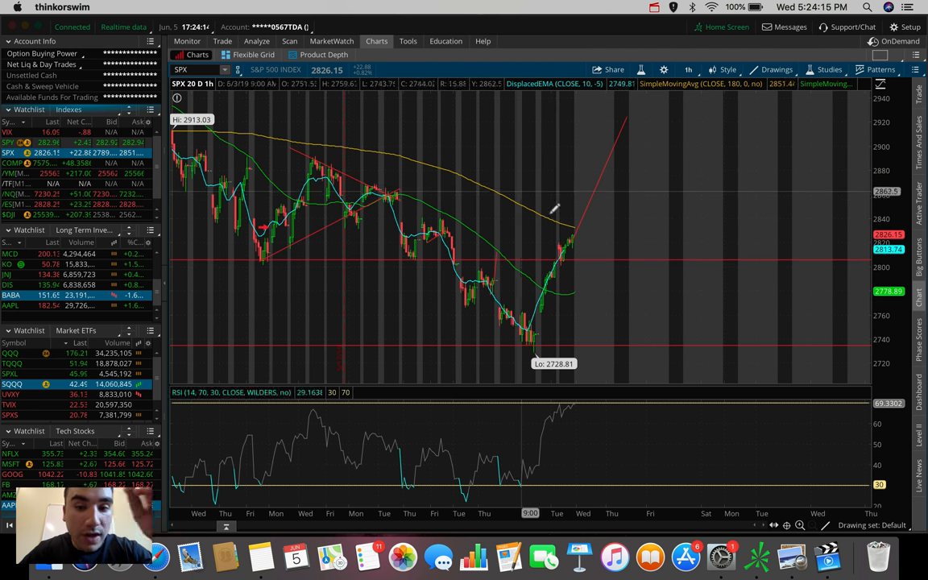
pyautogui.moveTo(563, 217)
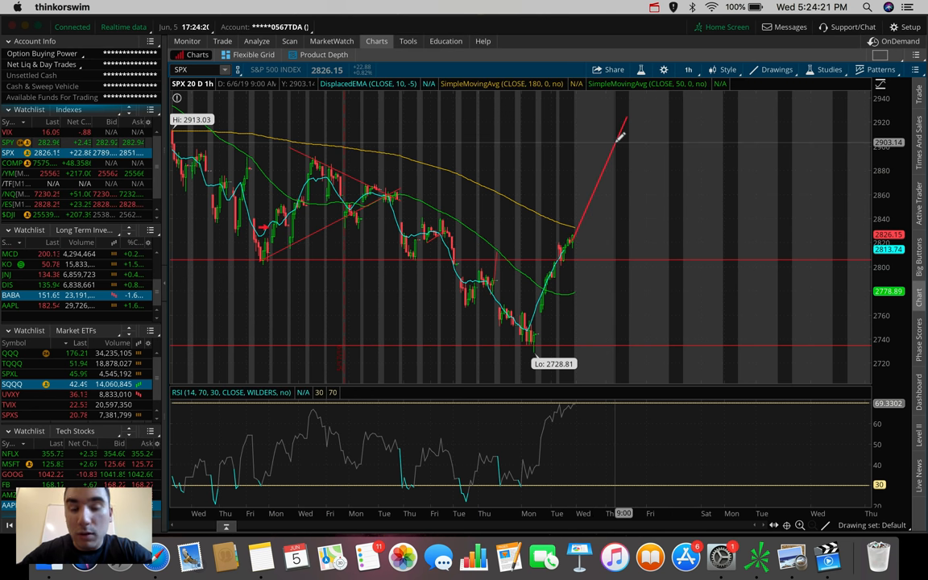
pyautogui.moveTo(615, 187)
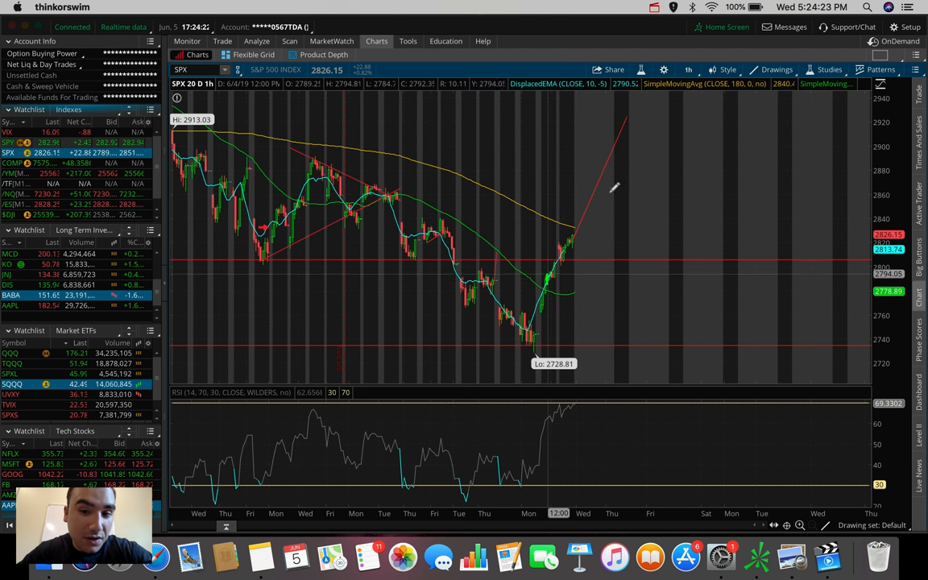
pyautogui.moveTo(548, 219)
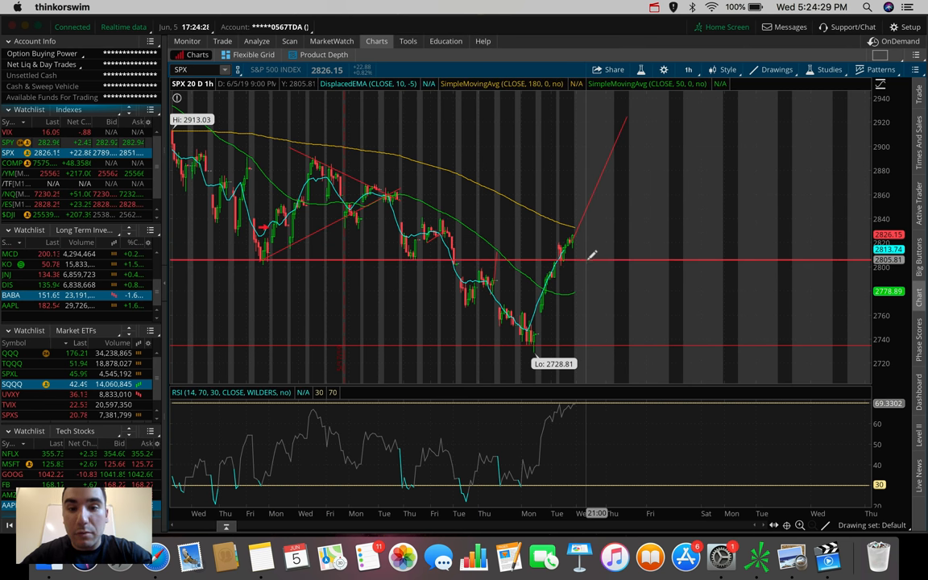
pyautogui.moveTo(588, 258)
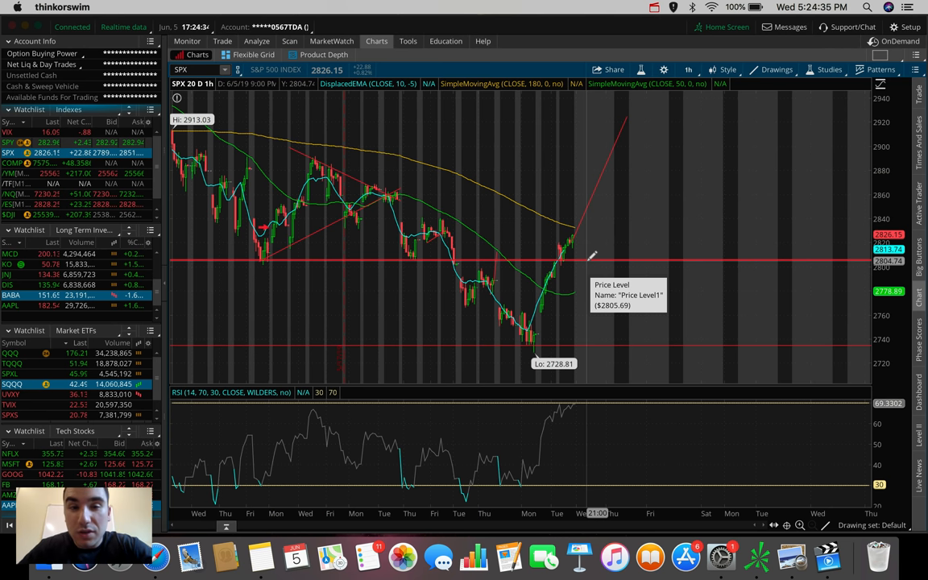
# Change SPX to another time frame, then settle on the 10 D : 30 m view
pyautogui.click(686, 69)
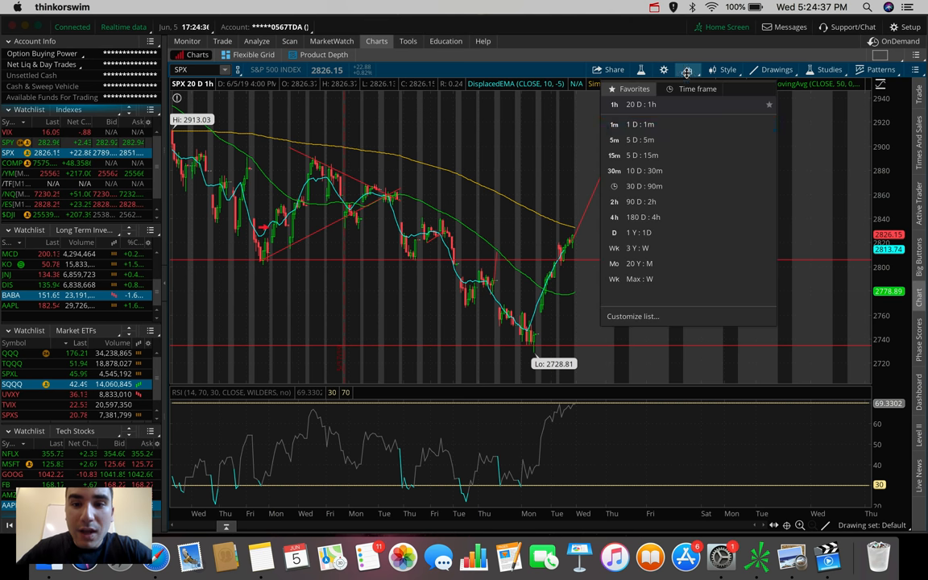
pyautogui.click(632, 139)
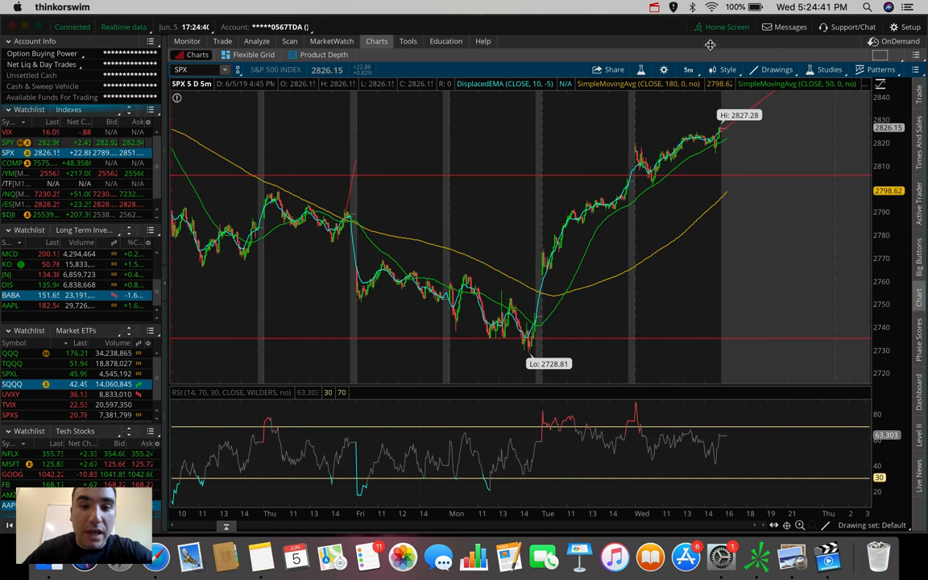
pyautogui.moveTo(718, 69)
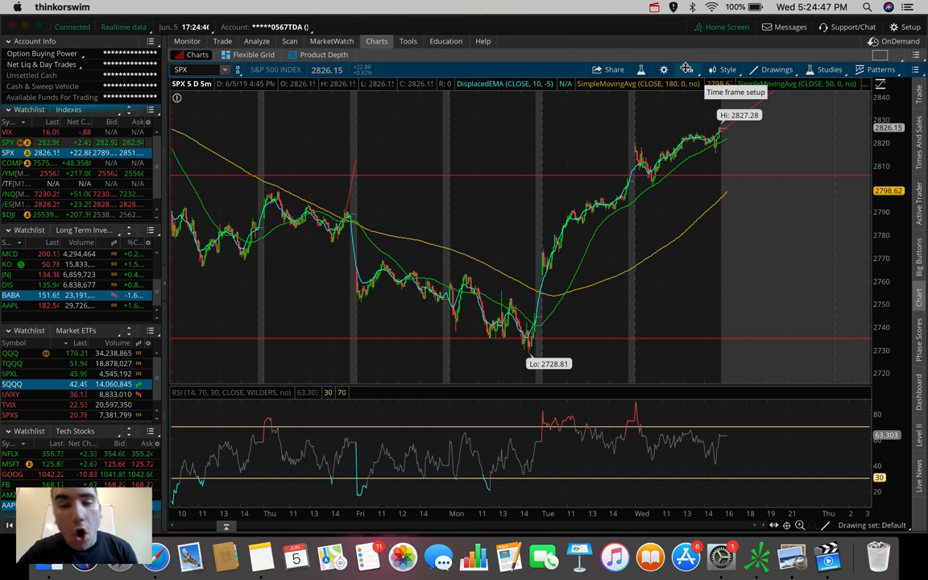
pyautogui.click(686, 69)
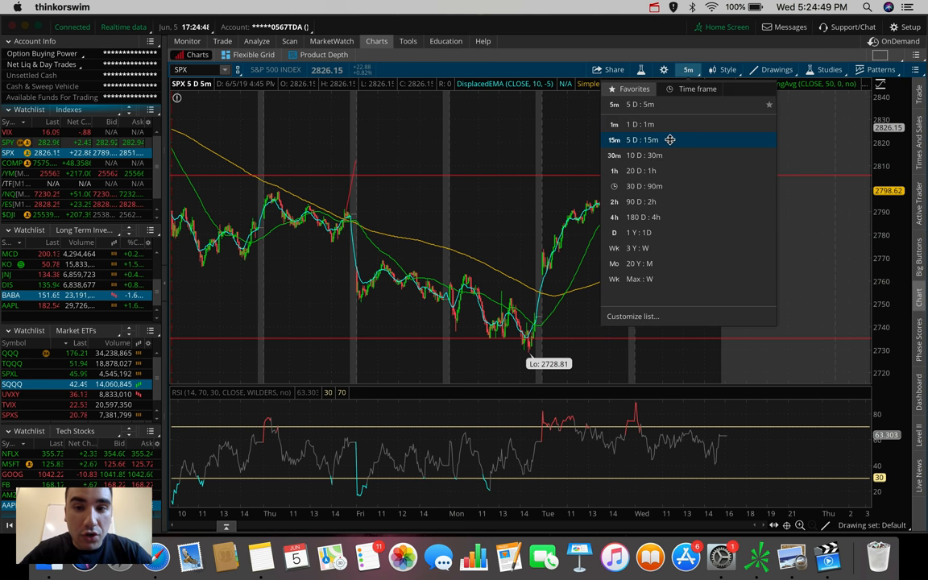
pyautogui.click(637, 154)
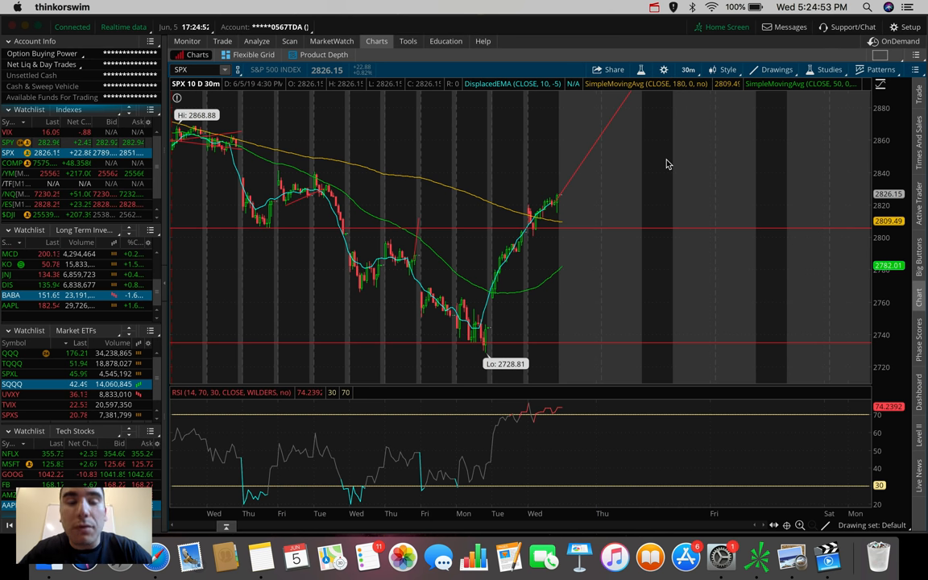
pyautogui.moveTo(634, 164)
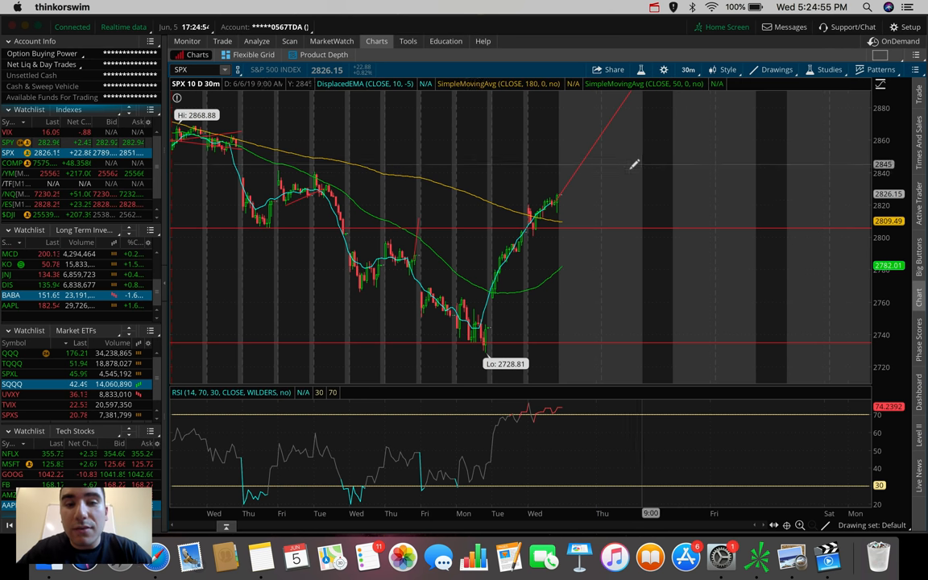
pyautogui.moveTo(631, 165)
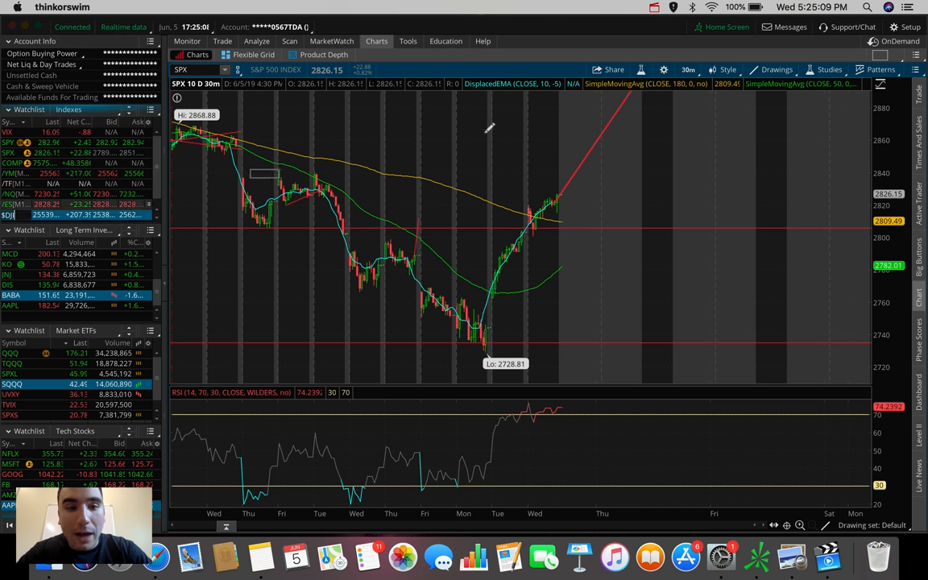
# Load $DJI in the symbol box and bring up its time frame choices
pyautogui.write('$DJI')
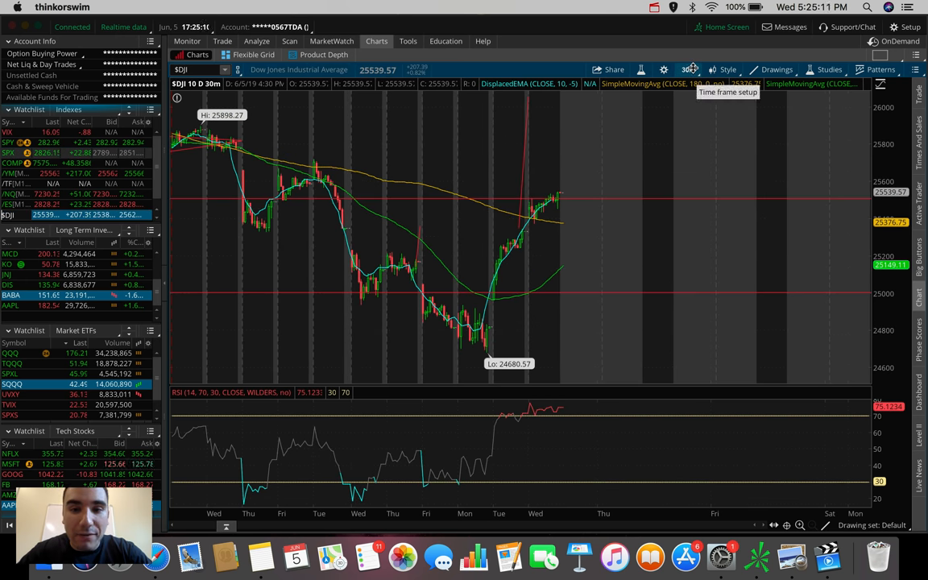
pyautogui.click(689, 70)
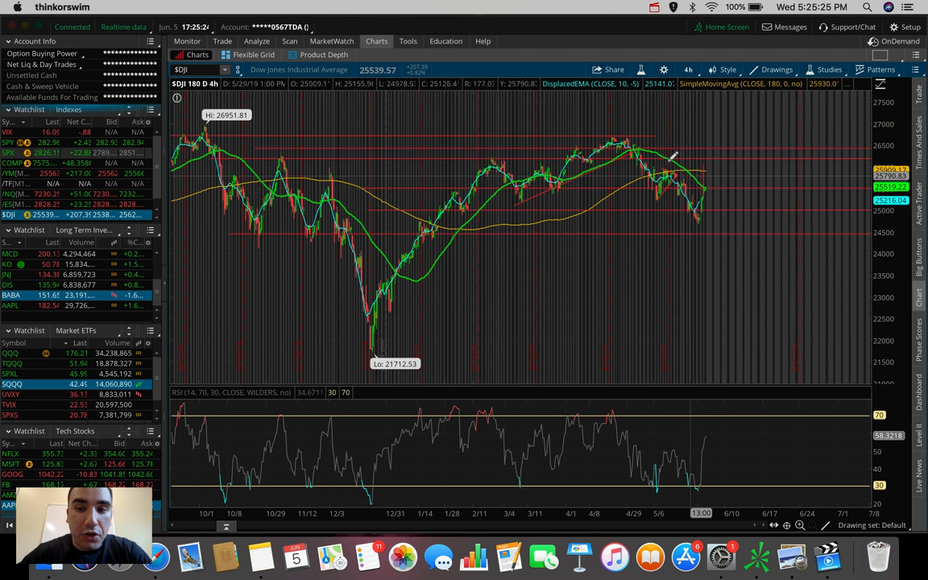
pyautogui.moveTo(707, 174)
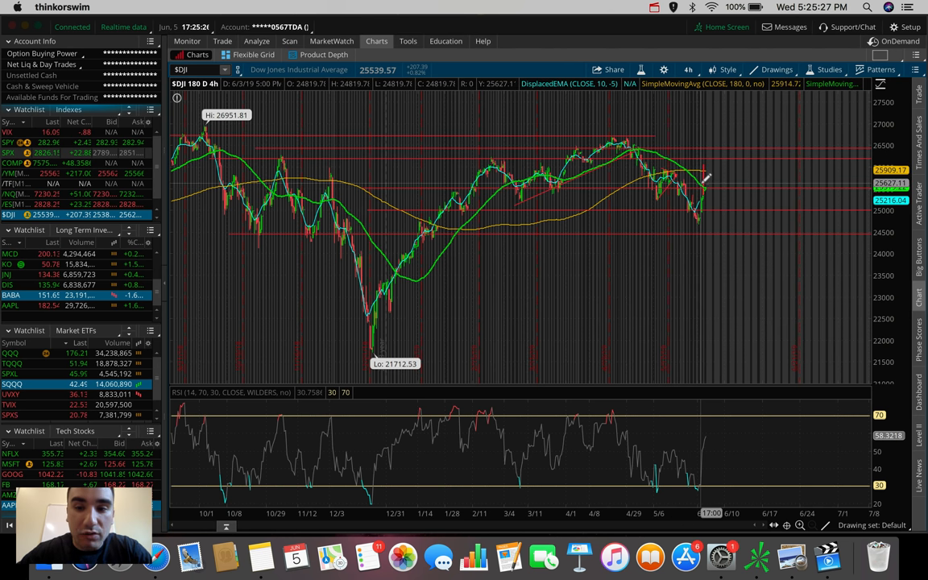
pyautogui.moveTo(705, 178)
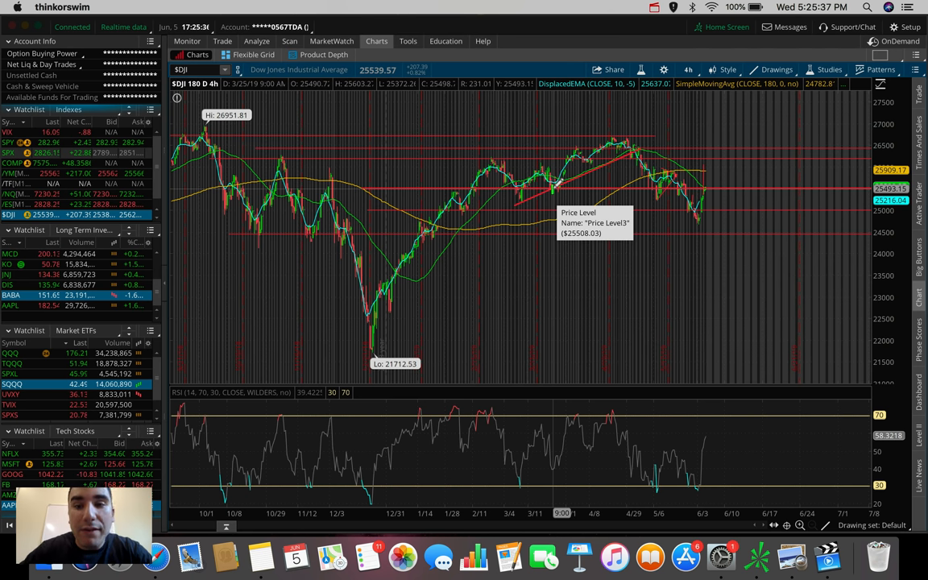
pyautogui.moveTo(710, 175)
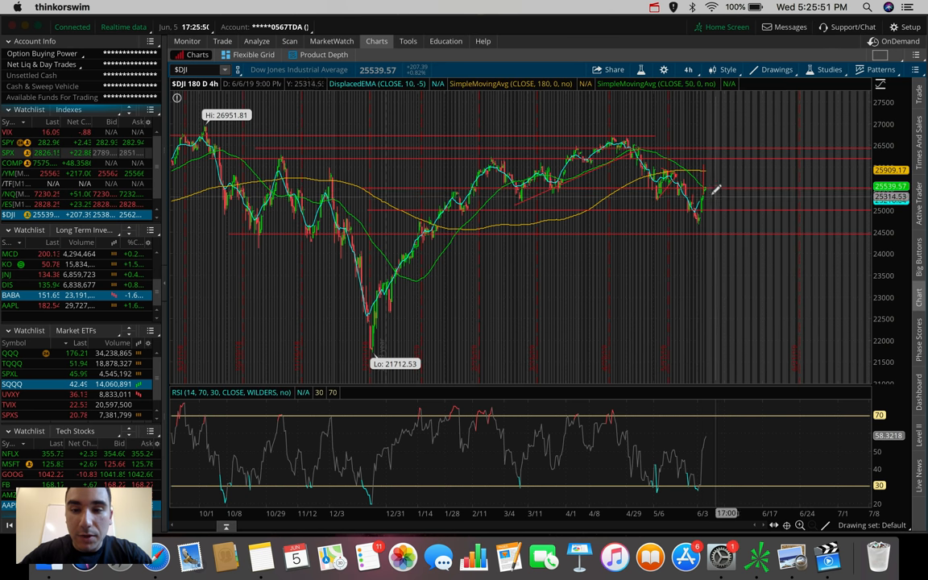
pyautogui.moveTo(716, 200)
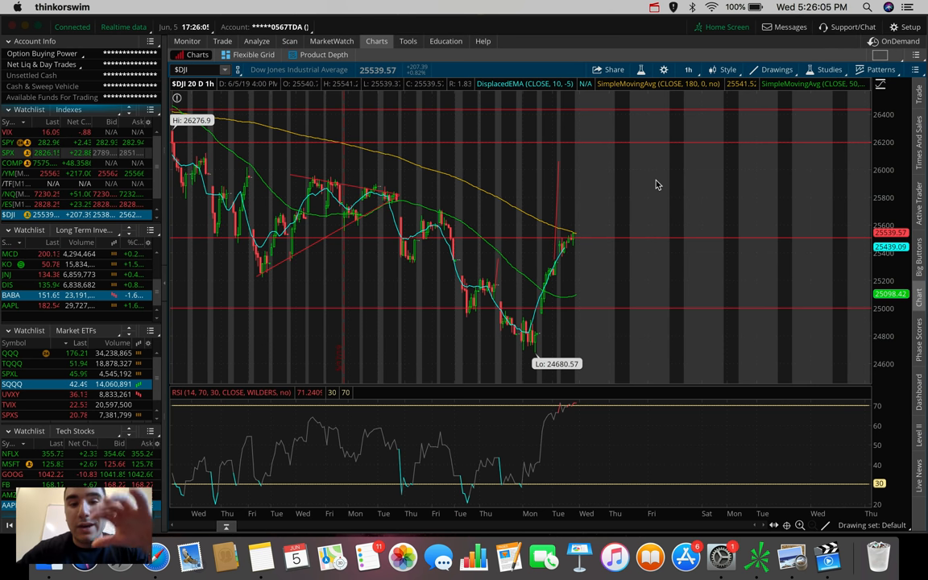
pyautogui.moveTo(547, 238)
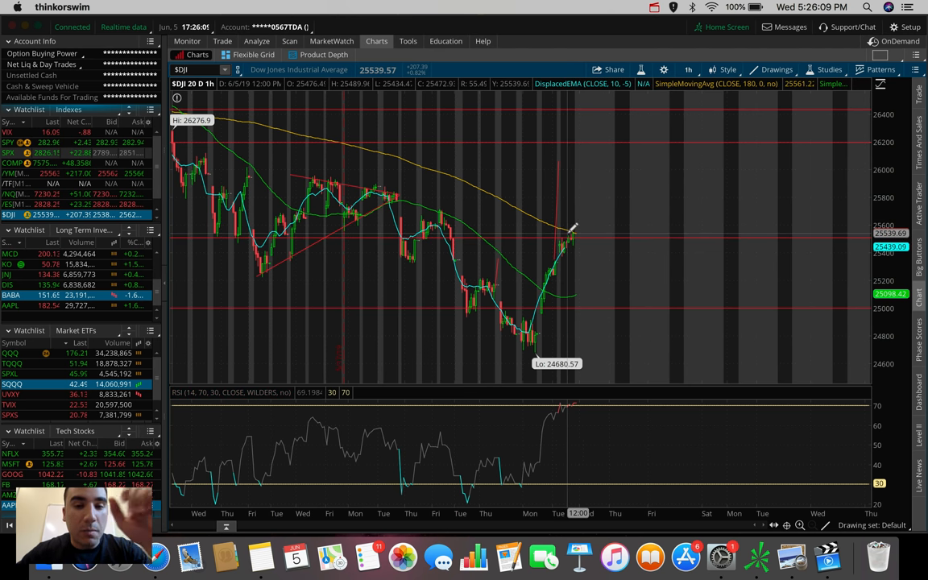
pyautogui.moveTo(573, 235)
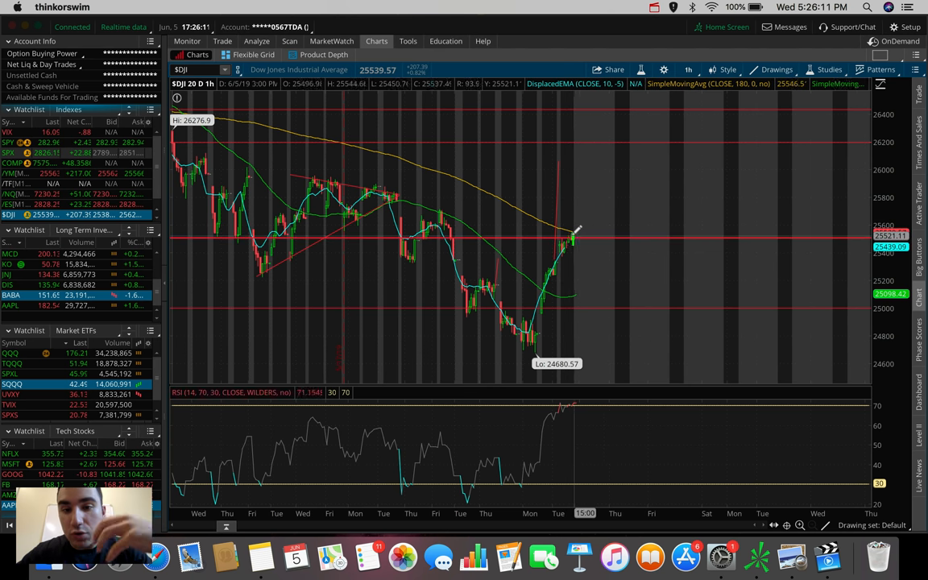
pyautogui.moveTo(576, 185)
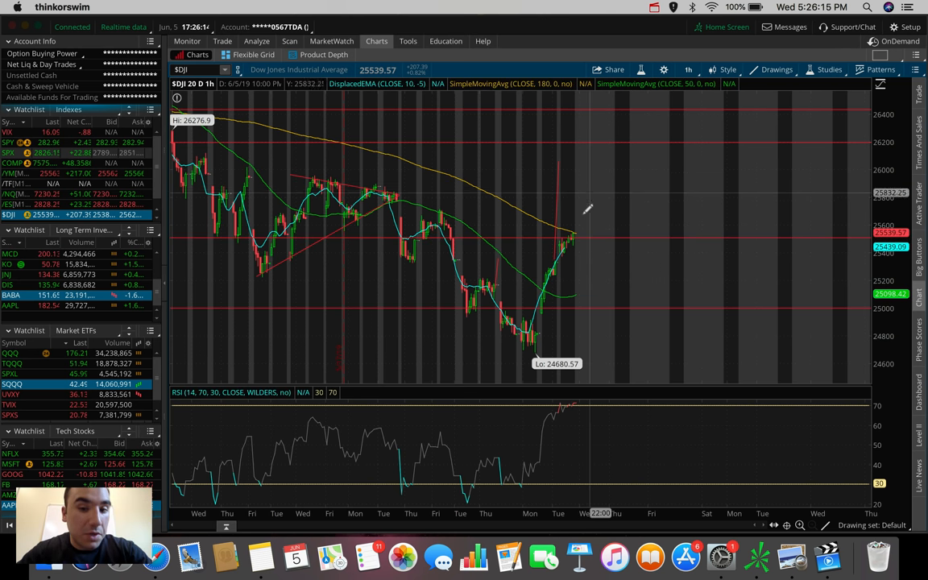
pyautogui.moveTo(588, 206)
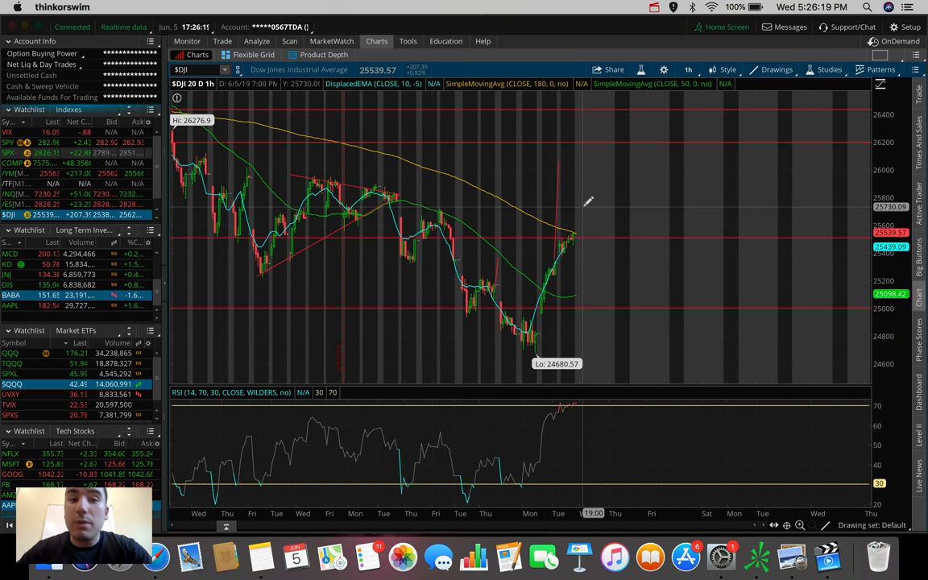
pyautogui.moveTo(597, 306)
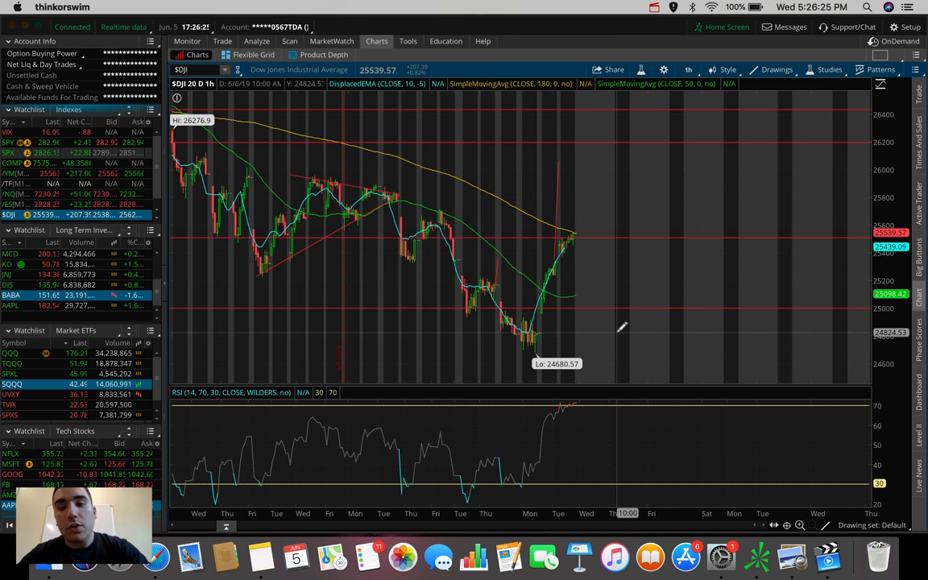
# Reopen the time frame list over the 20-day hourly $DJI chart
pyautogui.click(688, 69)
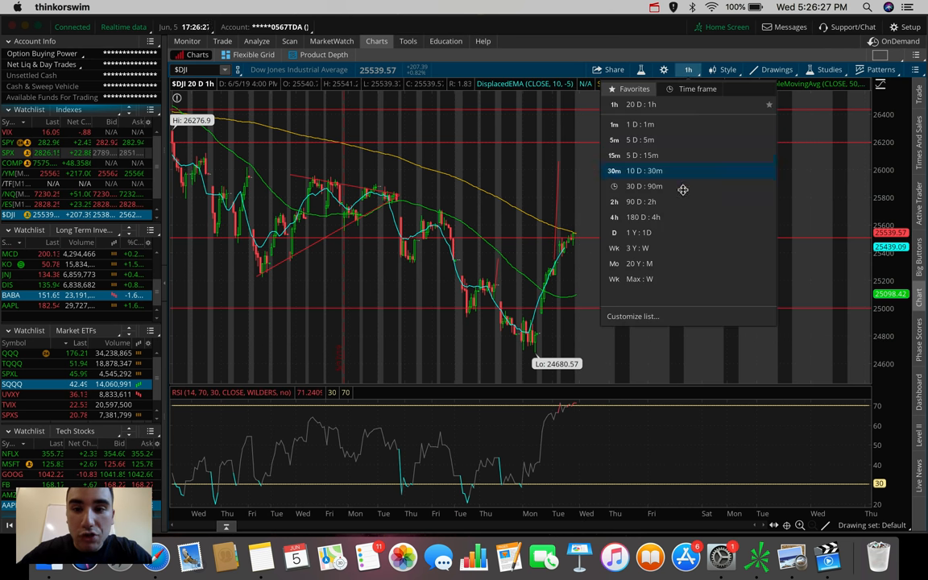
# Return the $DJI chart to the 180 D : 4 h view
pyautogui.click(643, 215)
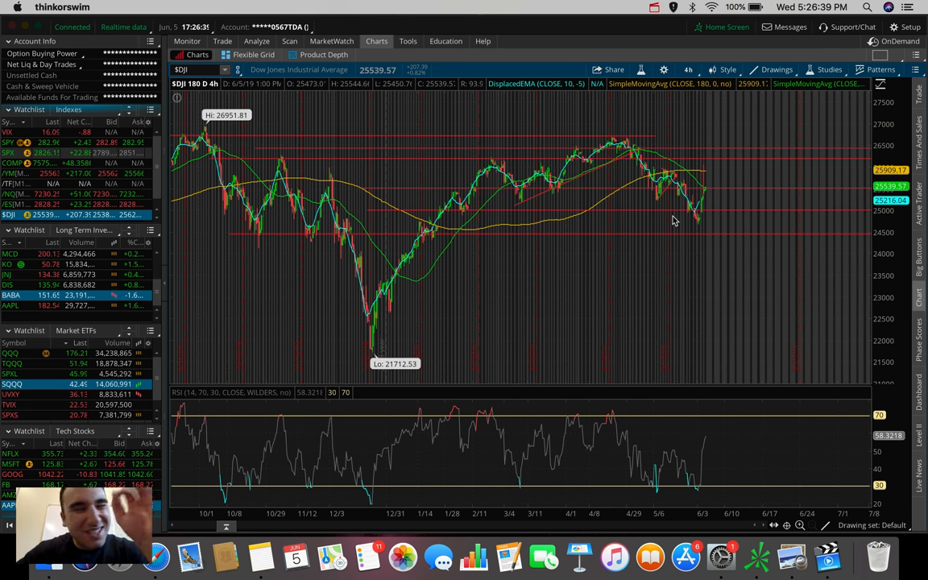
pyautogui.moveTo(705, 187)
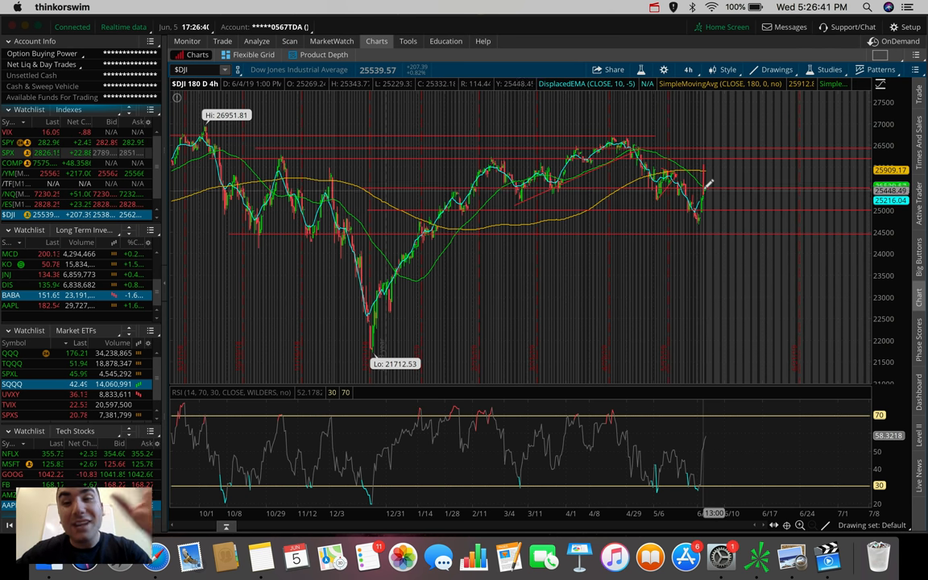
pyautogui.moveTo(709, 170)
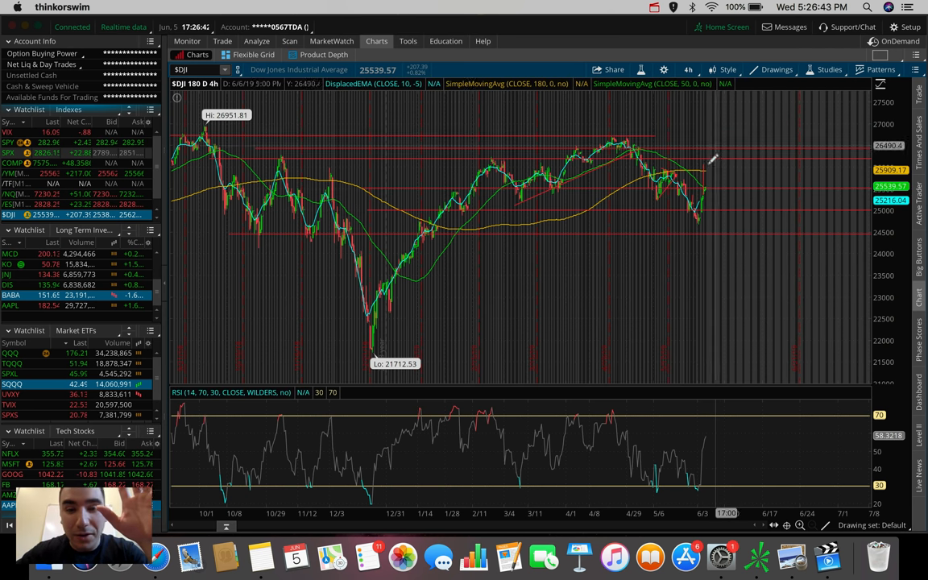
pyautogui.moveTo(711, 153)
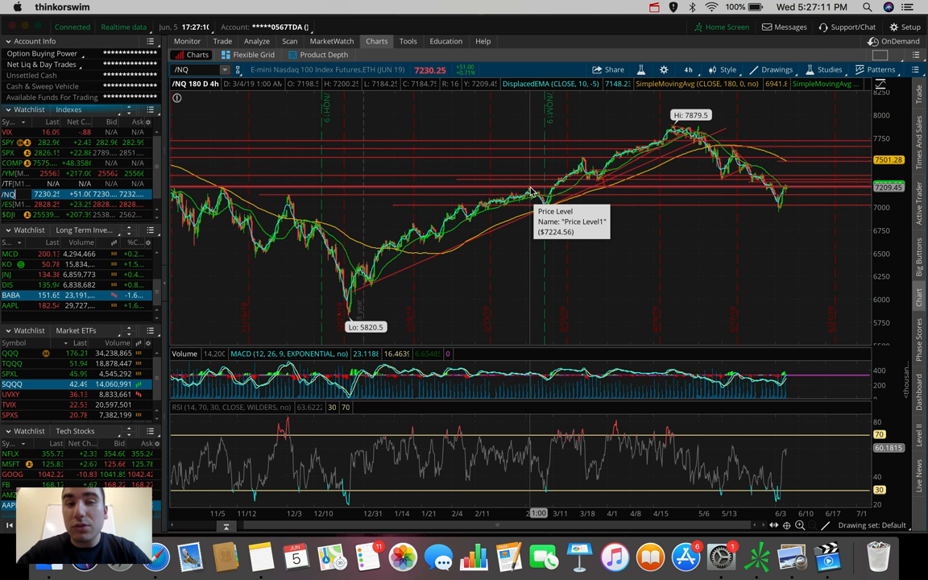
pyautogui.moveTo(531, 191)
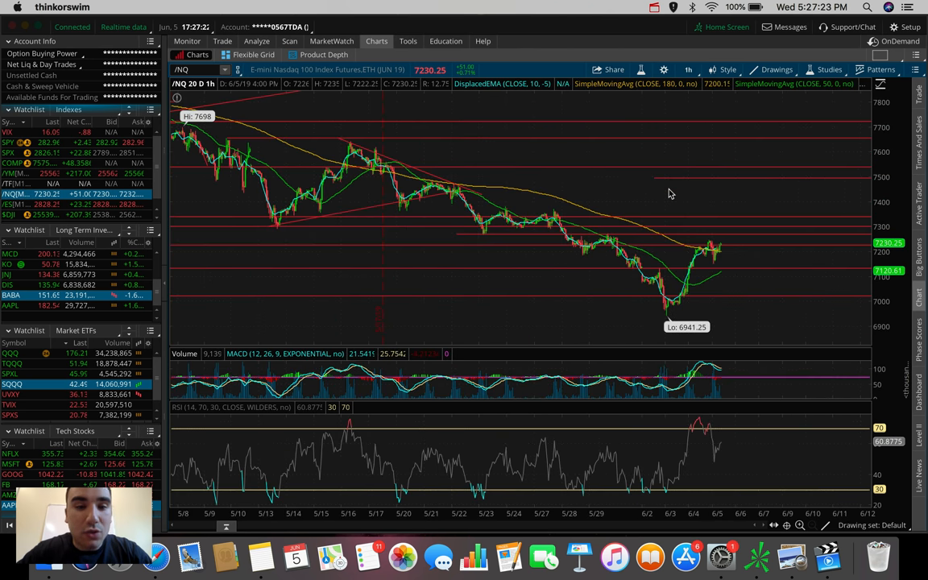
pyautogui.moveTo(716, 245)
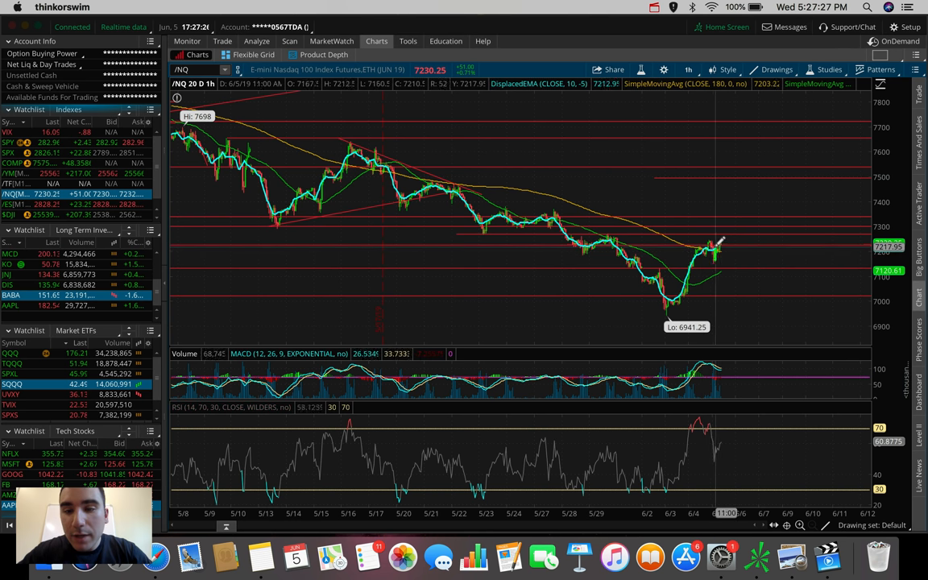
pyautogui.moveTo(722, 245)
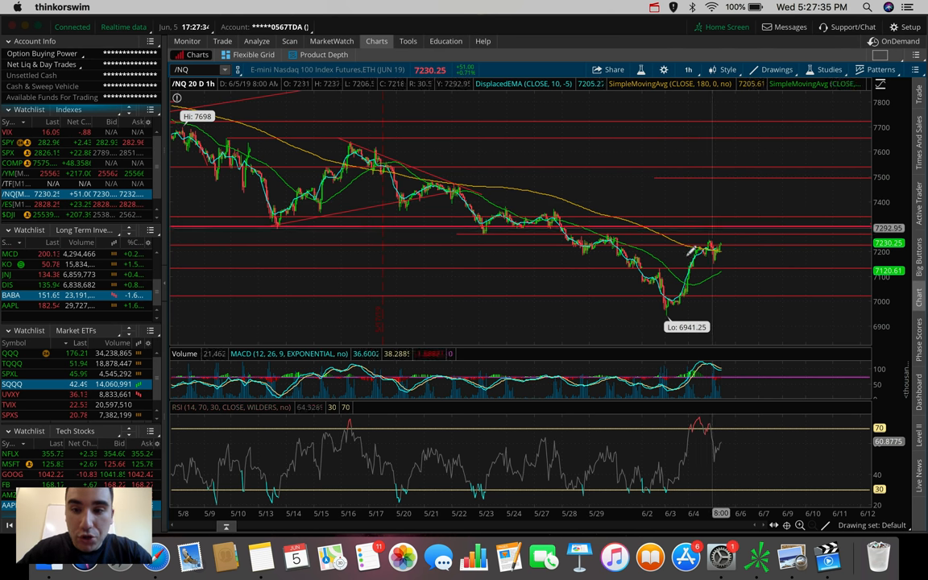
pyautogui.moveTo(712, 217)
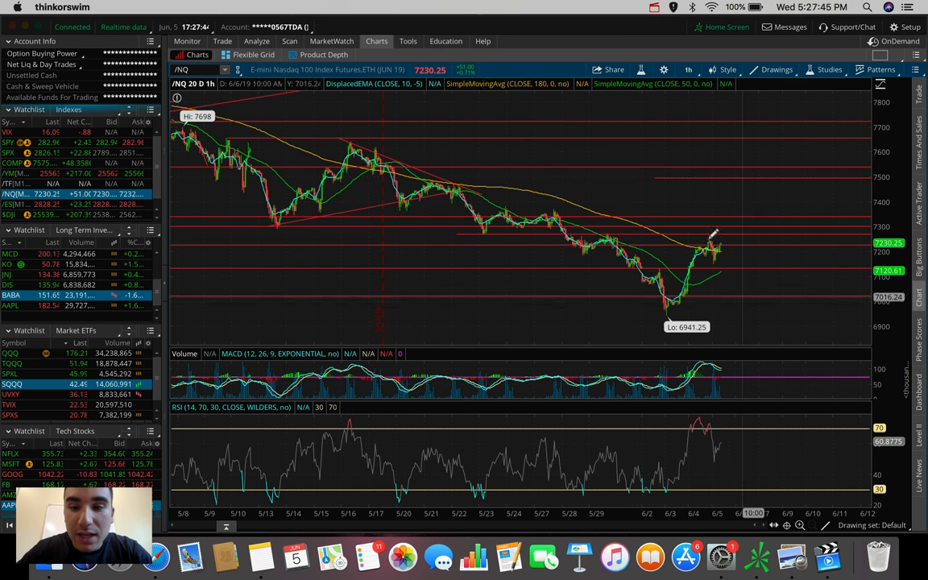
pyautogui.moveTo(676, 238)
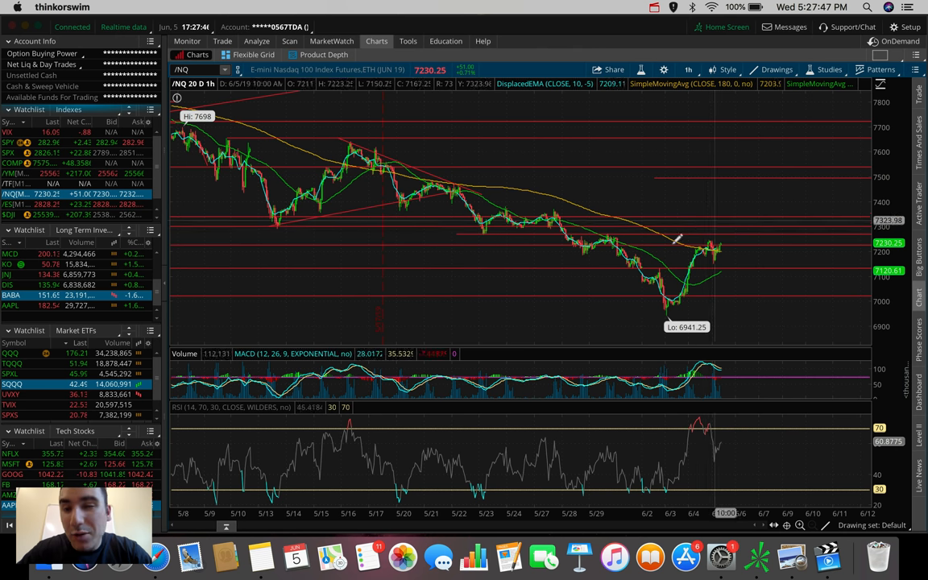
pyautogui.moveTo(722, 242)
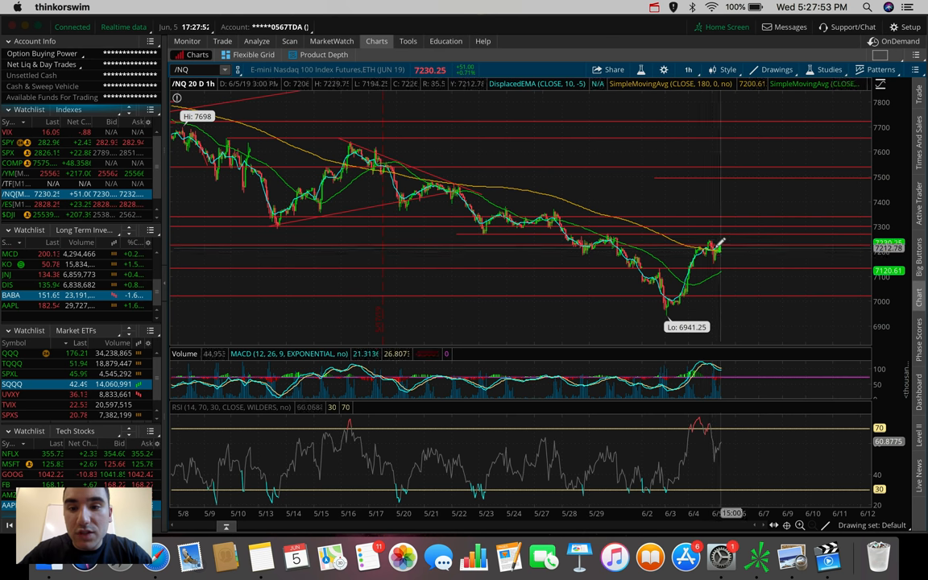
pyautogui.moveTo(693, 242)
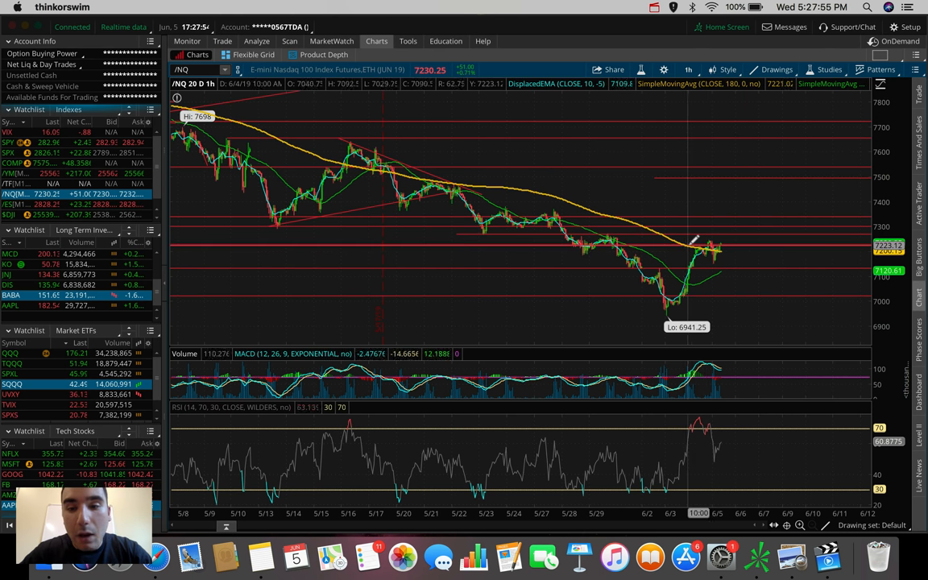
pyautogui.moveTo(711, 233)
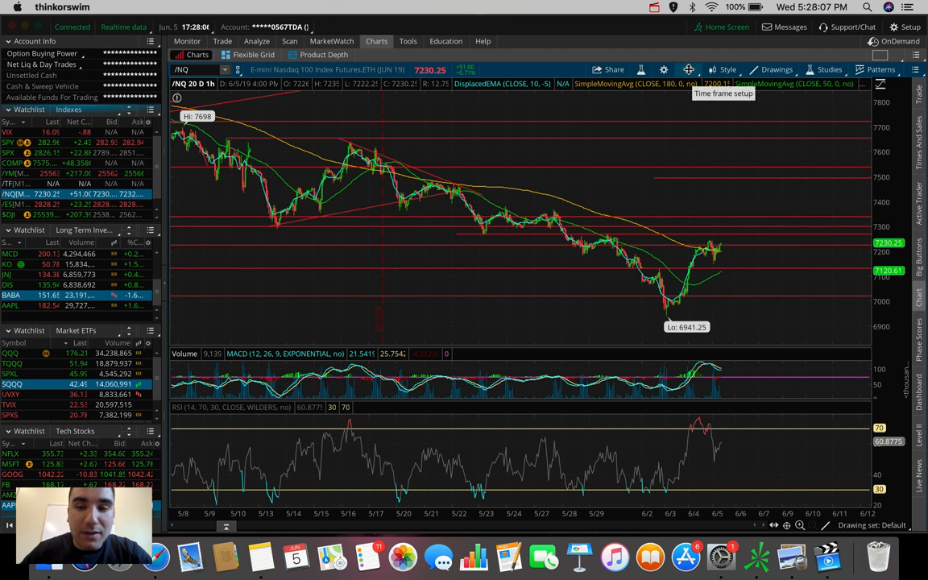
# Bring up the time frame list over the /NQ futures chart
pyautogui.click(686, 70)
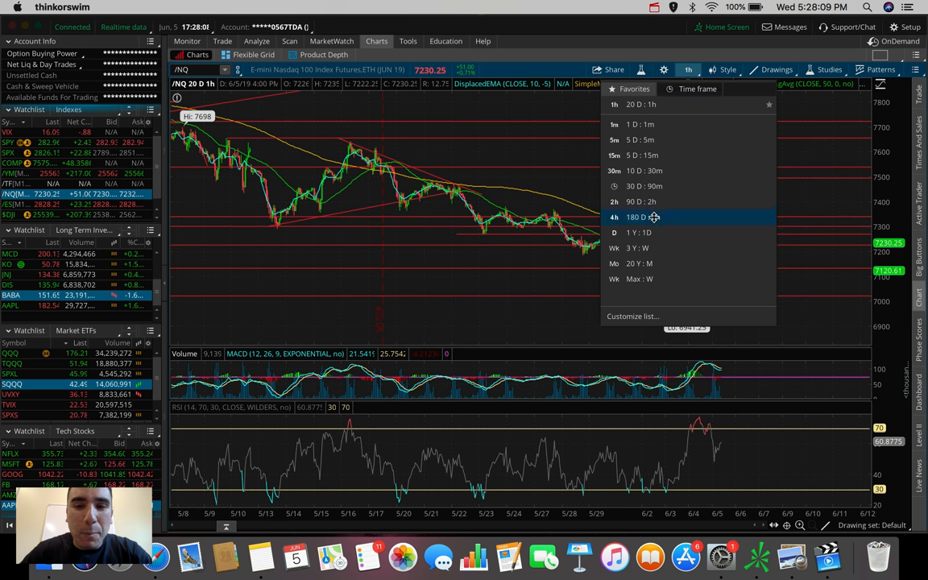
# Switch the /NQ chart to the 180 D : 4h view
pyautogui.click(636, 216)
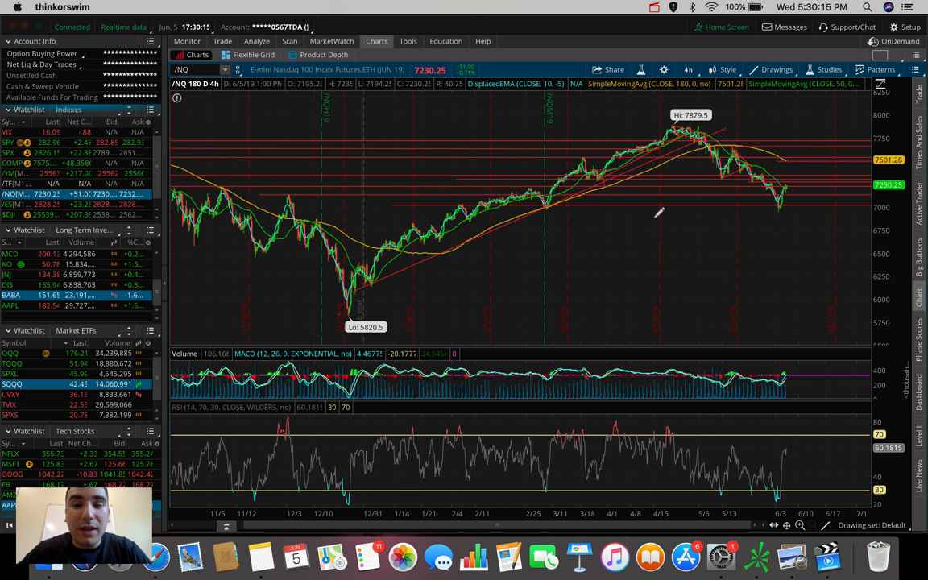
pyautogui.moveTo(792, 177)
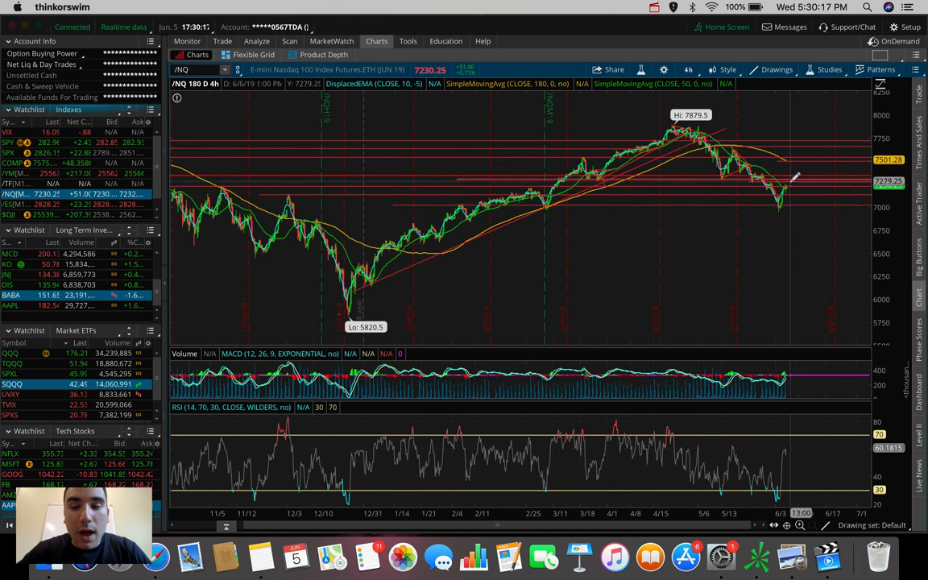
pyautogui.moveTo(792, 175)
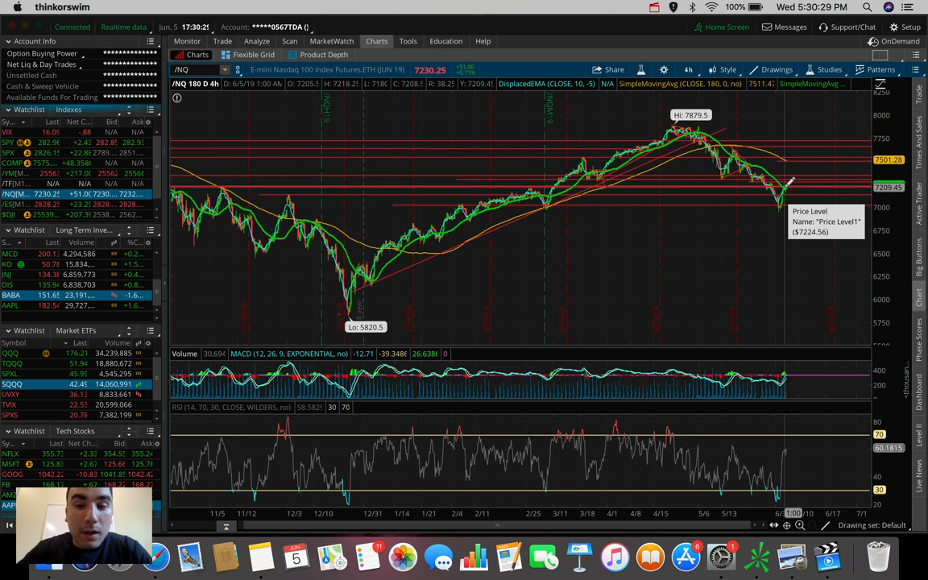
pyautogui.moveTo(818, 258)
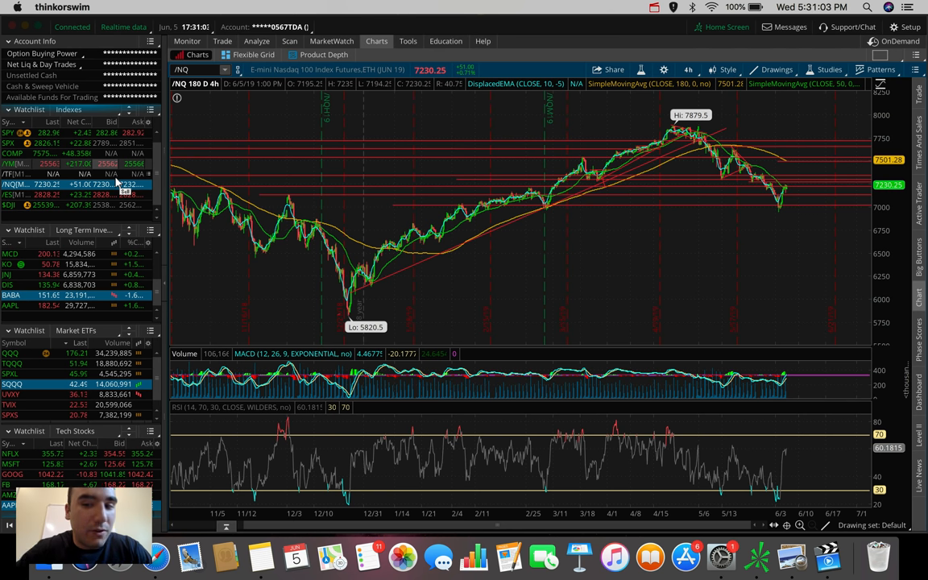
pyautogui.moveTo(805, 187)
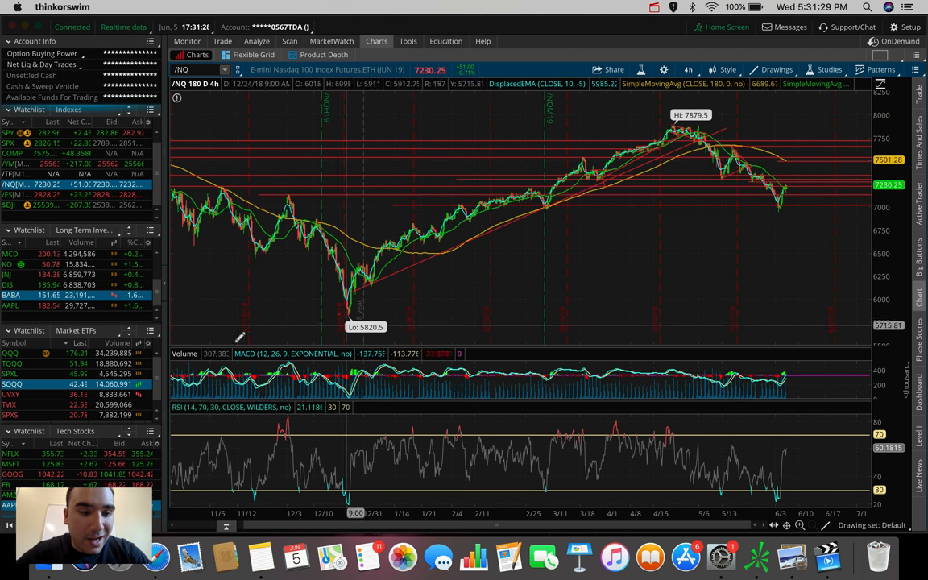
# Load SQQQ from the watchlist and bring up its time frame choices
pyautogui.click(13, 384)
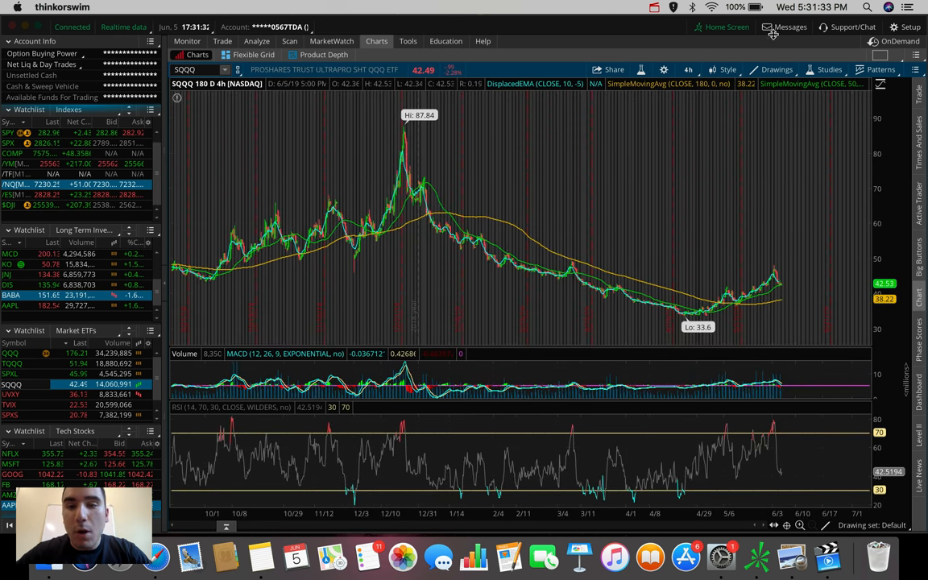
pyautogui.click(688, 69)
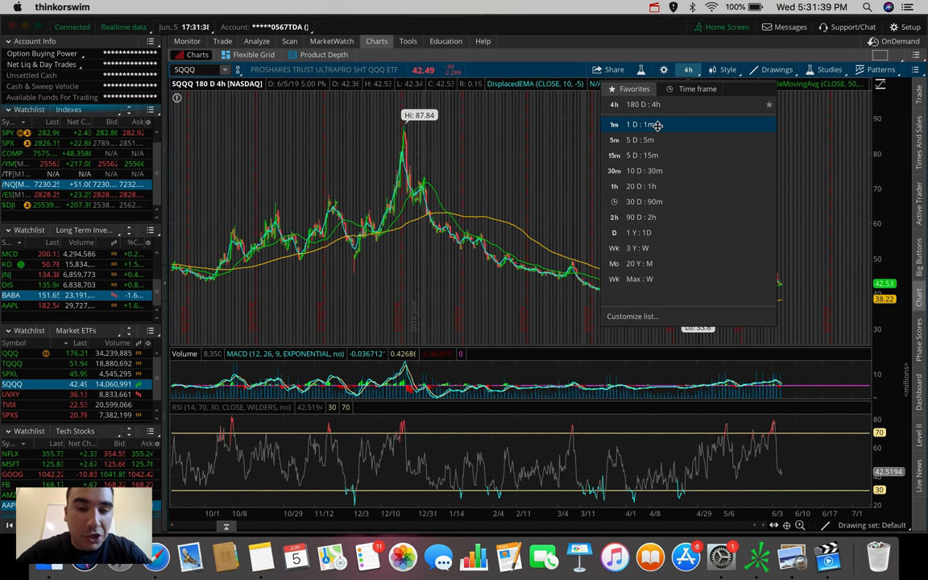
pyautogui.moveTo(655, 139)
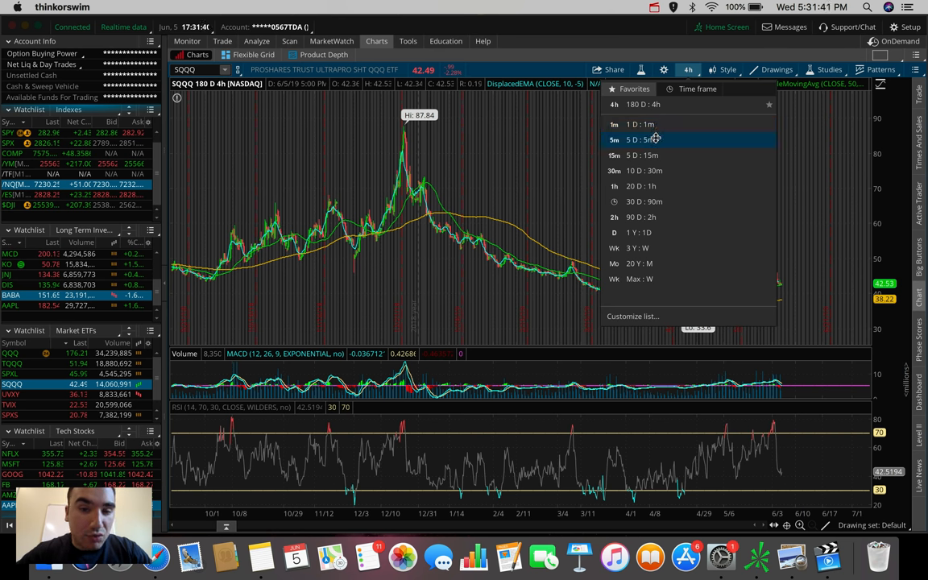
pyautogui.moveTo(654, 124)
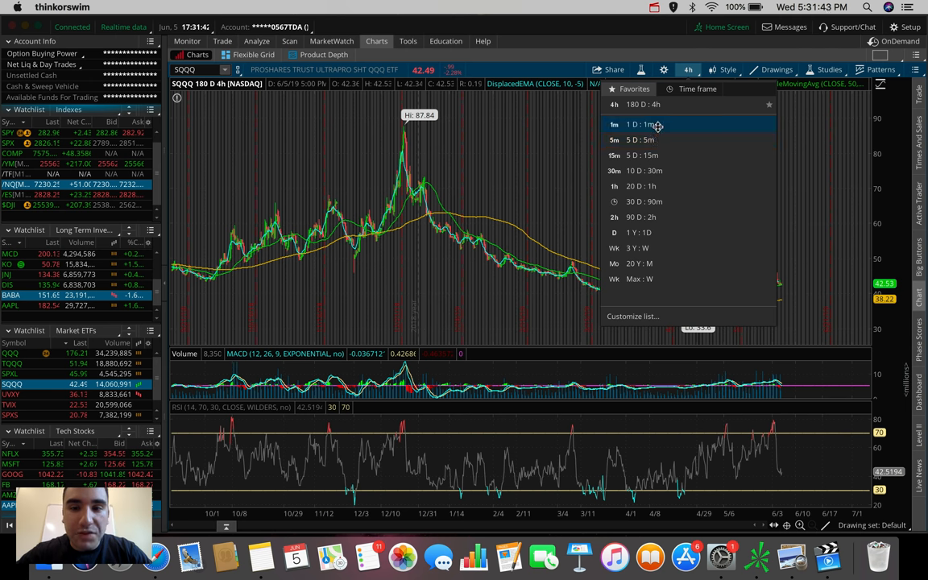
# Switch the SQQQ chart to the 1 D : 1m intraday time frame
pyautogui.click(635, 124)
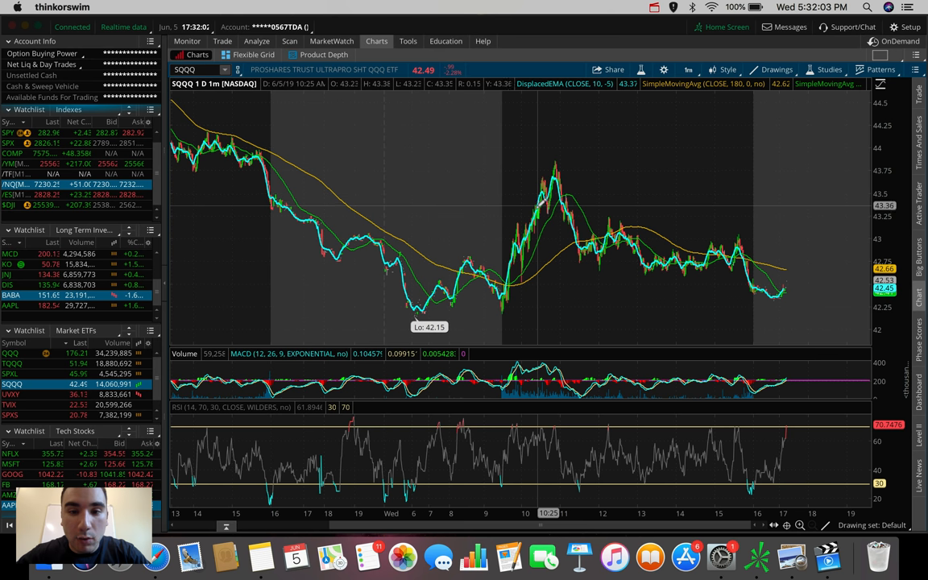
pyautogui.moveTo(538, 206)
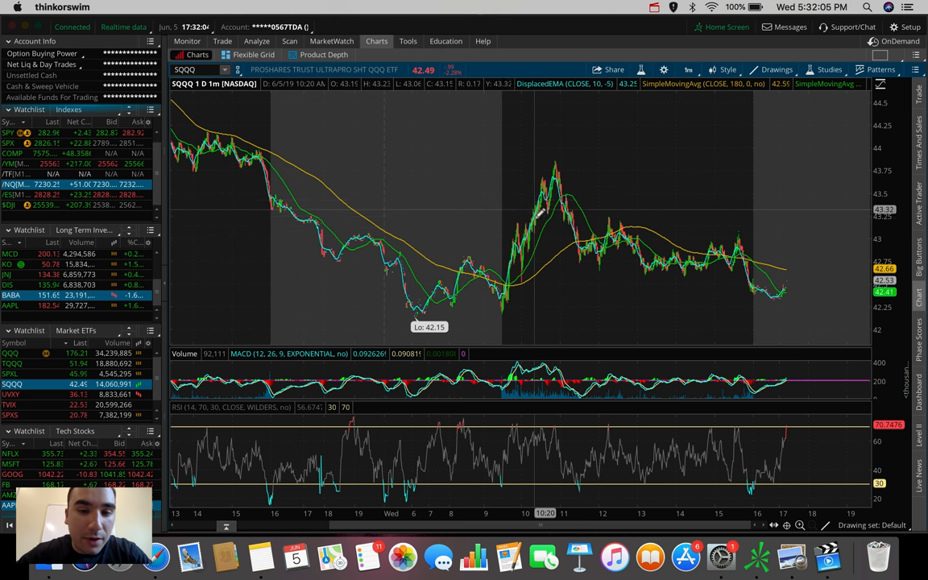
pyautogui.moveTo(534, 201)
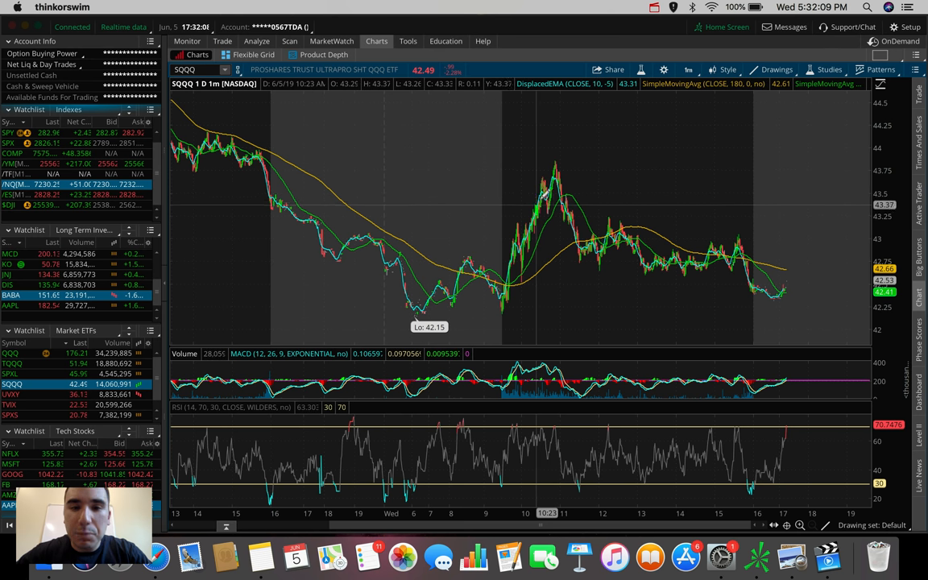
pyautogui.moveTo(551, 177)
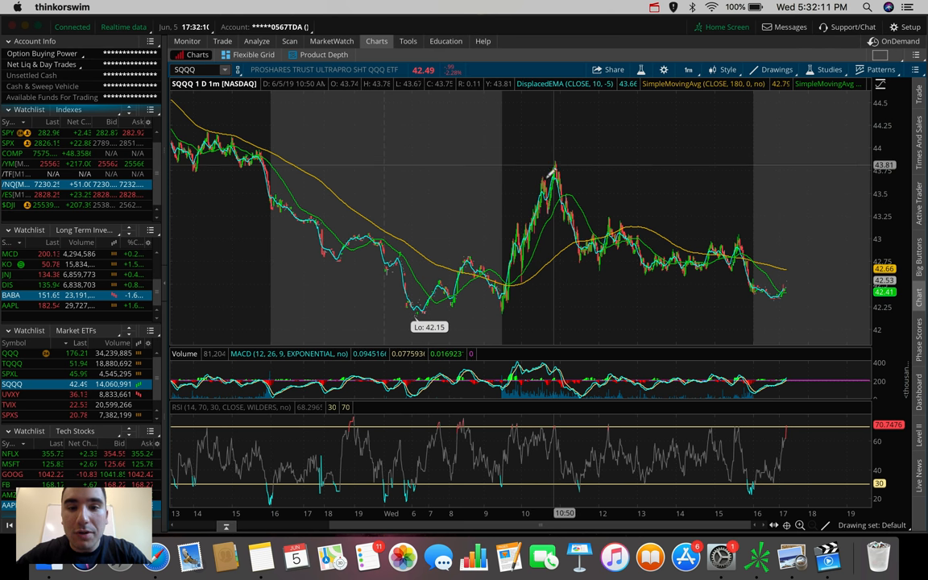
pyautogui.moveTo(524, 229)
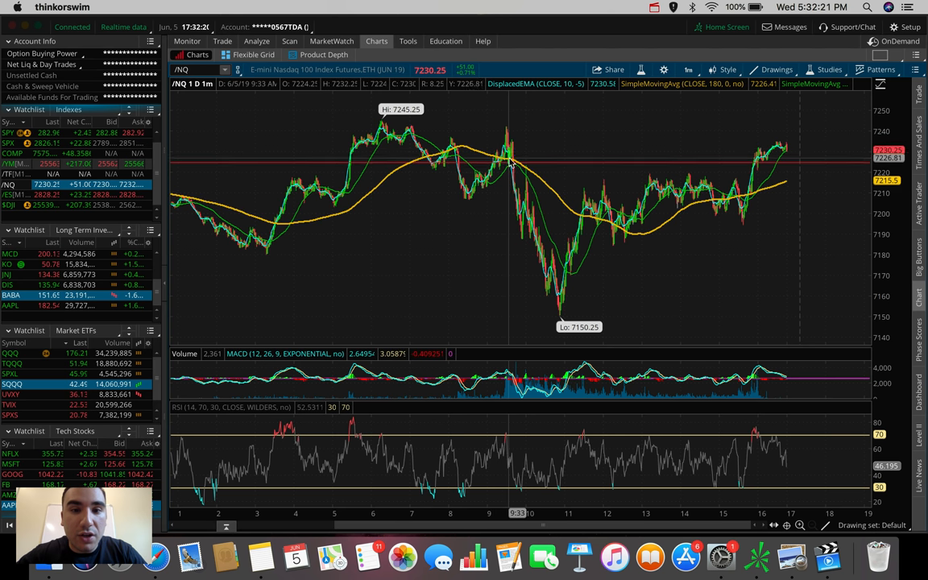
pyautogui.moveTo(531, 213)
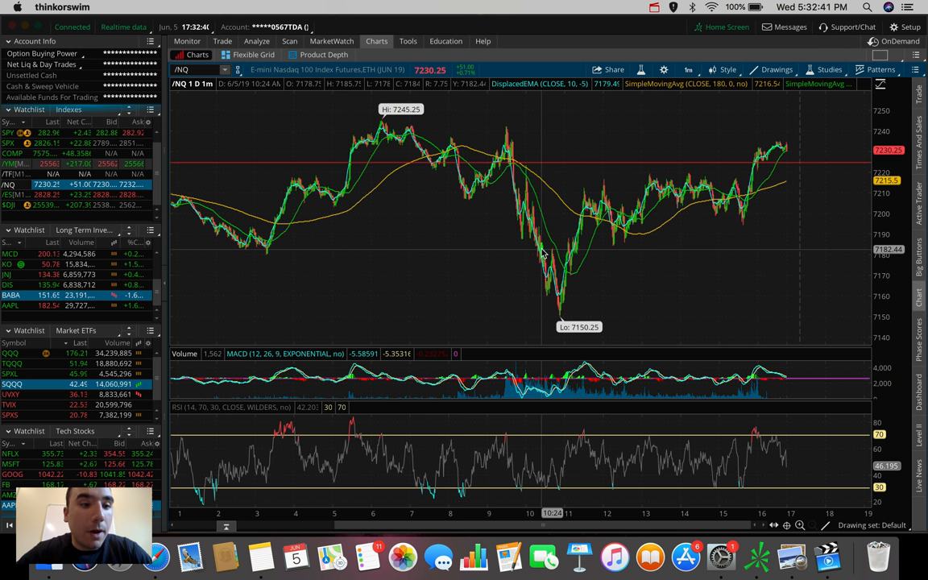
pyautogui.moveTo(541, 249)
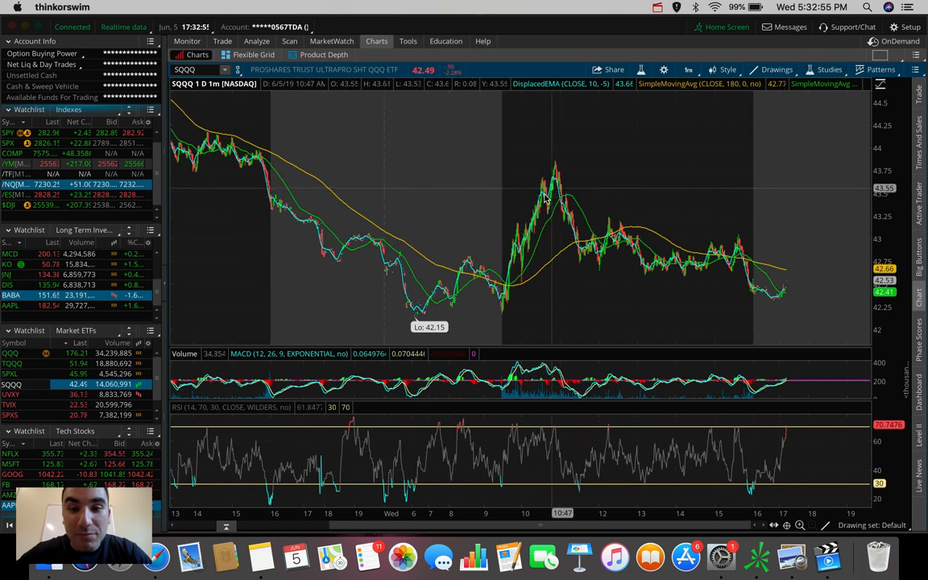
pyautogui.moveTo(547, 170)
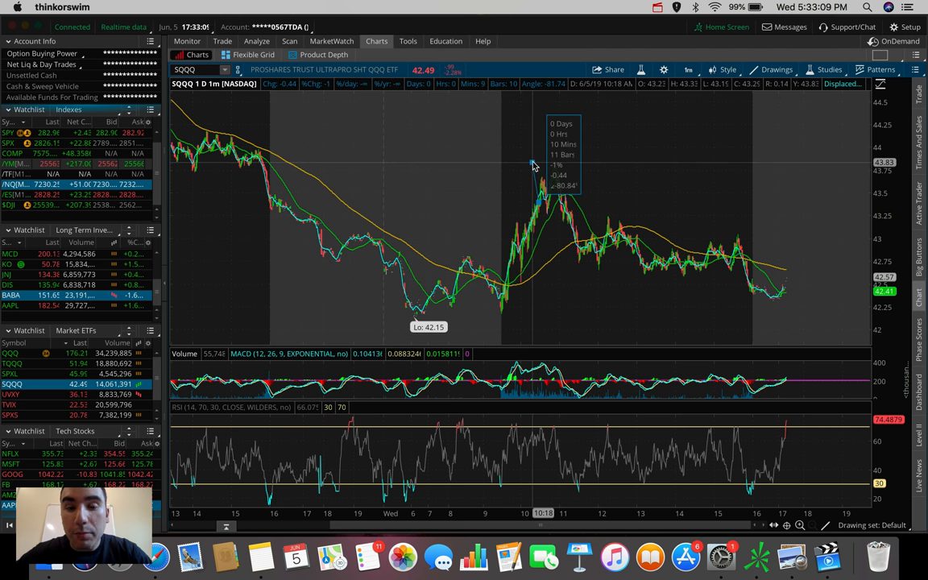
pyautogui.moveTo(551, 164)
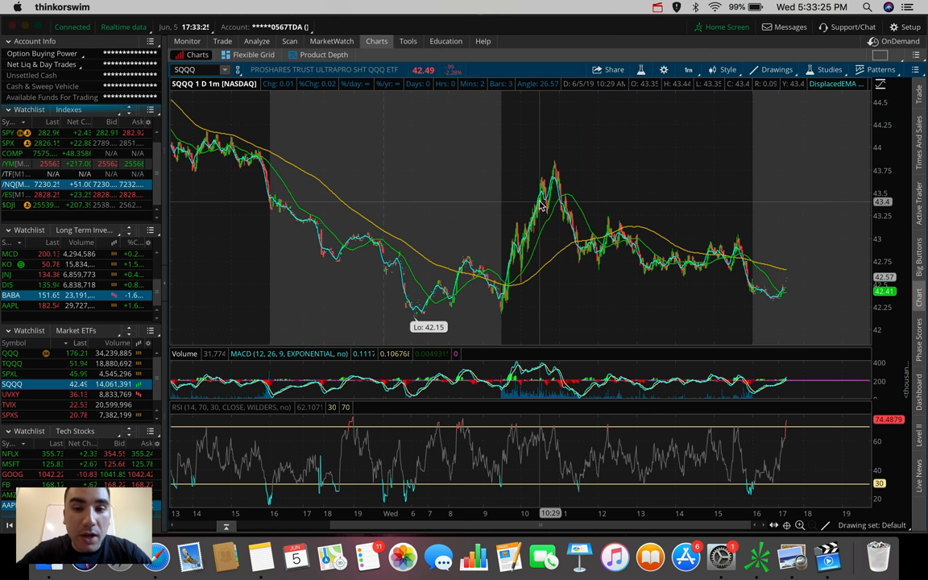
pyautogui.moveTo(573, 137)
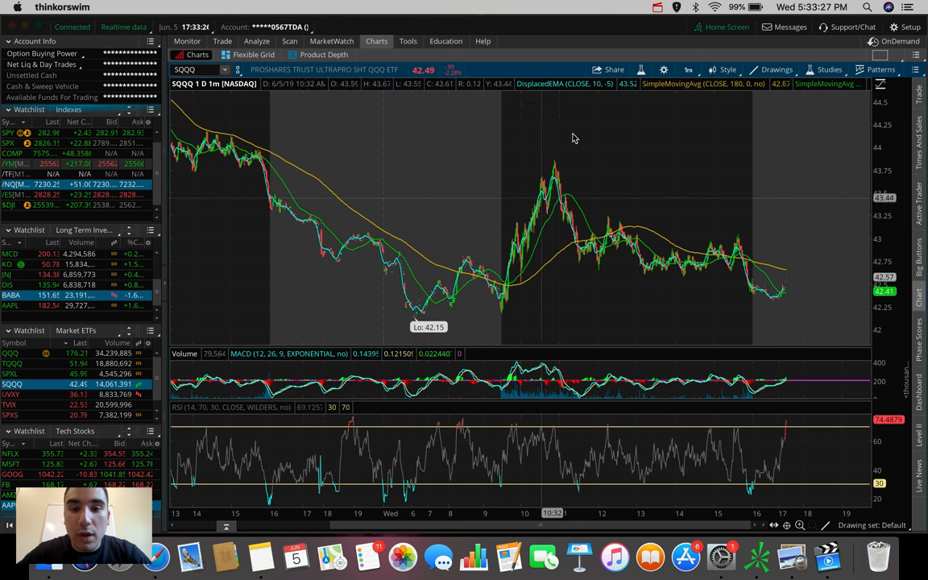
pyautogui.moveTo(541, 169)
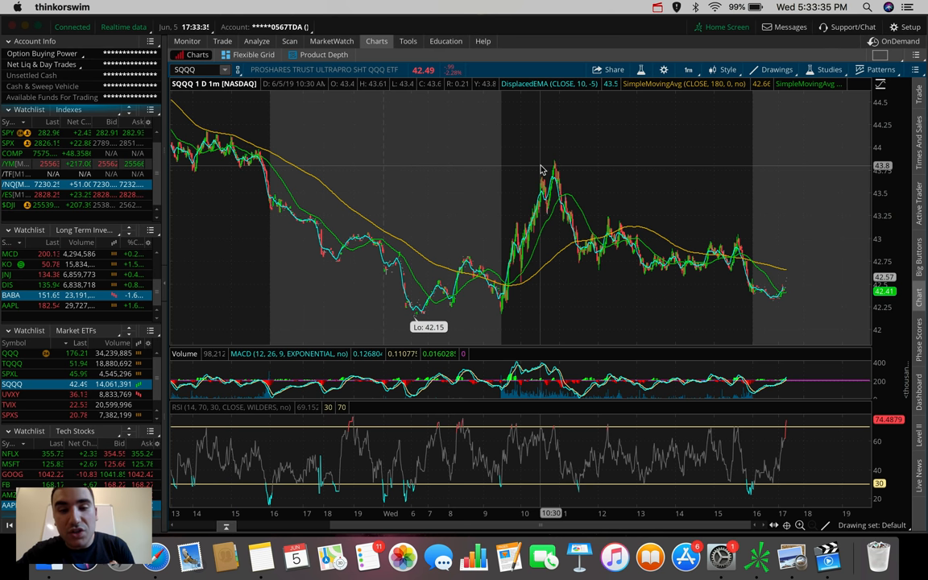
pyautogui.moveTo(551, 174)
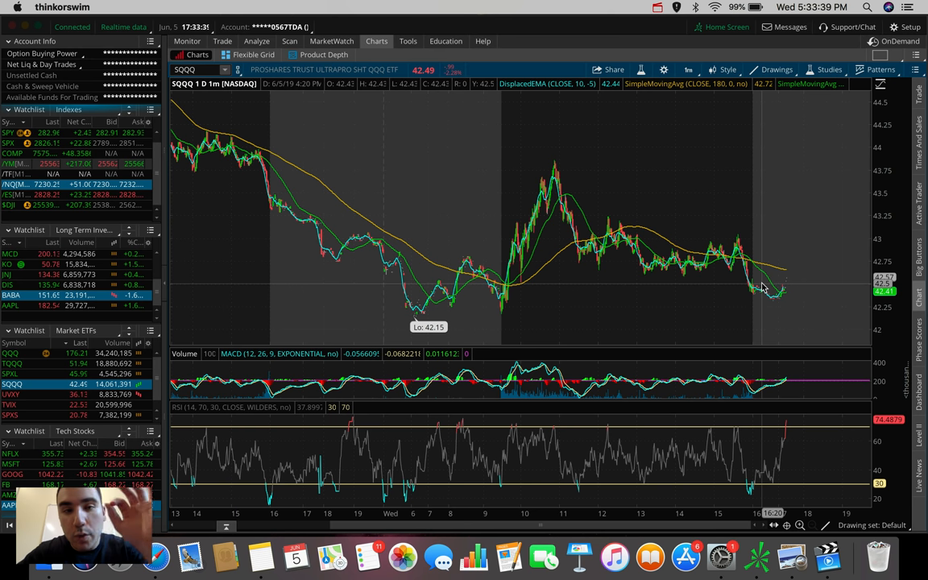
pyautogui.moveTo(571, 163)
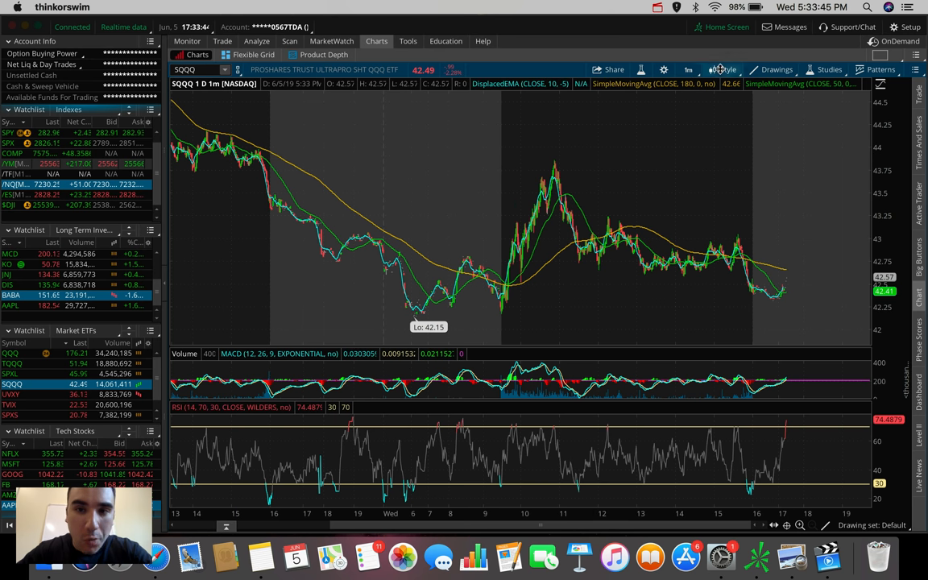
# Change the SQQQ chart to a 180-day time frame
pyautogui.click(688, 69)
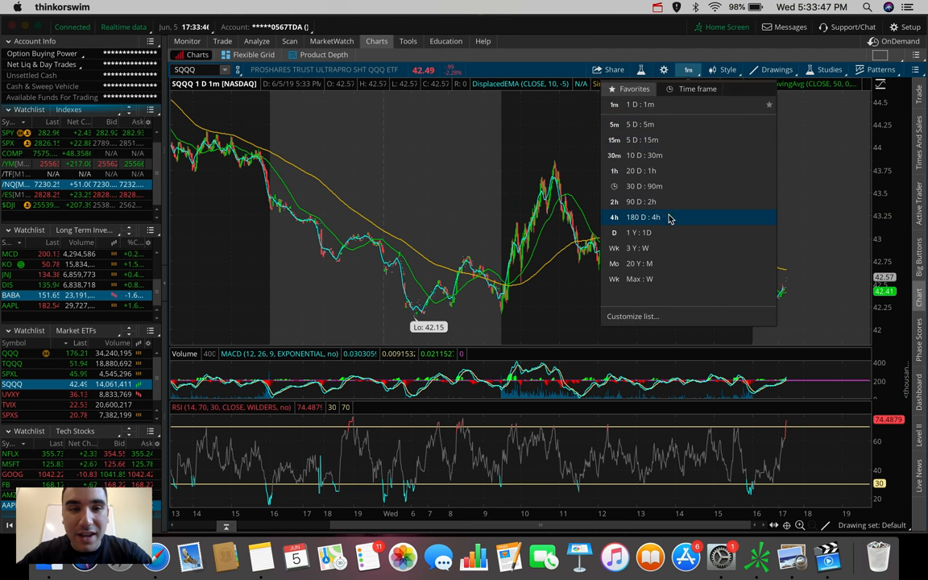
pyautogui.click(641, 216)
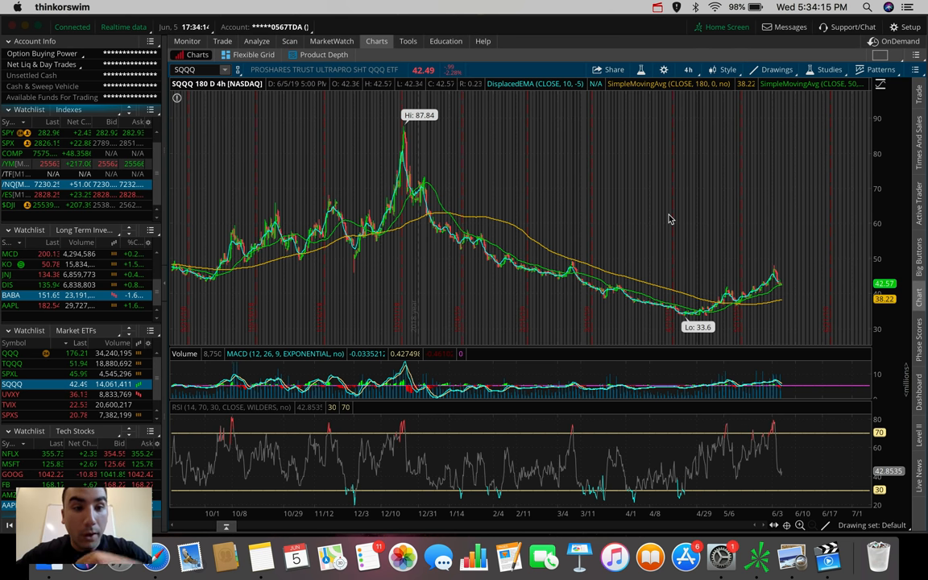
pyautogui.moveTo(798, 281)
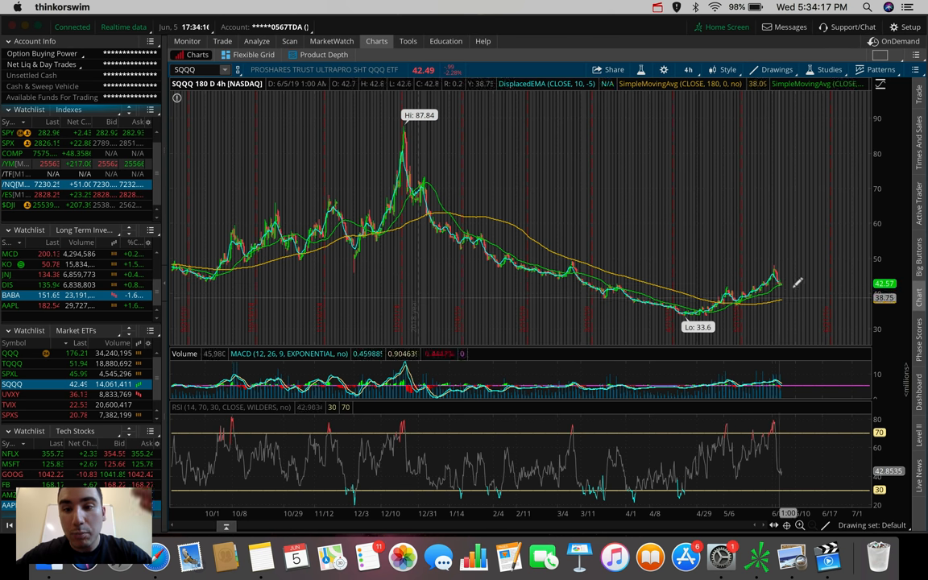
pyautogui.moveTo(789, 259)
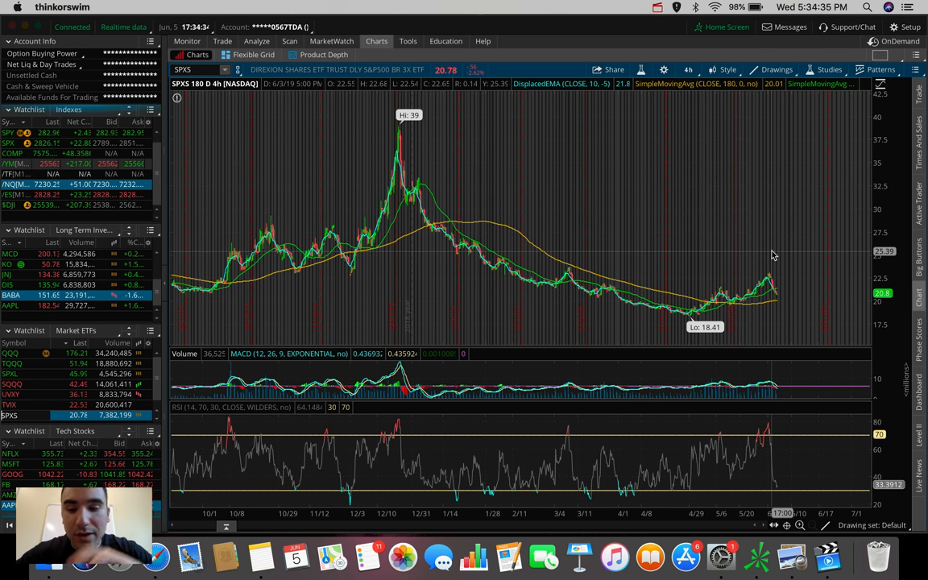
pyautogui.moveTo(779, 317)
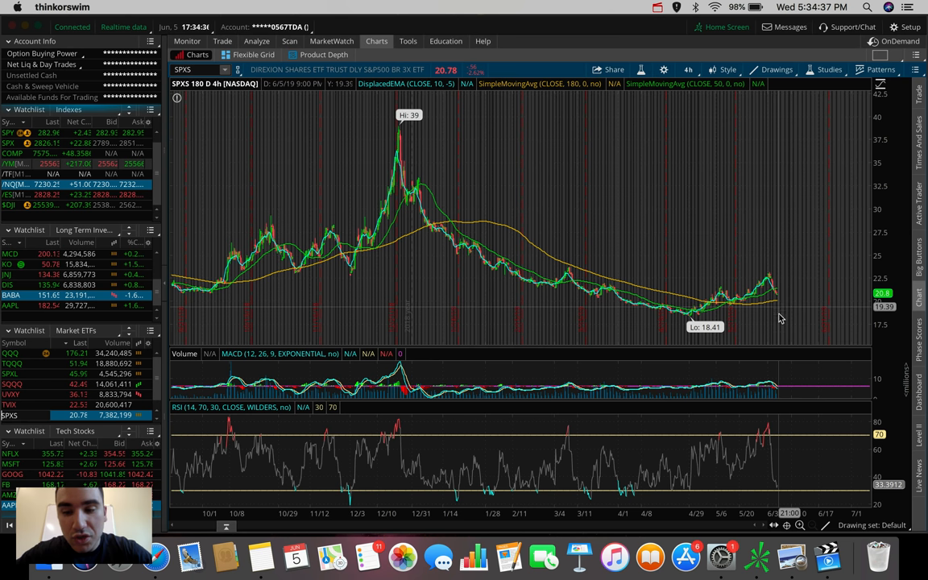
pyautogui.moveTo(803, 235)
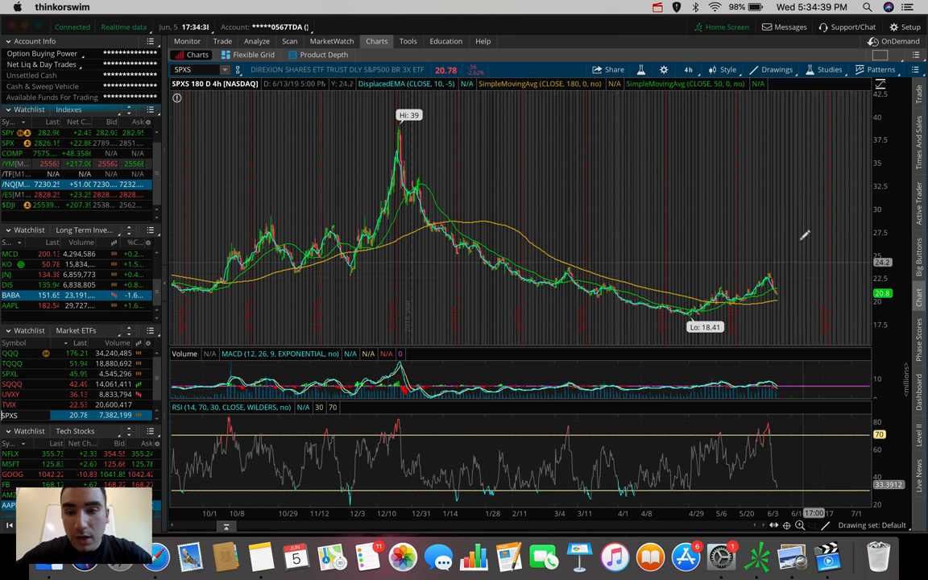
pyautogui.moveTo(784, 288)
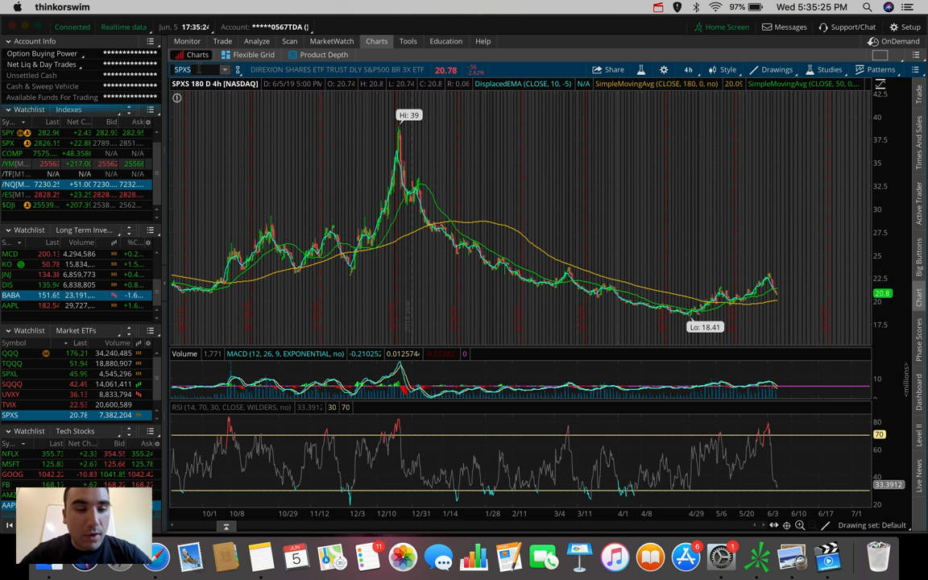
# Enter BR in the symbol box to bring up BRK/B
pyautogui.write('BRK/B')
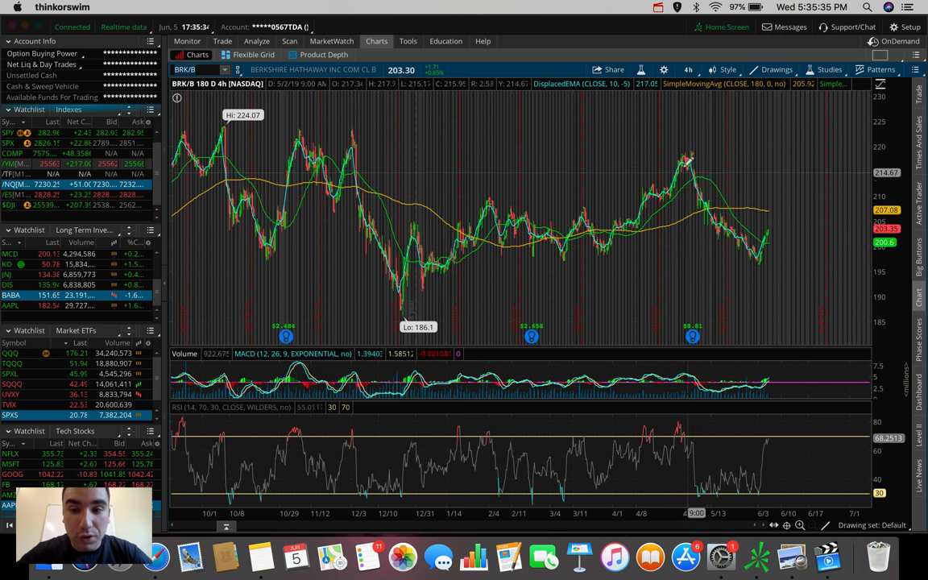
pyautogui.moveTo(693, 157)
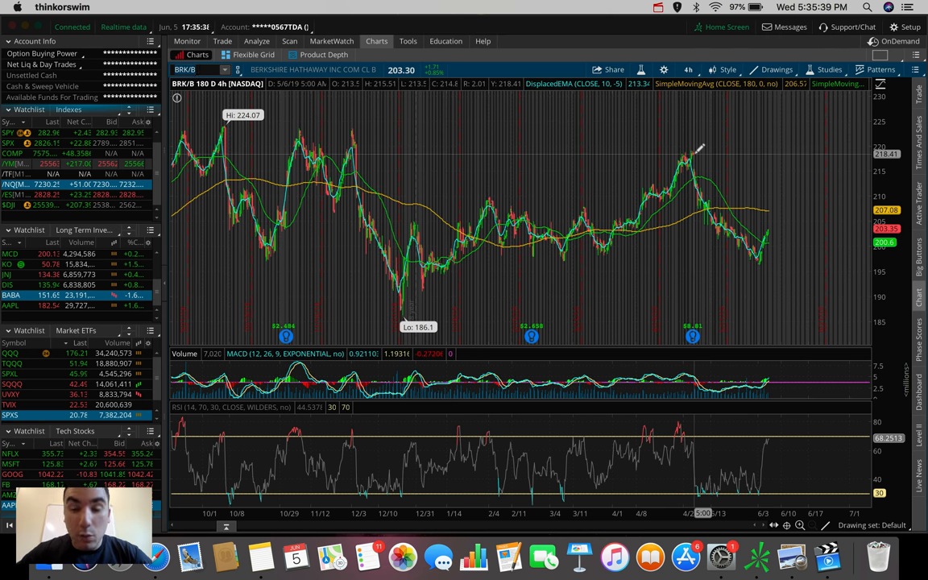
pyautogui.moveTo(749, 258)
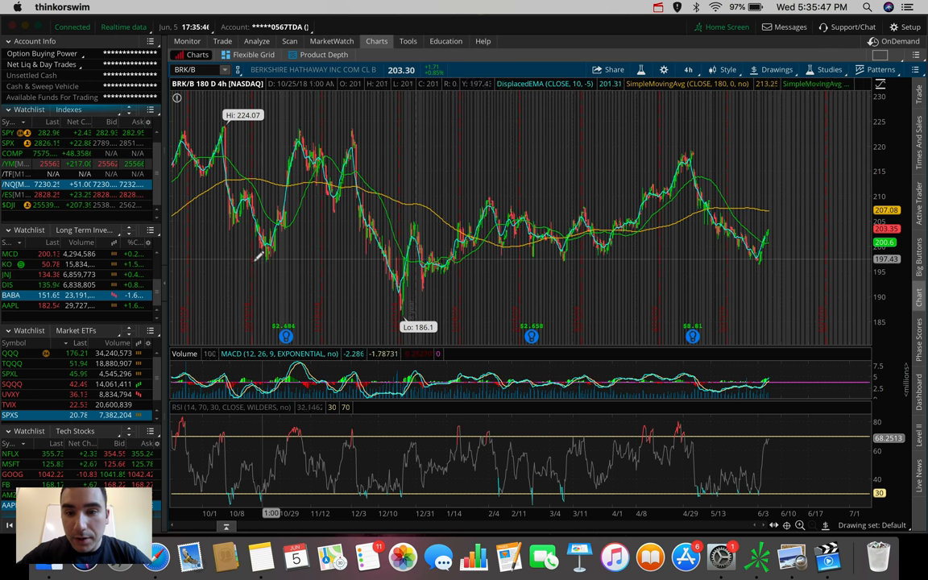
pyautogui.moveTo(256, 256)
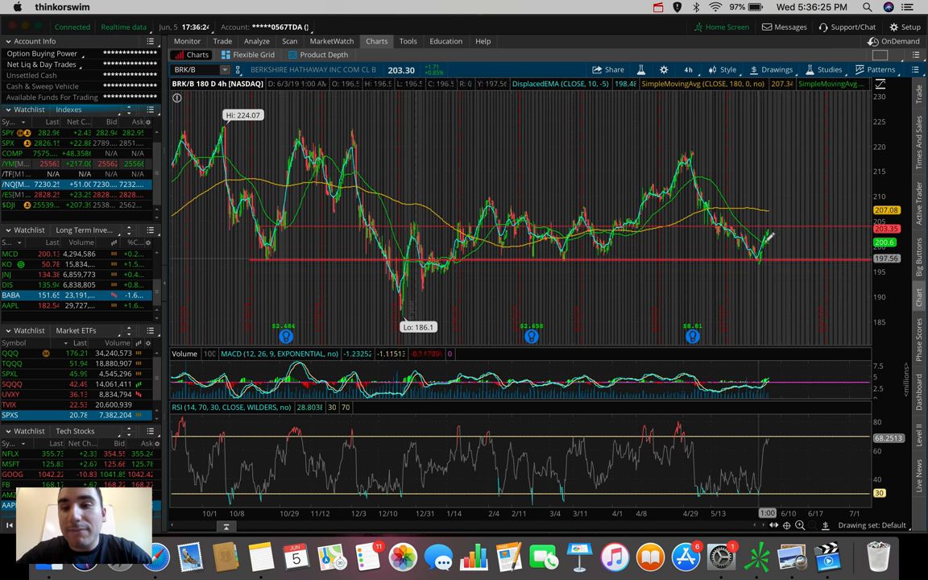
pyautogui.moveTo(774, 234)
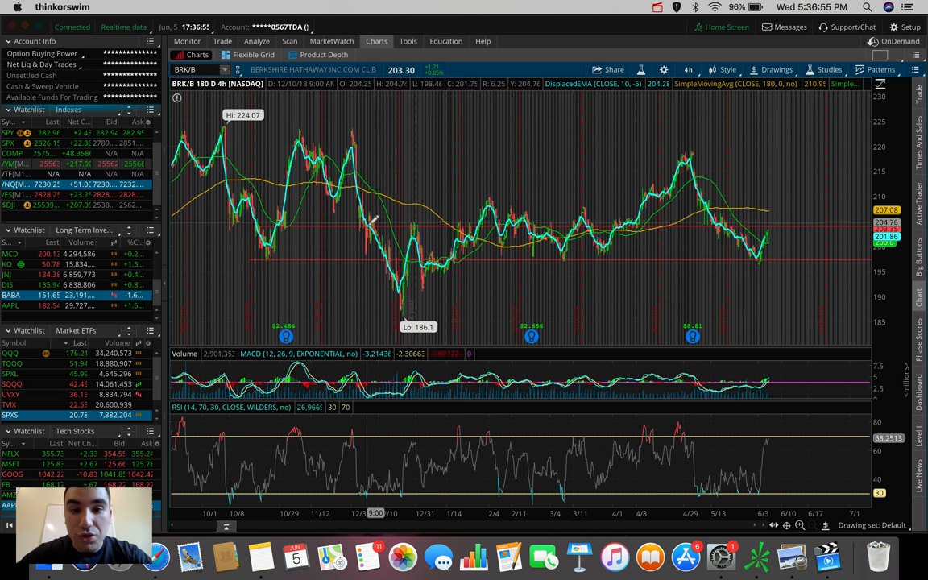
pyautogui.moveTo(561, 193)
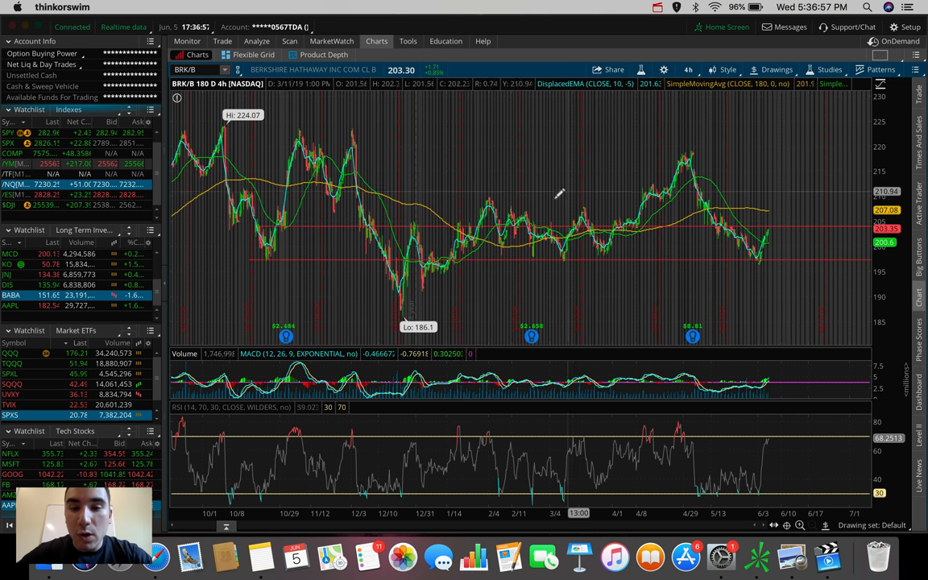
pyautogui.moveTo(696, 225)
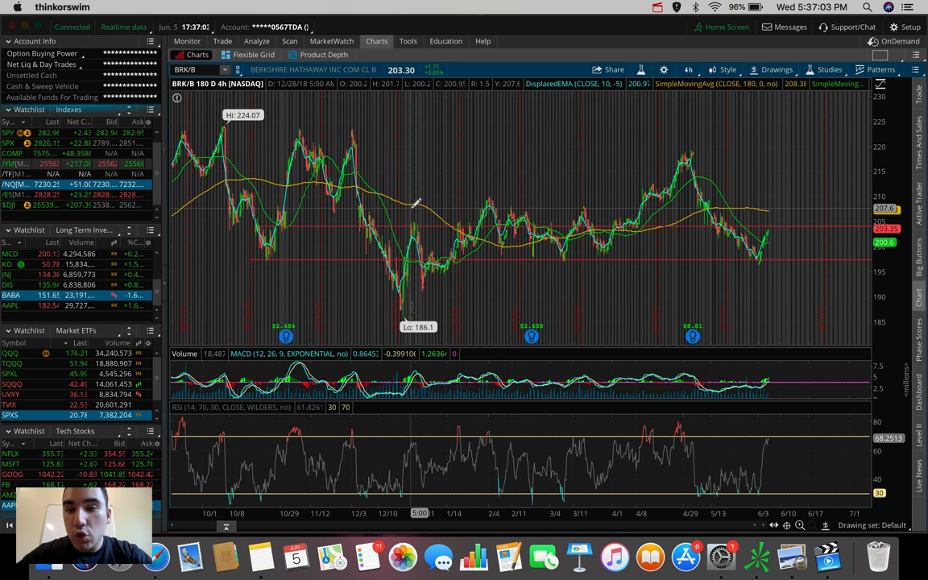
pyautogui.moveTo(776, 251)
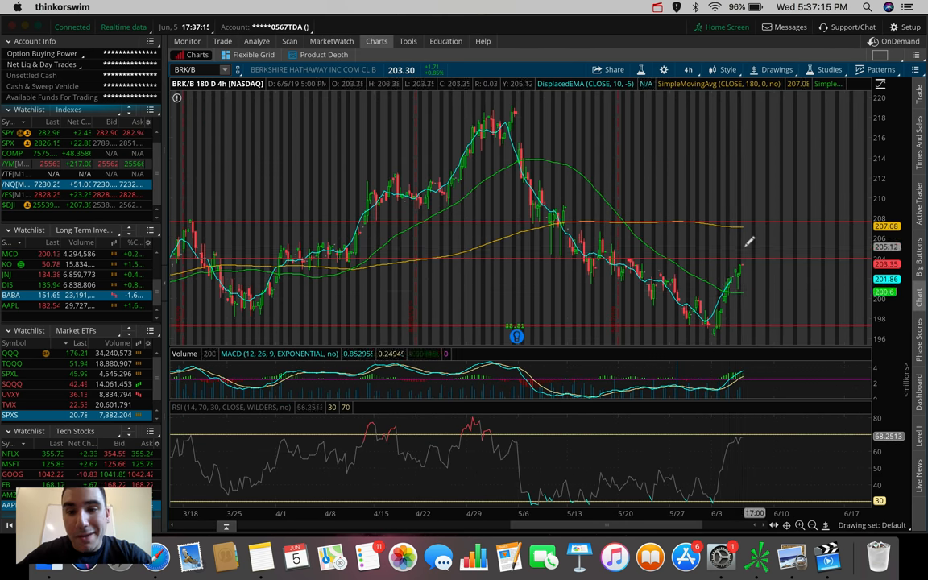
pyautogui.moveTo(760, 226)
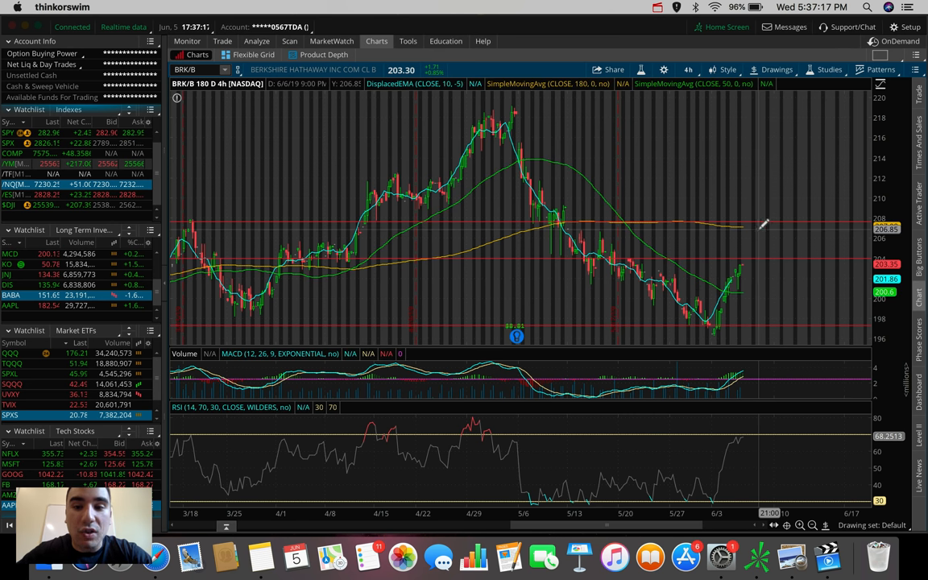
pyautogui.moveTo(594, 169)
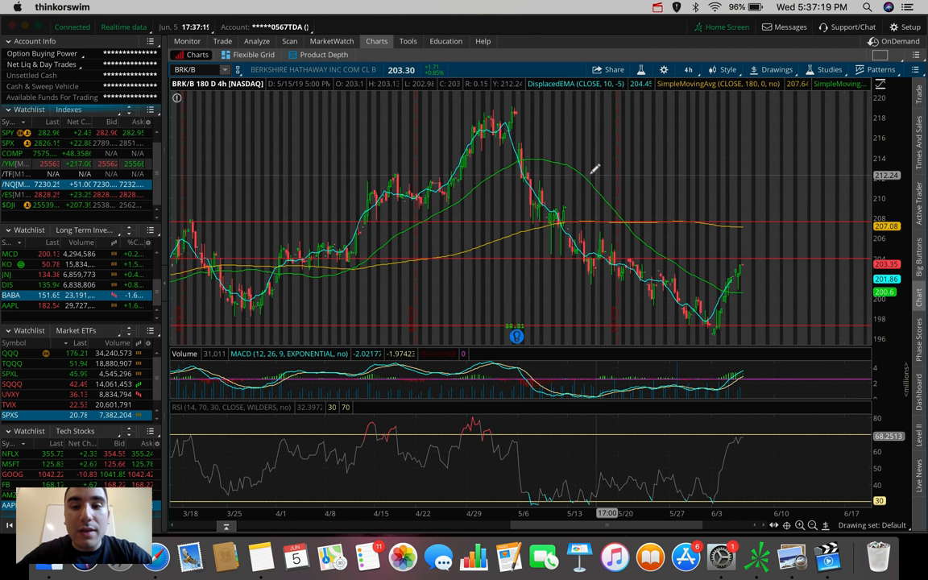
pyautogui.moveTo(749, 261)
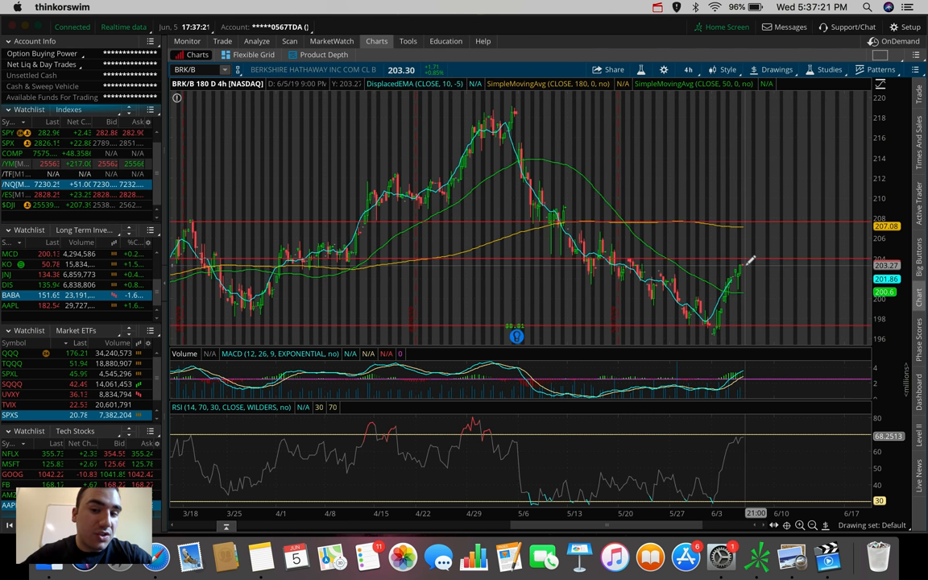
pyautogui.moveTo(604, 206)
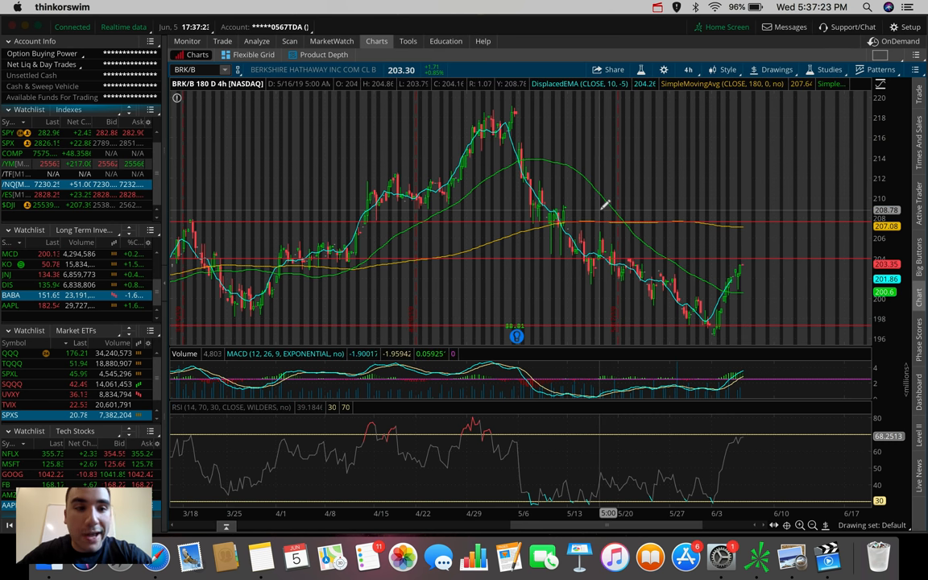
pyautogui.moveTo(707, 249)
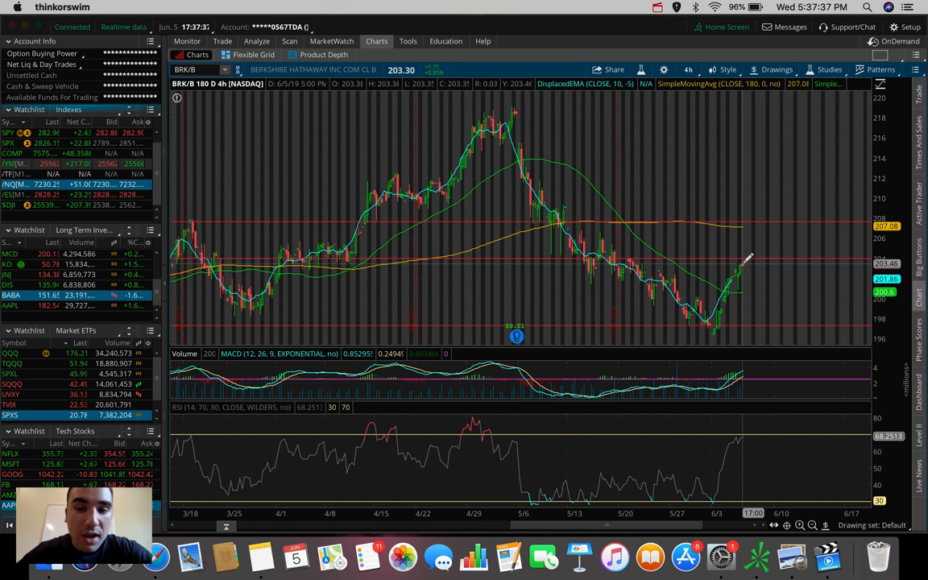
pyautogui.moveTo(747, 277)
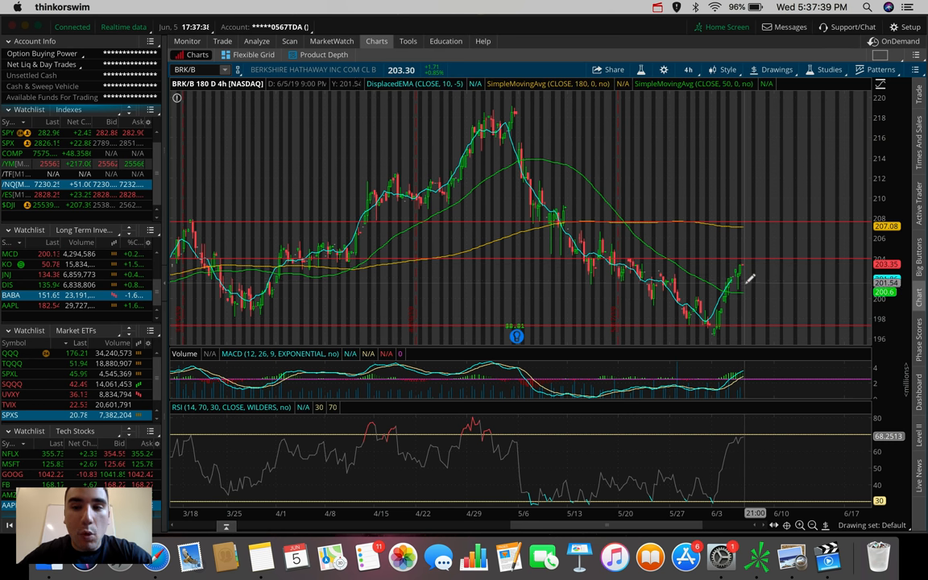
pyautogui.moveTo(744, 266)
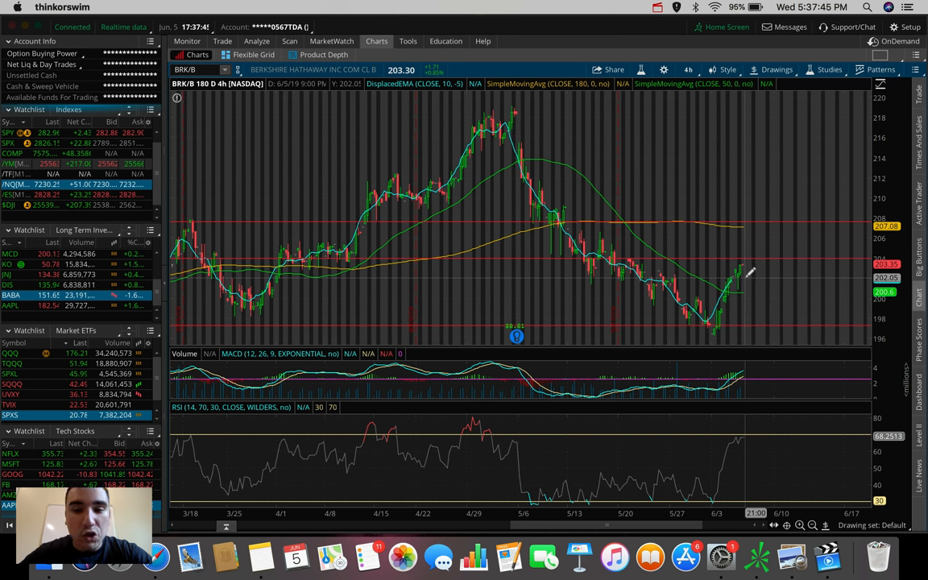
pyautogui.moveTo(747, 419)
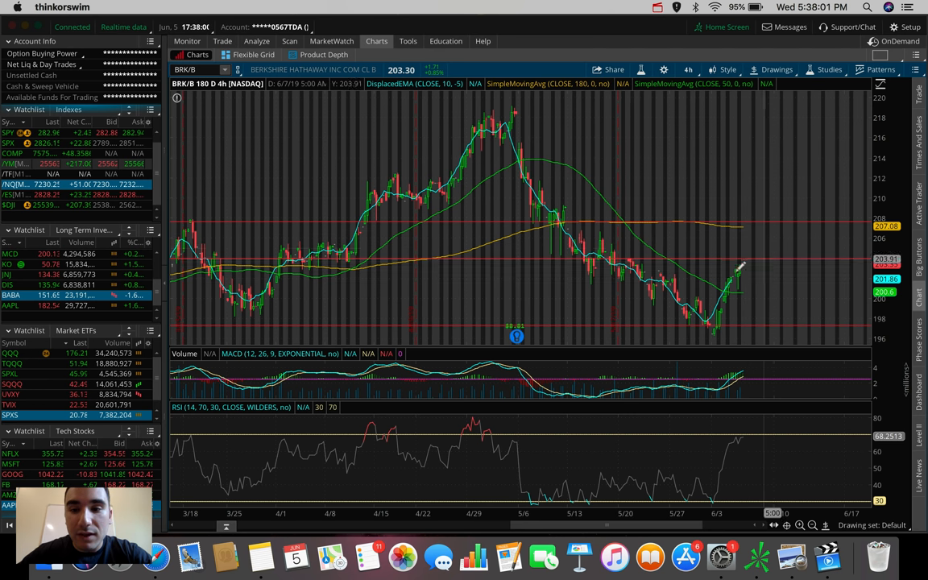
pyautogui.moveTo(737, 219)
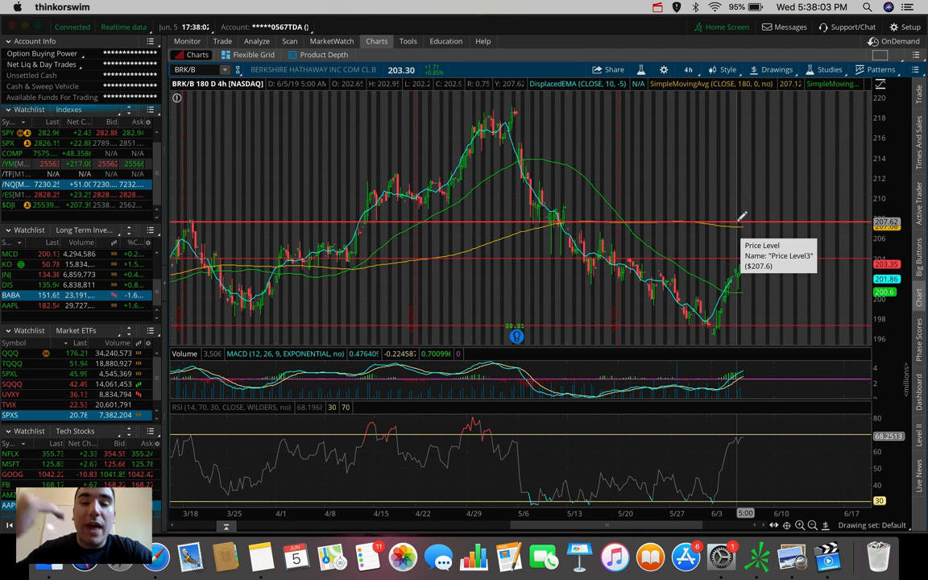
pyautogui.click(776, 69)
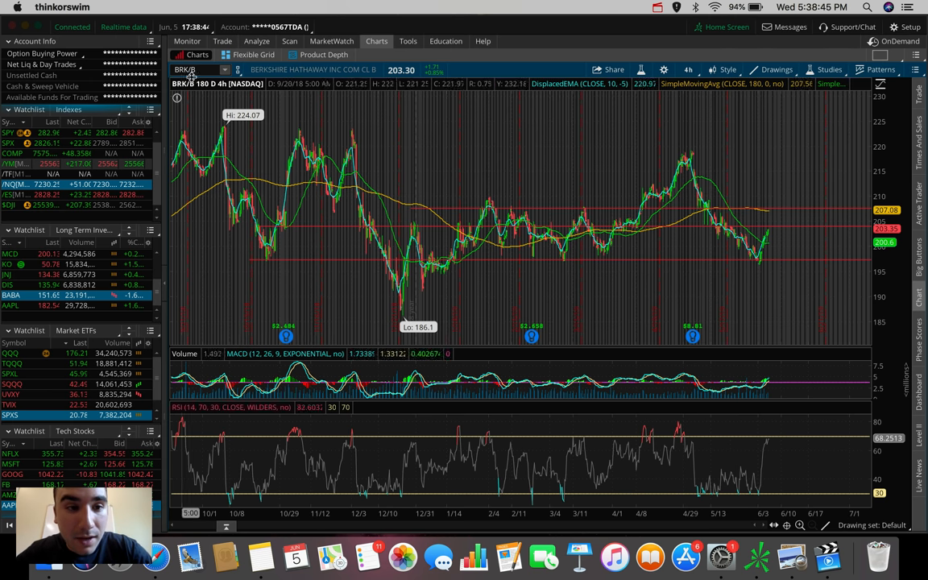
pyautogui.write('CAT')
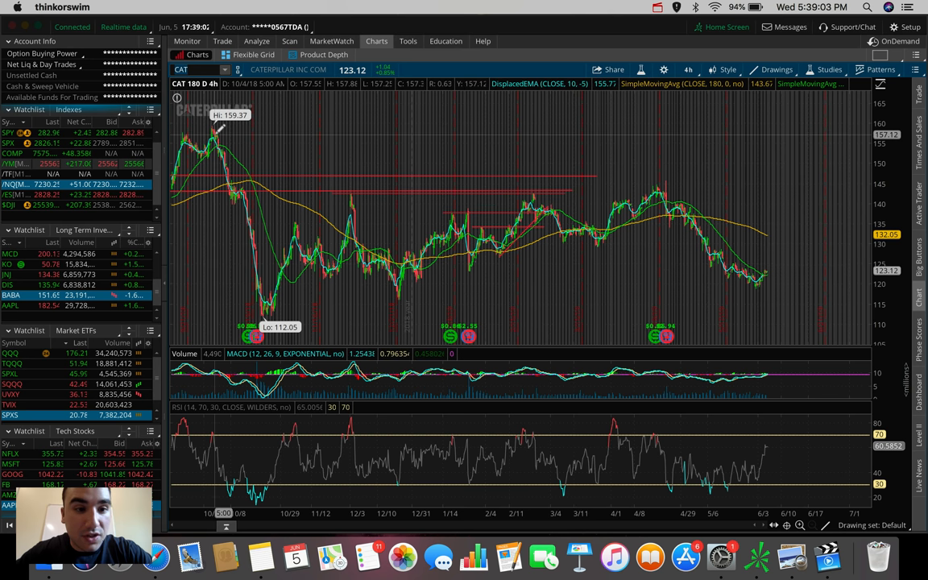
pyautogui.moveTo(264, 303)
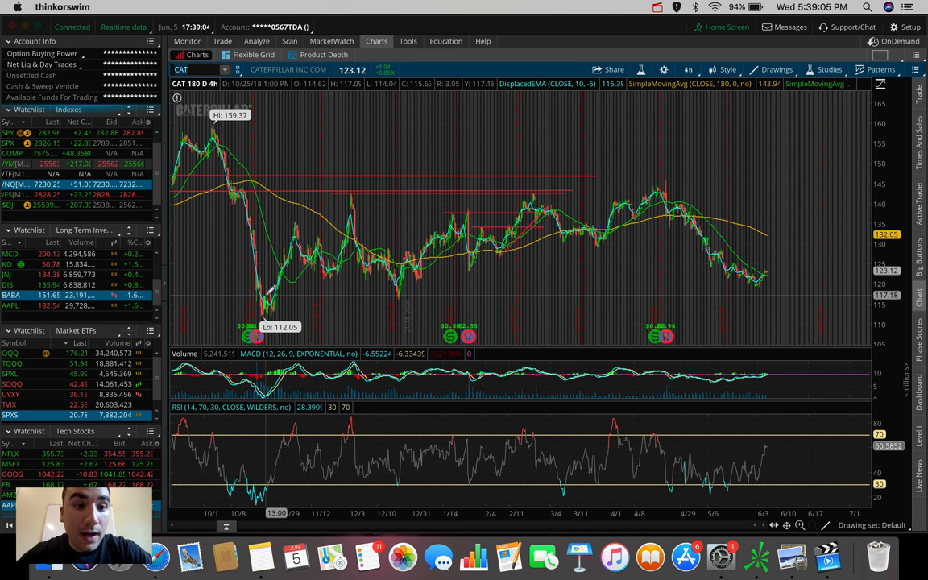
pyautogui.moveTo(797, 225)
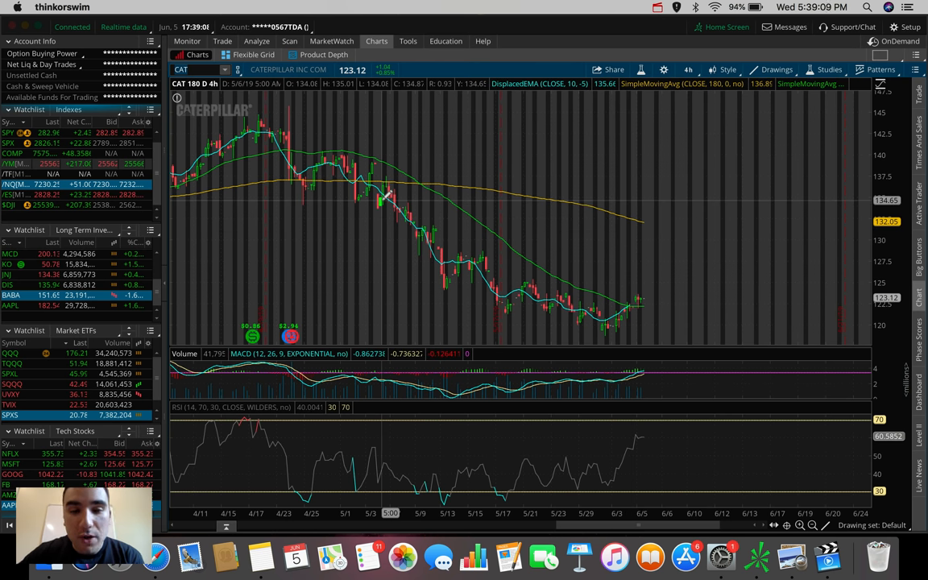
pyautogui.moveTo(544, 145)
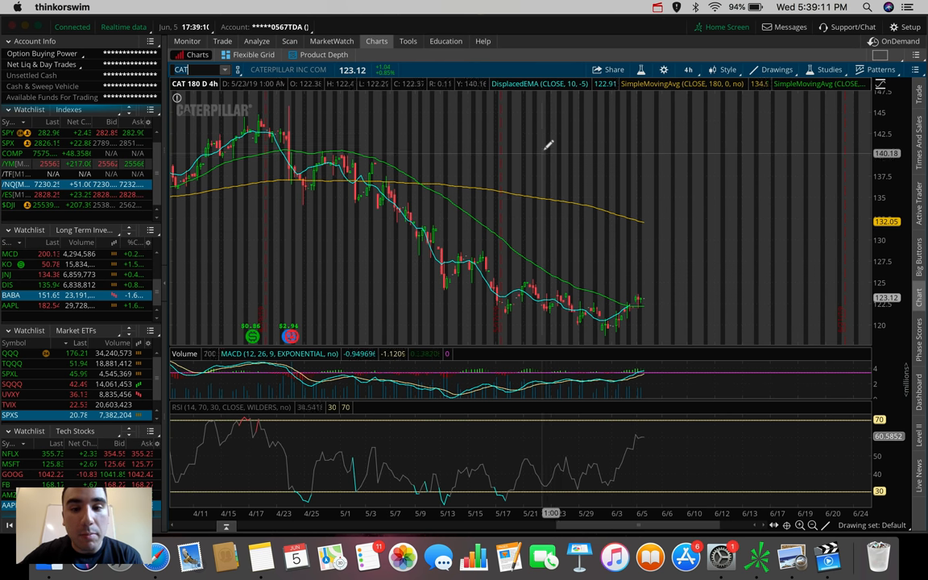
pyautogui.moveTo(580, 286)
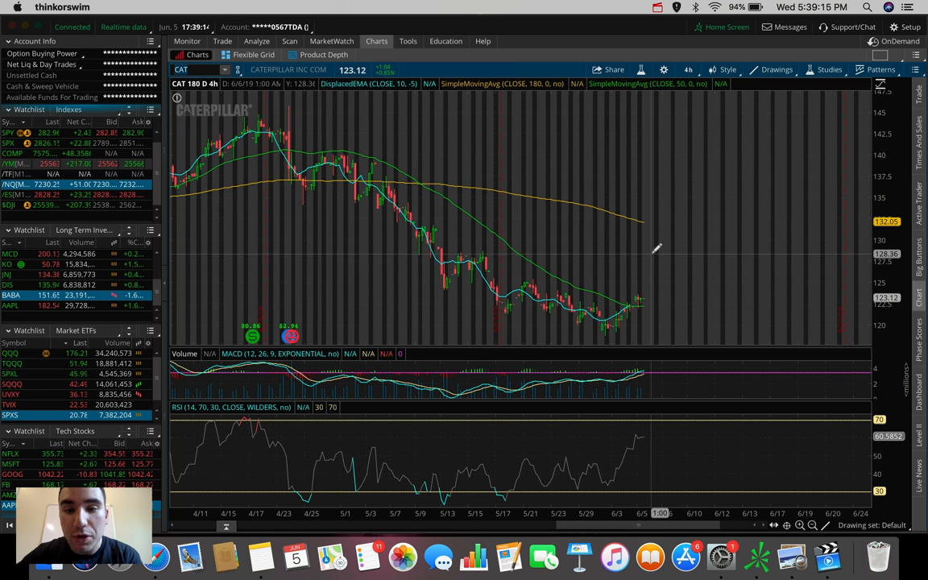
pyautogui.moveTo(636, 296)
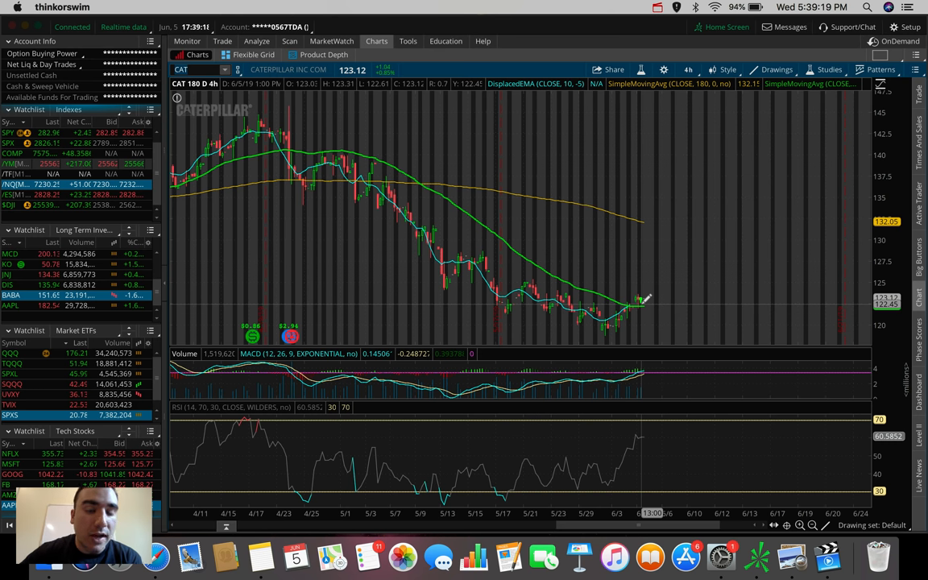
pyautogui.moveTo(641, 303)
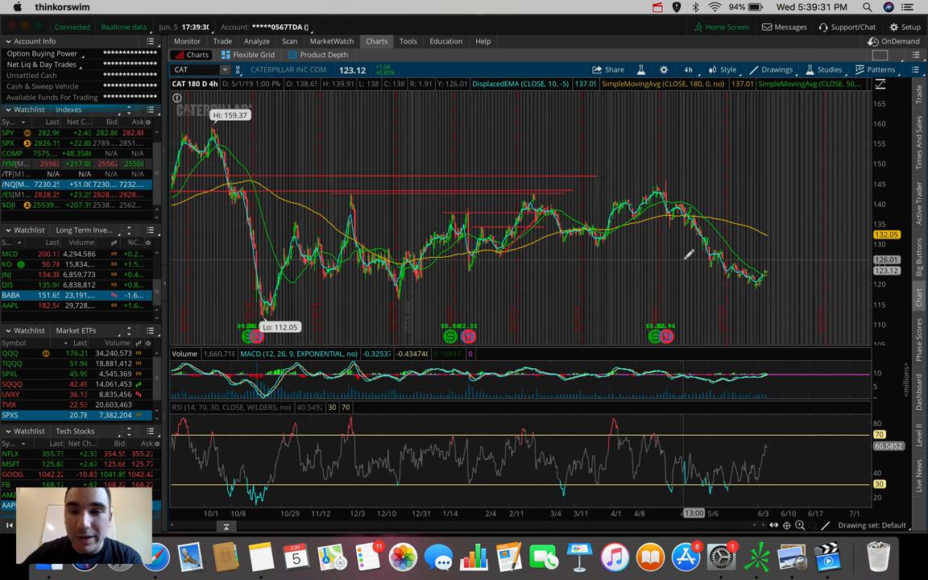
pyautogui.moveTo(718, 245)
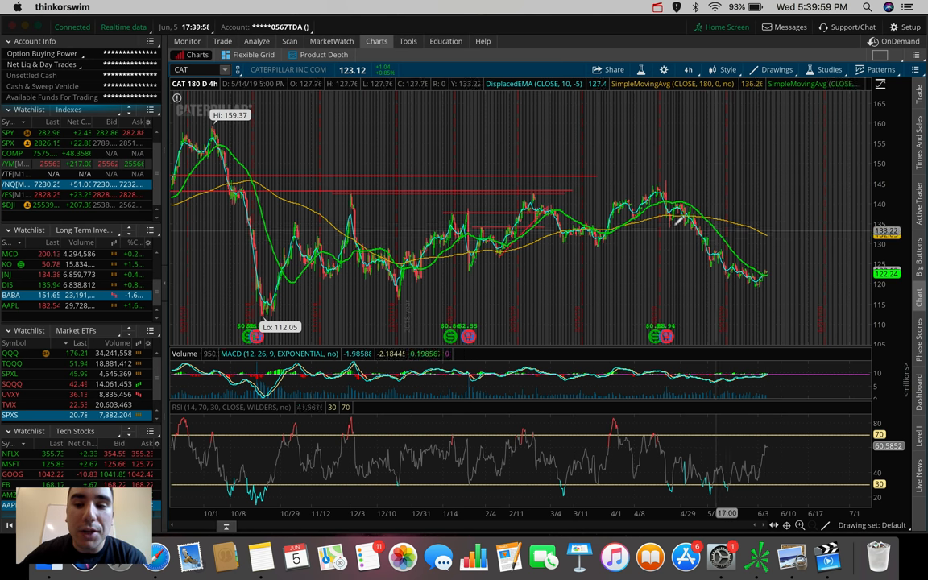
pyautogui.moveTo(777, 255)
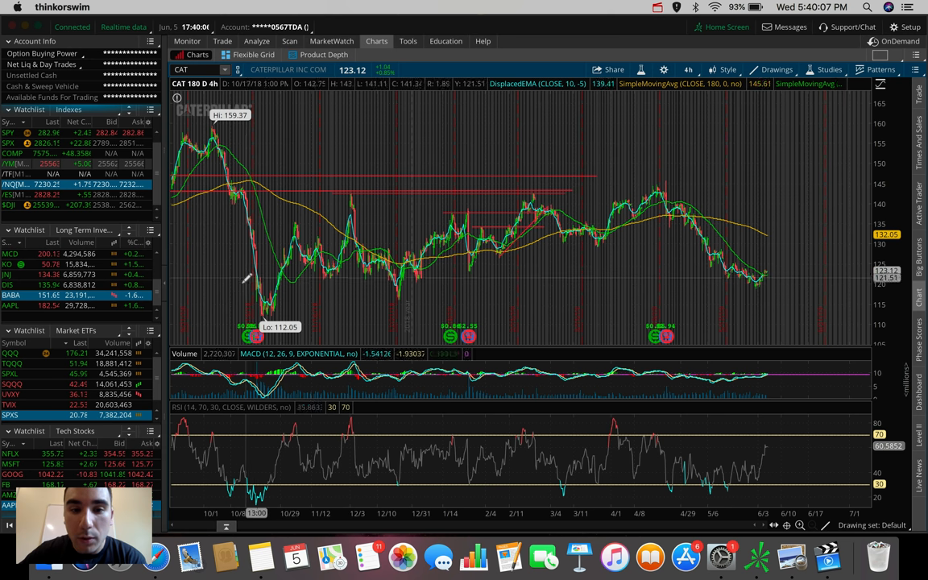
# Adjust the Caterpillar level line, then switch the chart to Coca-Cola (KO)
pyautogui.moveTo(238, 281); pyautogui.dragTo(836, 256)
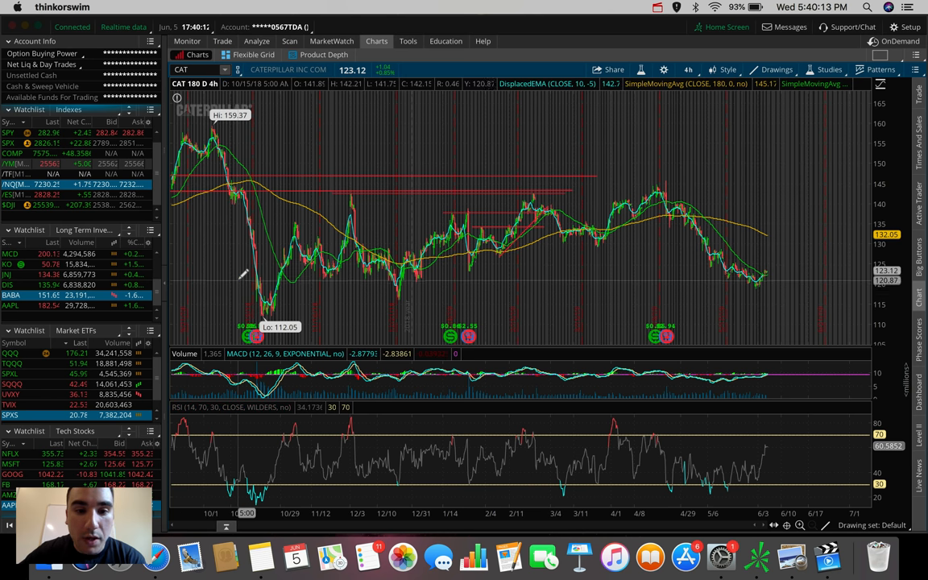
pyautogui.moveTo(238, 280); pyautogui.dragTo(814, 274)
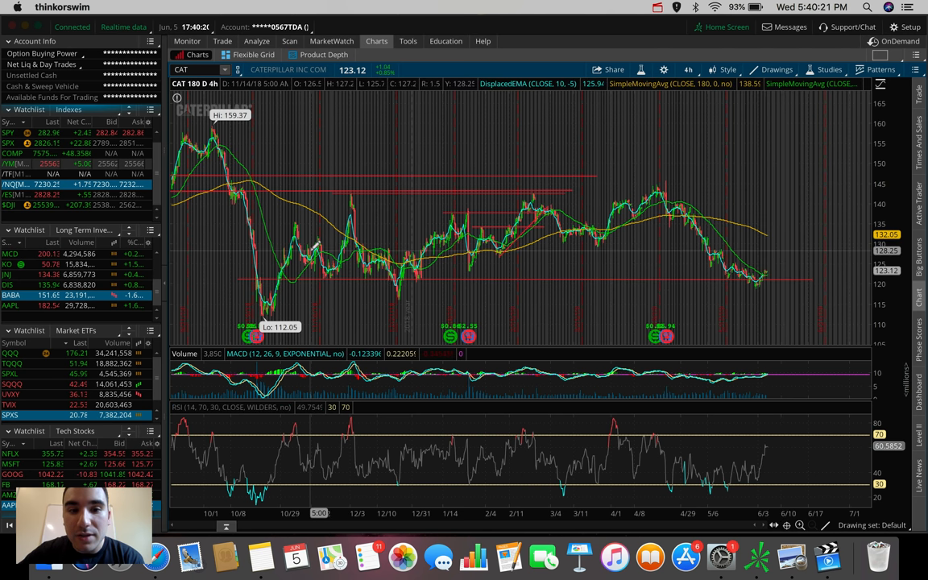
pyautogui.moveTo(308, 245)
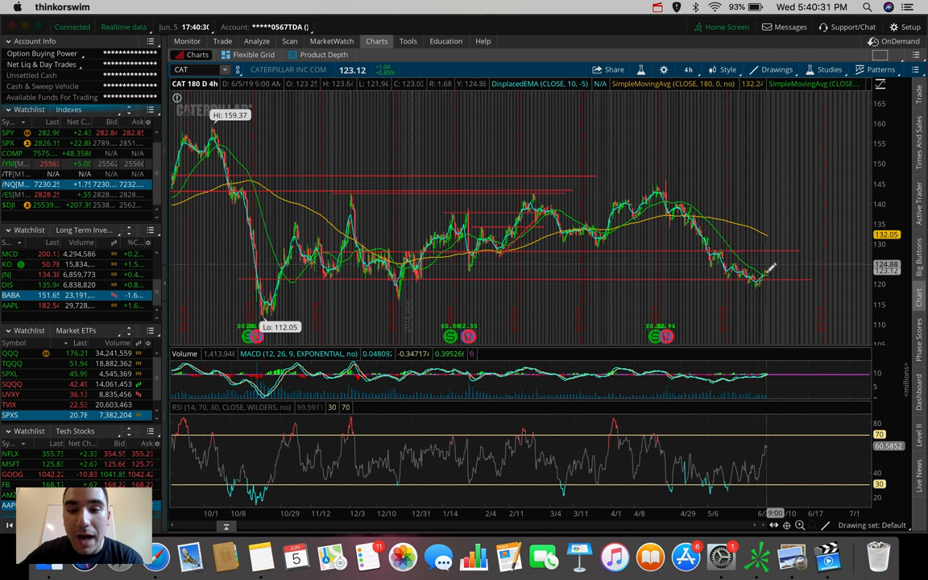
pyautogui.moveTo(764, 265)
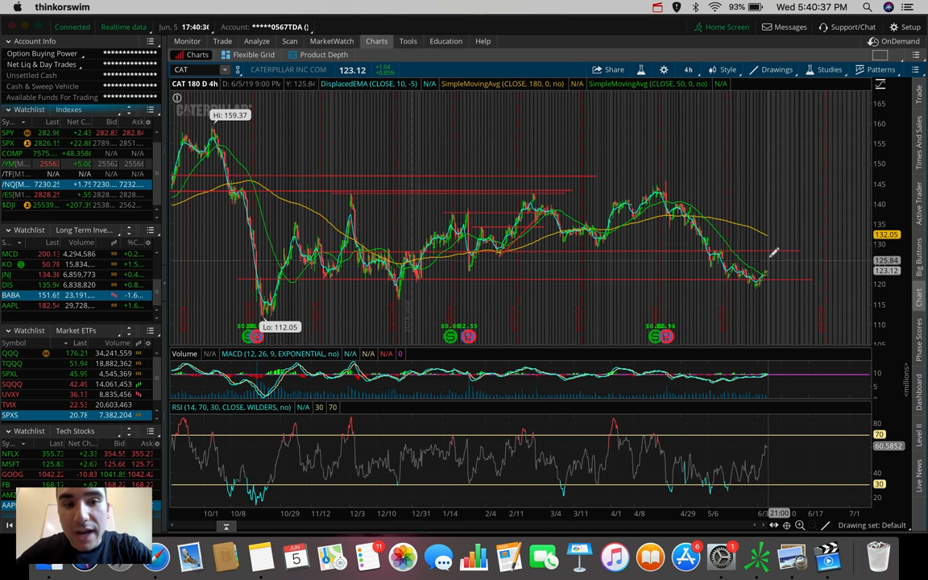
pyautogui.moveTo(773, 244)
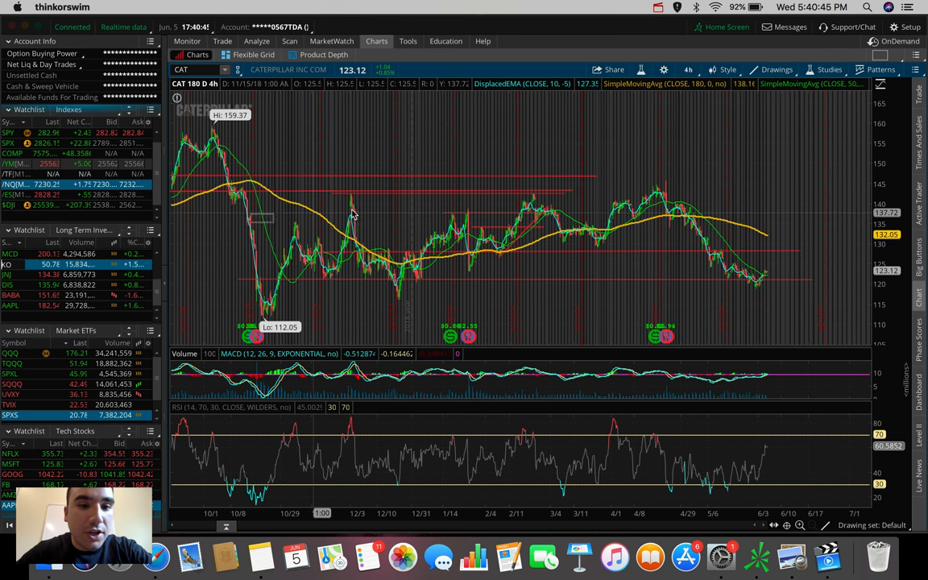
pyautogui.click(9, 264)
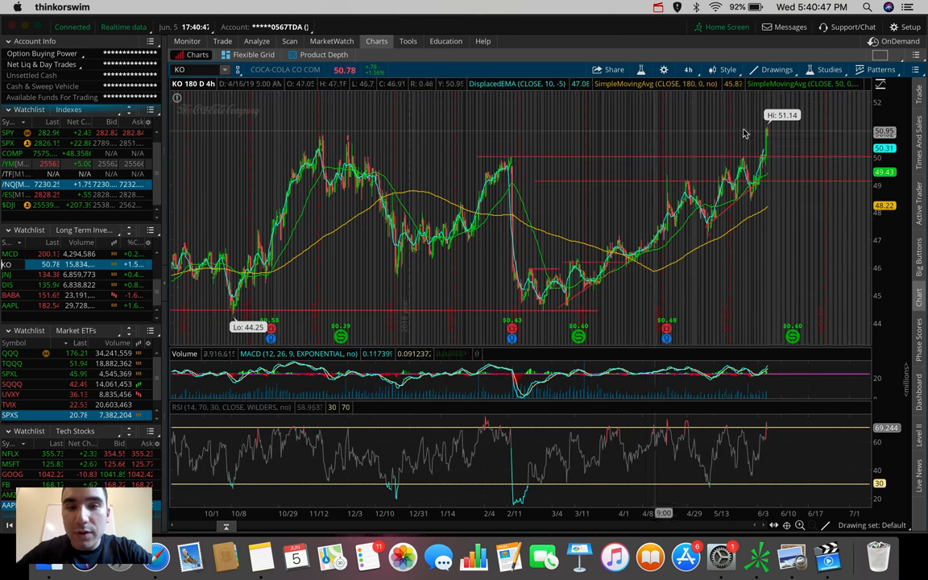
pyautogui.moveTo(763, 158)
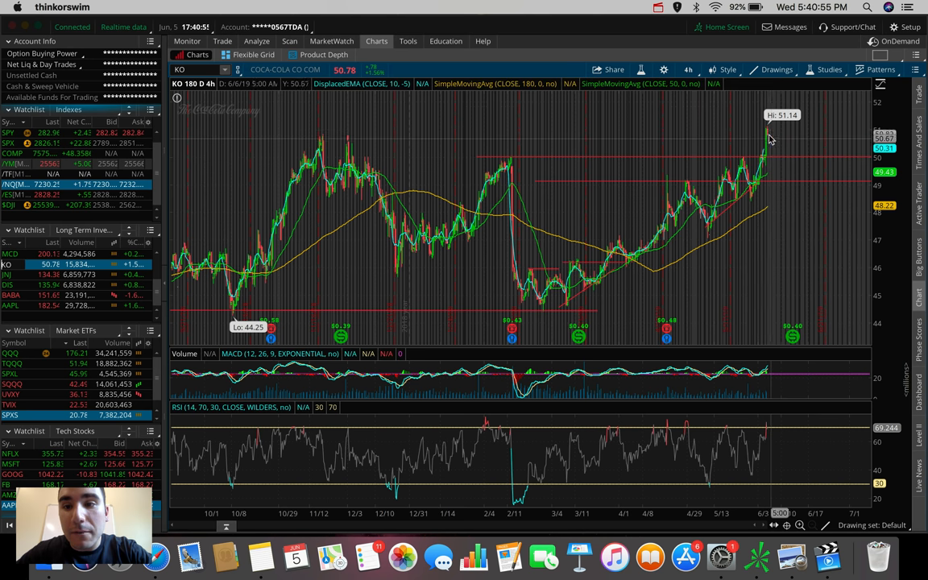
pyautogui.moveTo(776, 153)
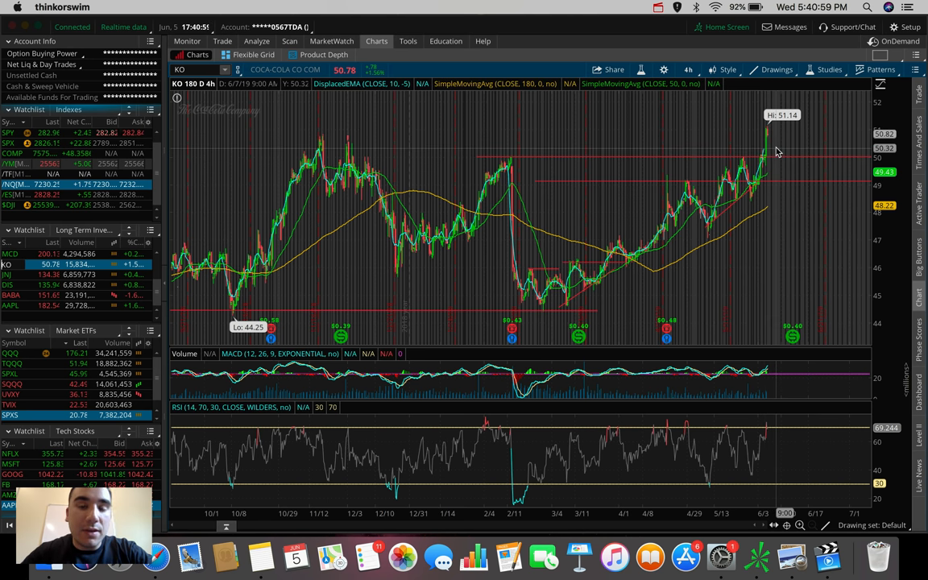
pyautogui.moveTo(767, 132)
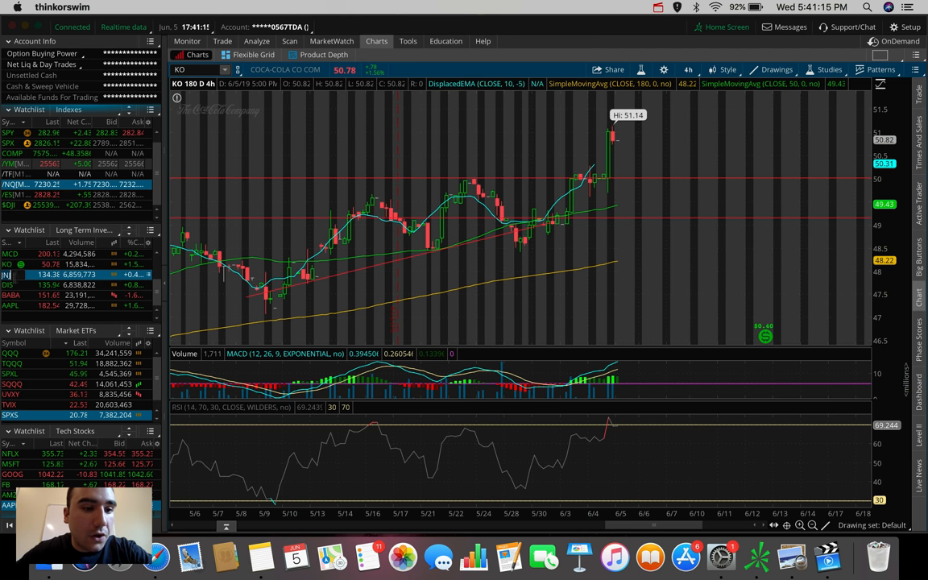
pyautogui.click(6, 274)
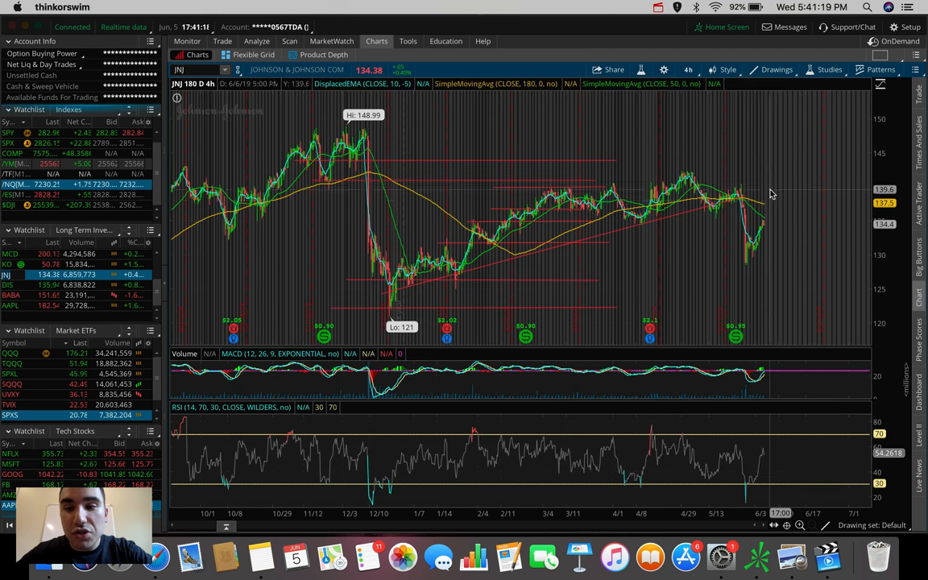
pyautogui.moveTo(754, 208)
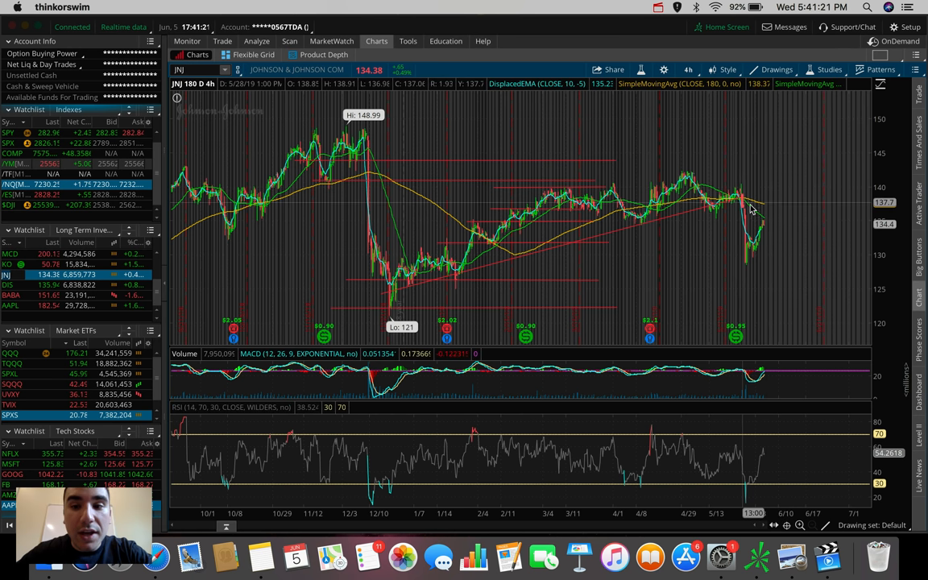
pyautogui.moveTo(763, 219)
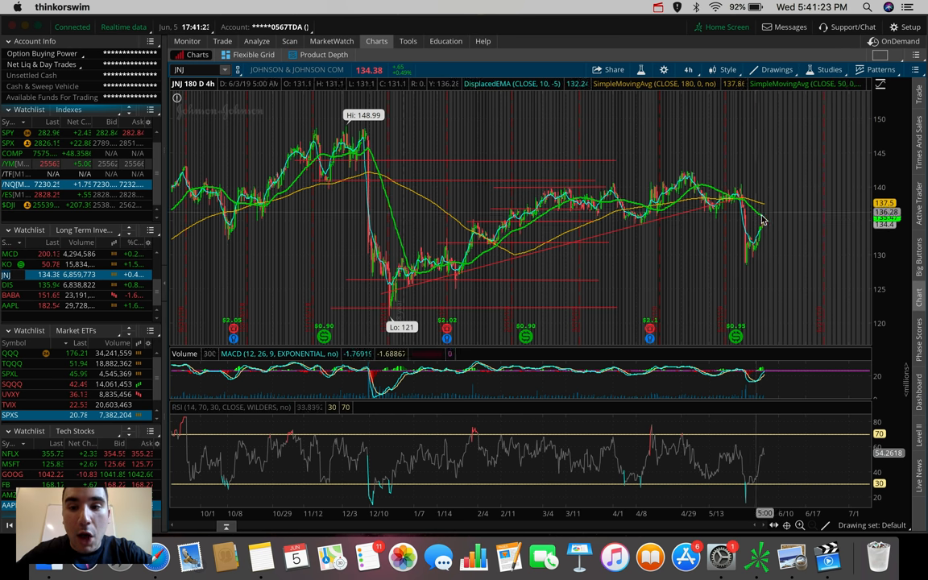
pyautogui.moveTo(765, 216)
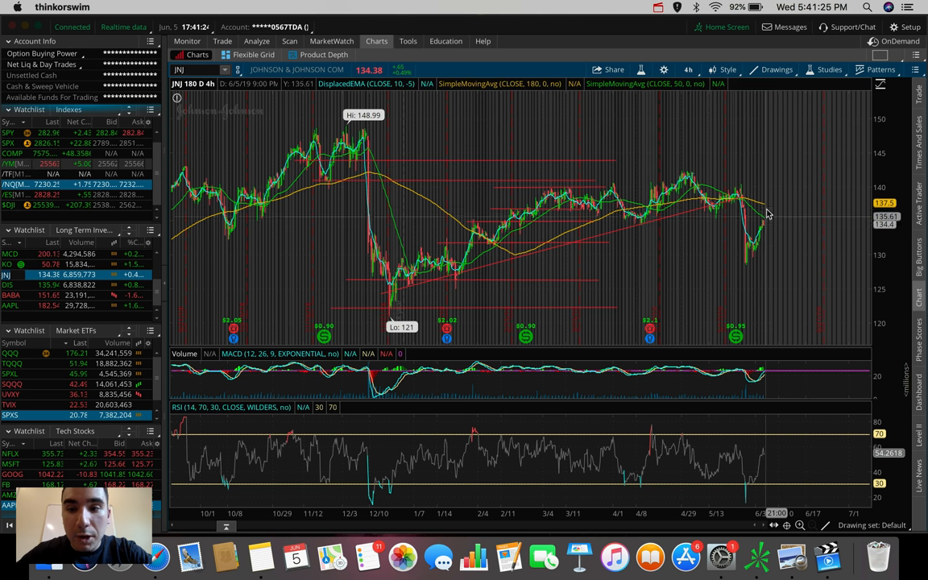
pyautogui.moveTo(760, 208)
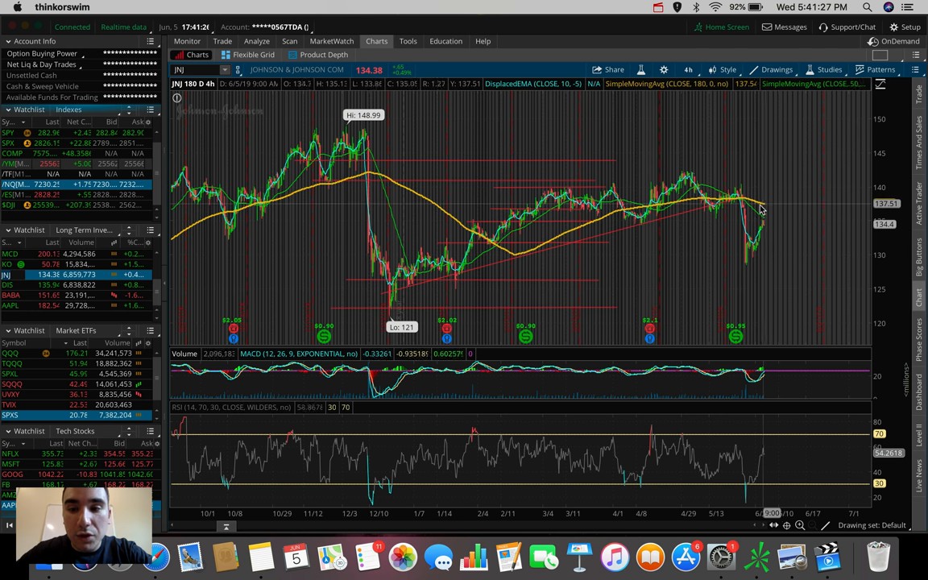
pyautogui.moveTo(770, 213)
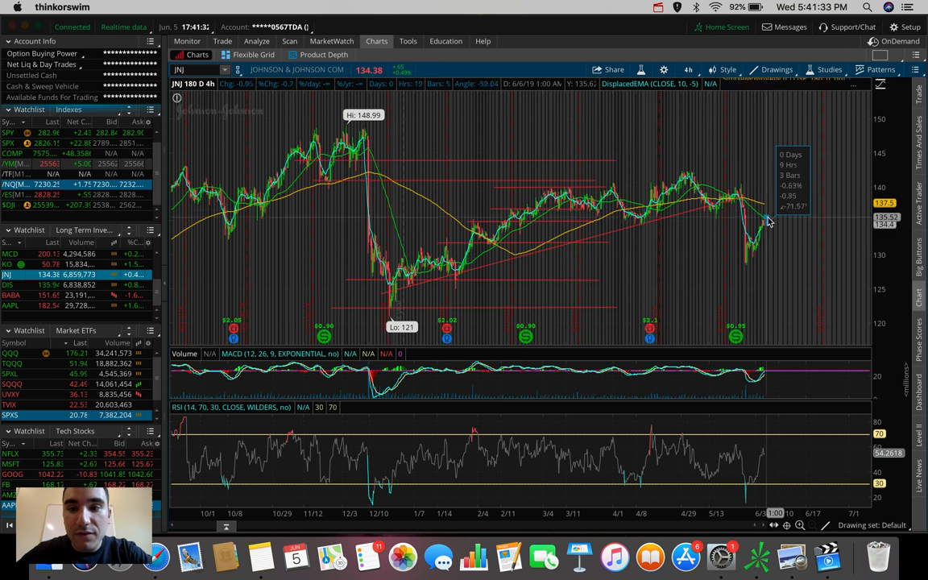
pyautogui.moveTo(748, 208)
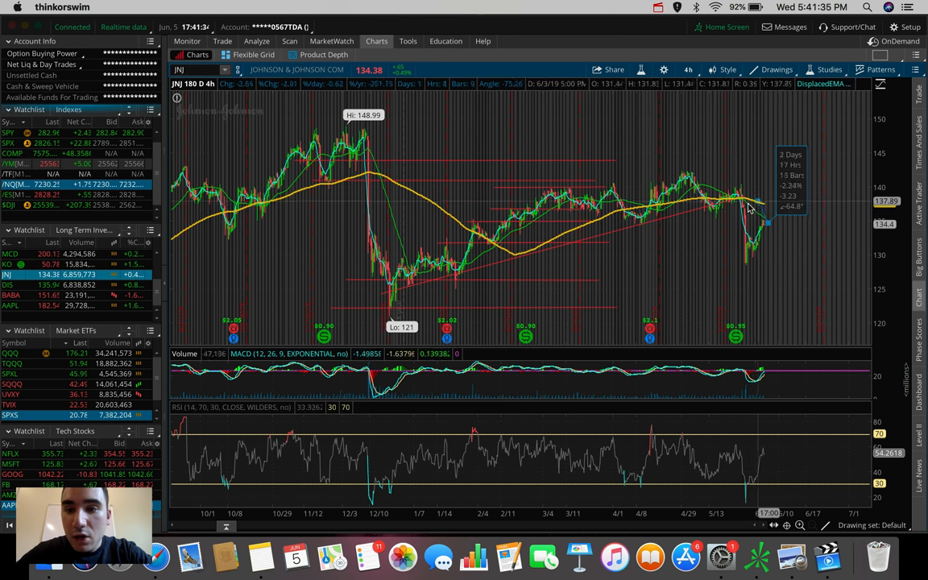
pyautogui.moveTo(760, 206)
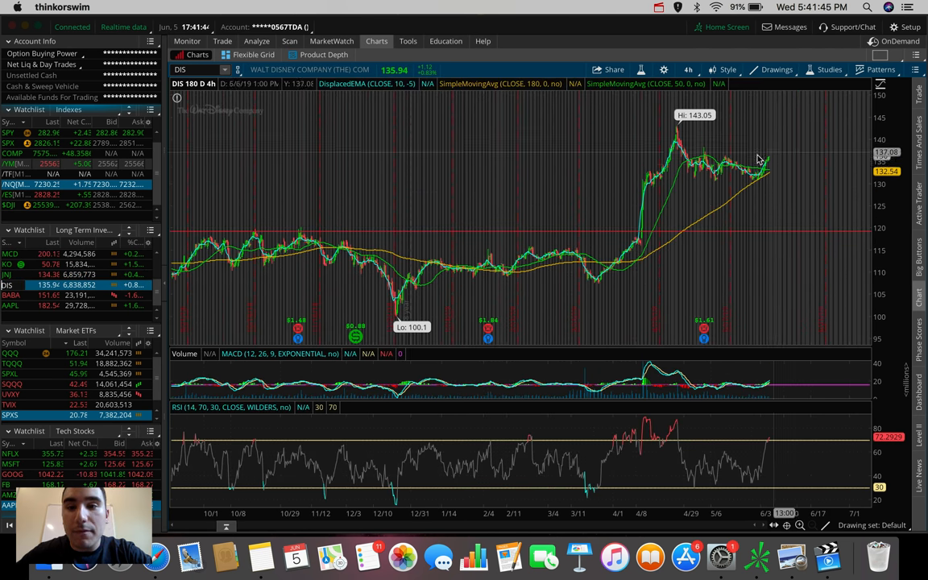
pyautogui.moveTo(673, 132)
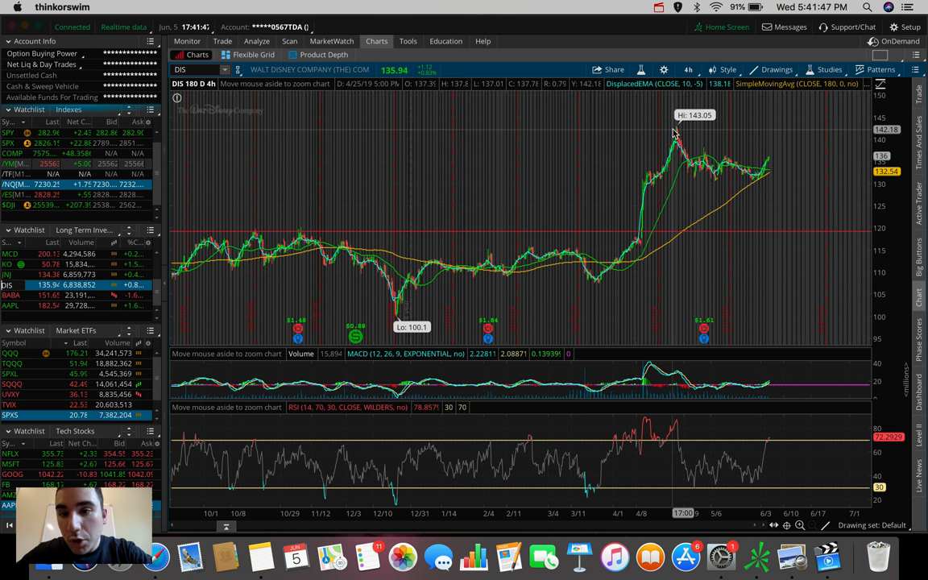
# Draw Disney's downtrend line from the 143 high across lower highs, then enter CRON
pyautogui.moveTo(669, 135); pyautogui.dragTo(805, 177)
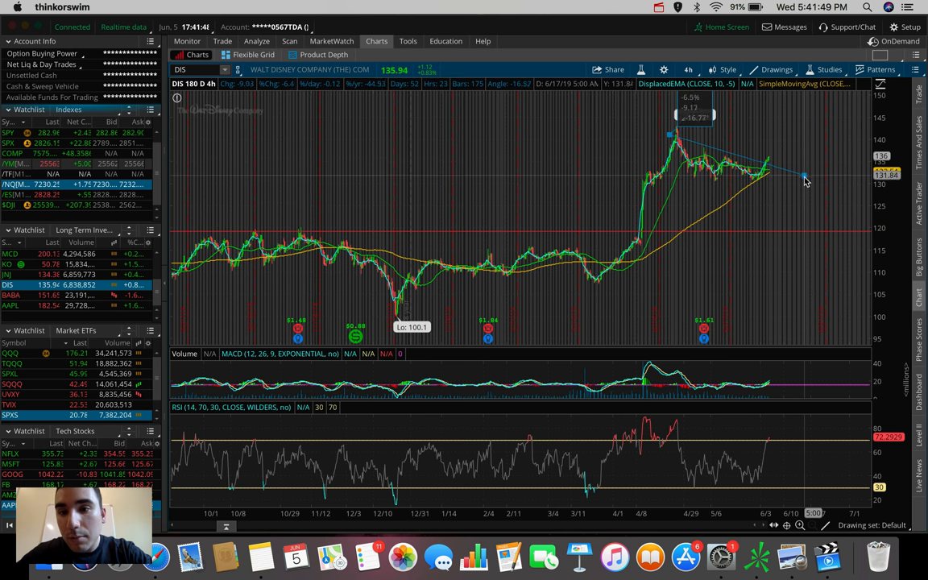
pyautogui.moveTo(668, 136); pyautogui.dragTo(805, 177)
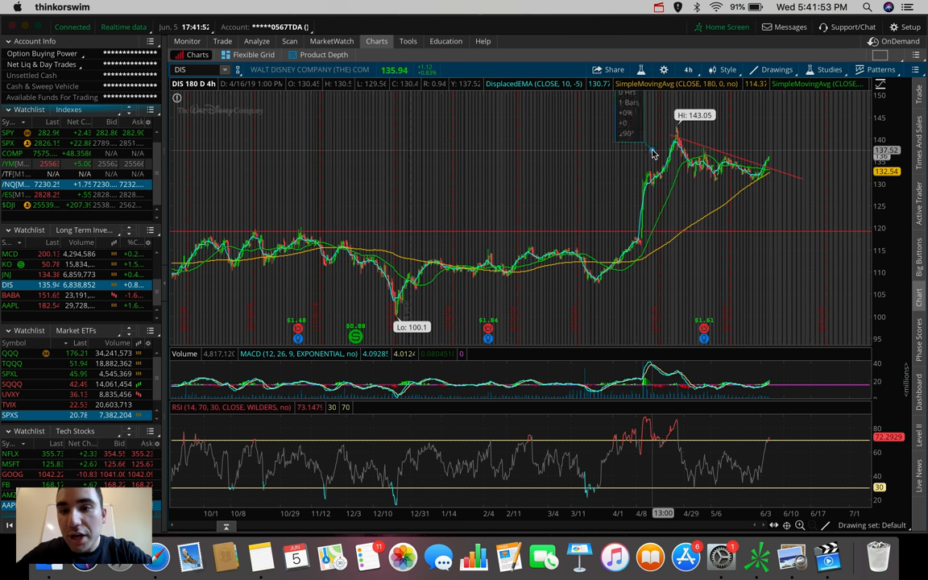
pyautogui.moveTo(652, 151); pyautogui.dragTo(808, 201)
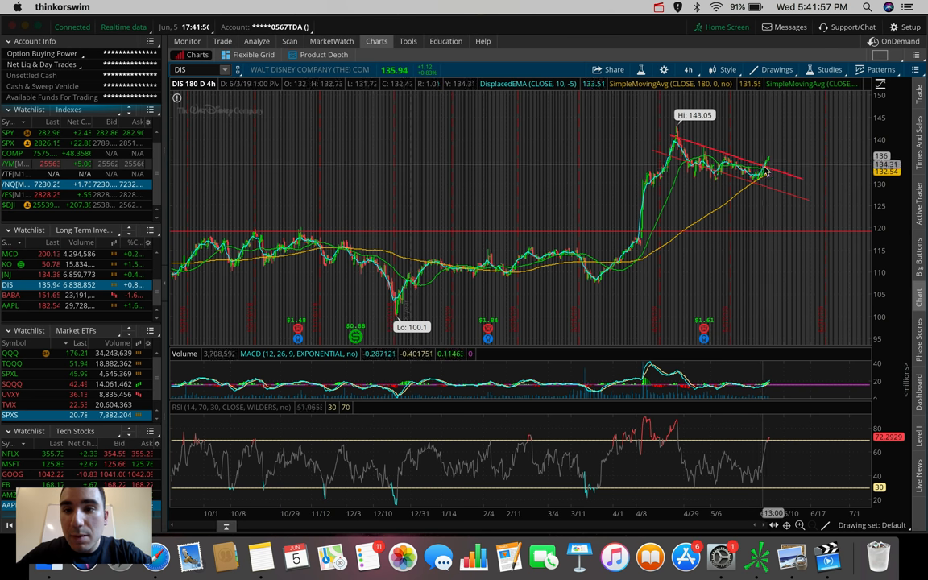
pyautogui.moveTo(771, 160)
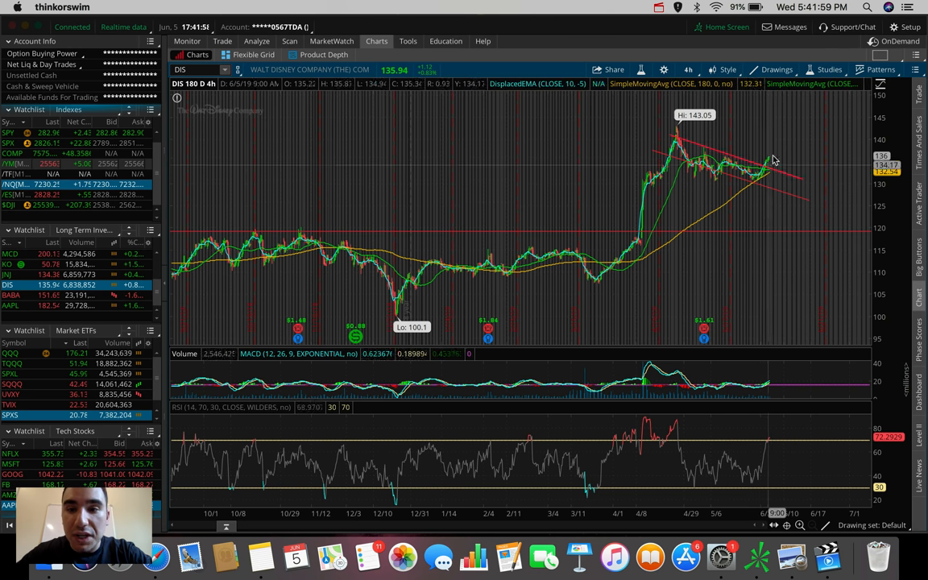
pyautogui.moveTo(771, 159)
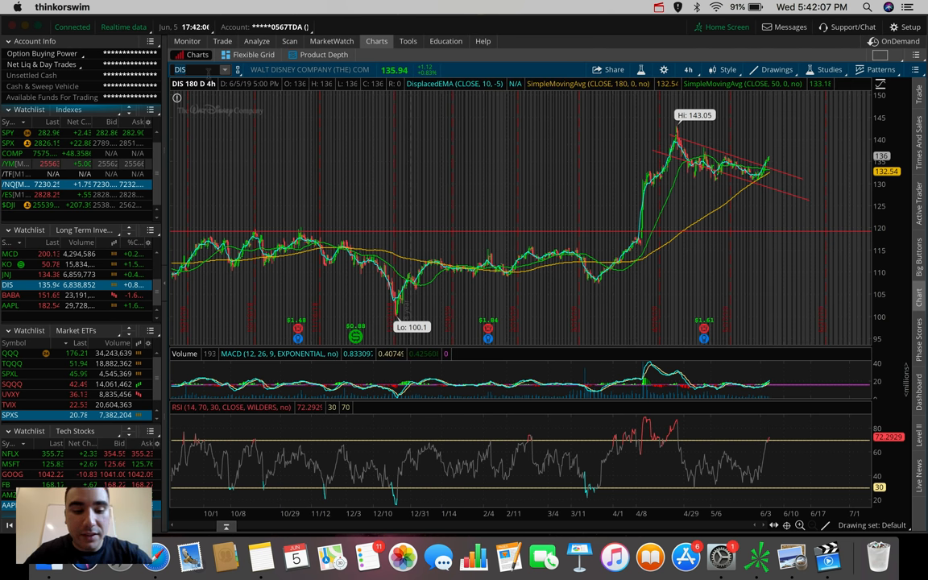
pyautogui.write('CRON')
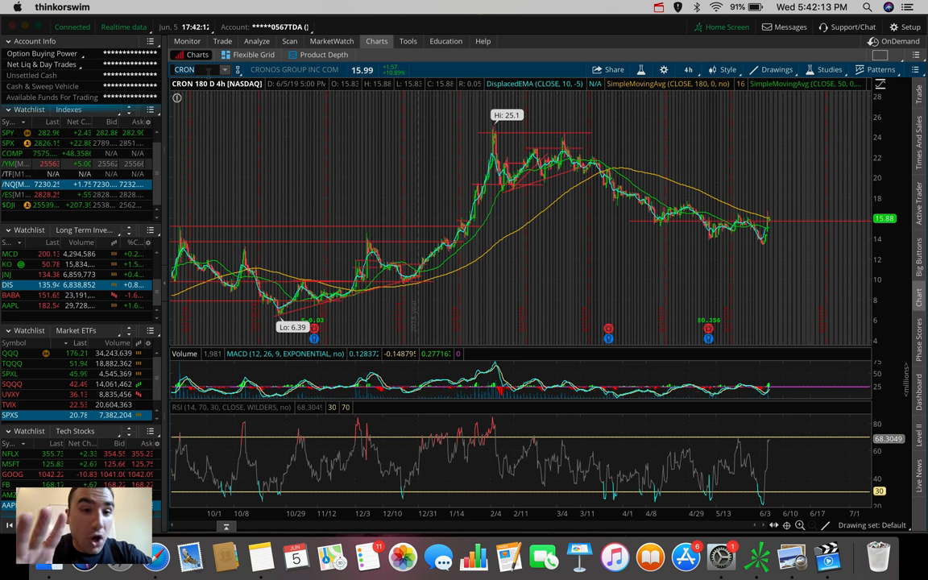
pyautogui.moveTo(705, 184)
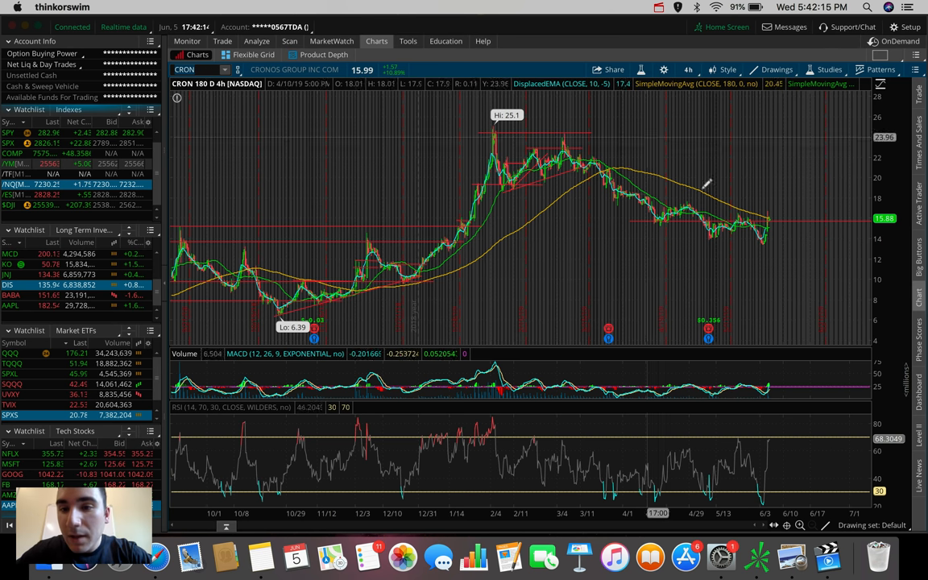
pyautogui.moveTo(786, 209)
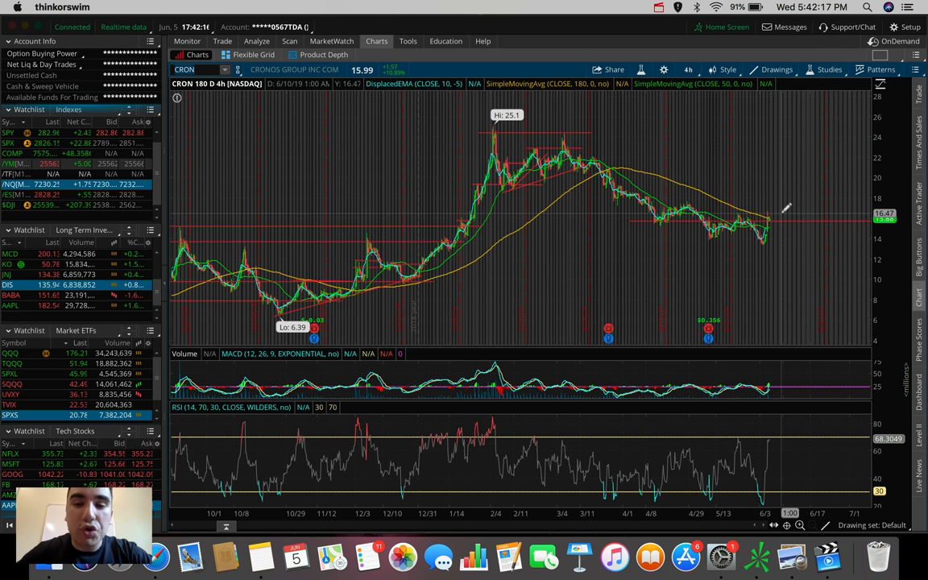
pyautogui.moveTo(770, 176)
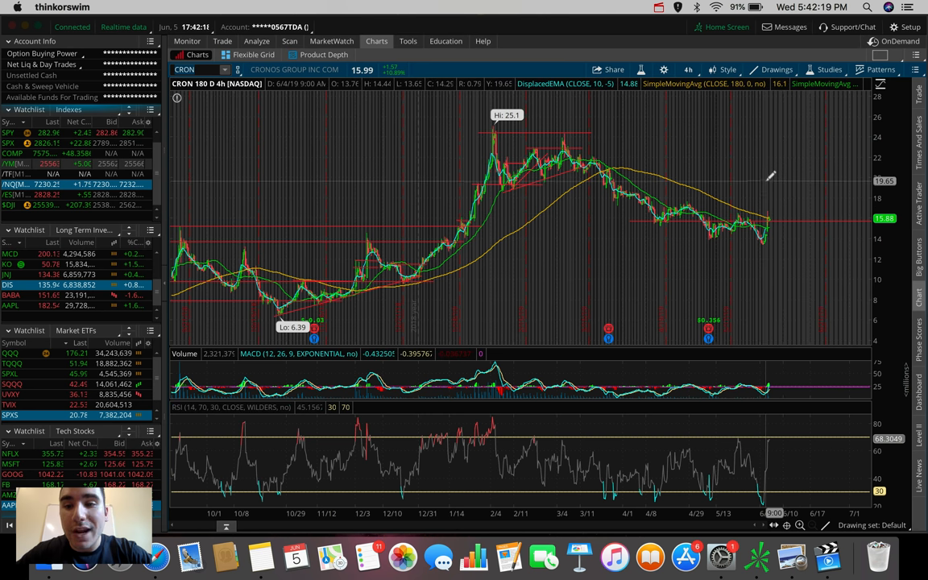